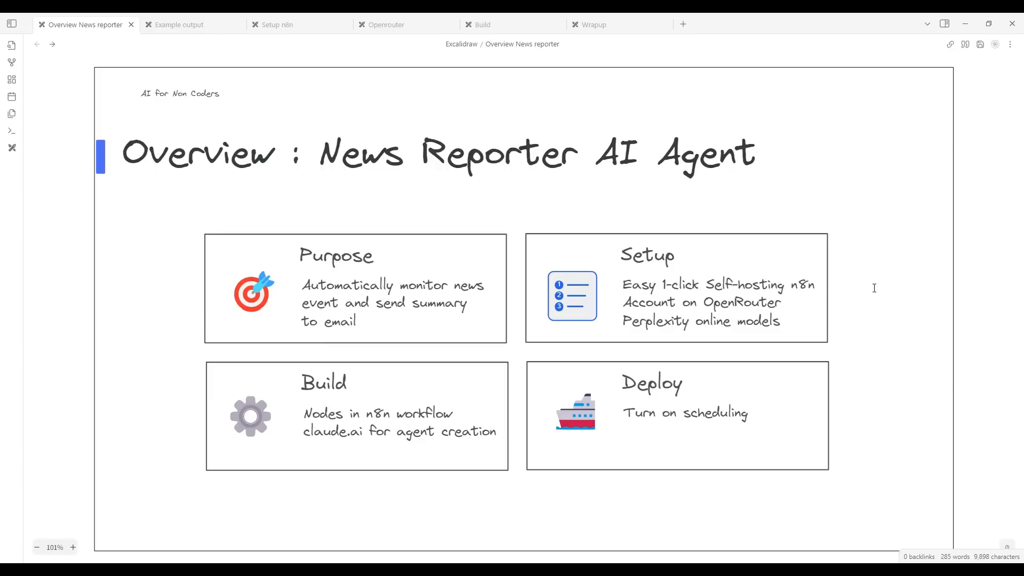
Show the Example output slide with the sample news summary email.
{"action": "left_click", "coordinate": [179, 24]}
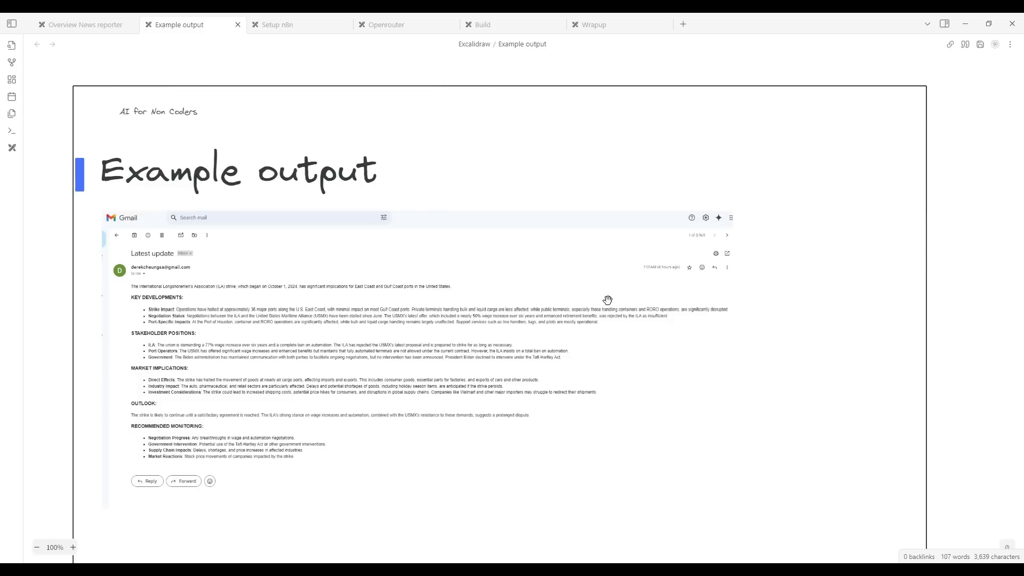
{"action": "mouse_move", "coordinate": [754, 325]}
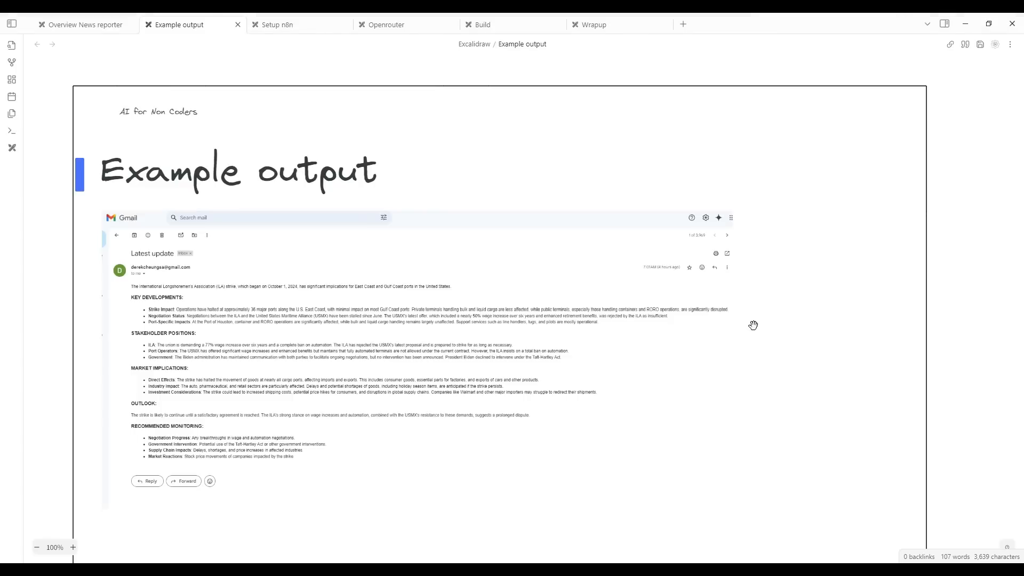
{"action": "mouse_move", "coordinate": [749, 326]}
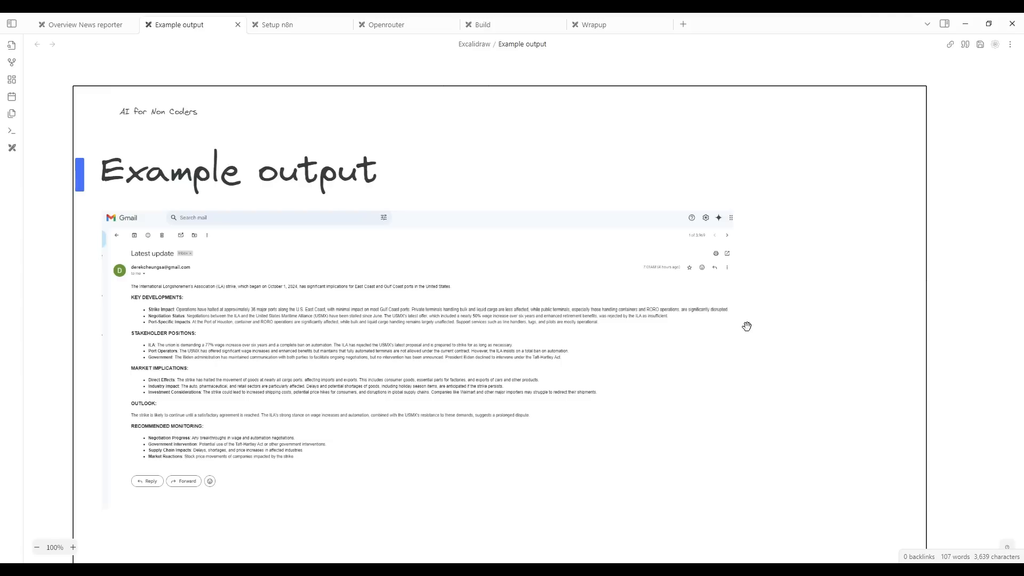
{"action": "mouse_move", "coordinate": [140, 223]}
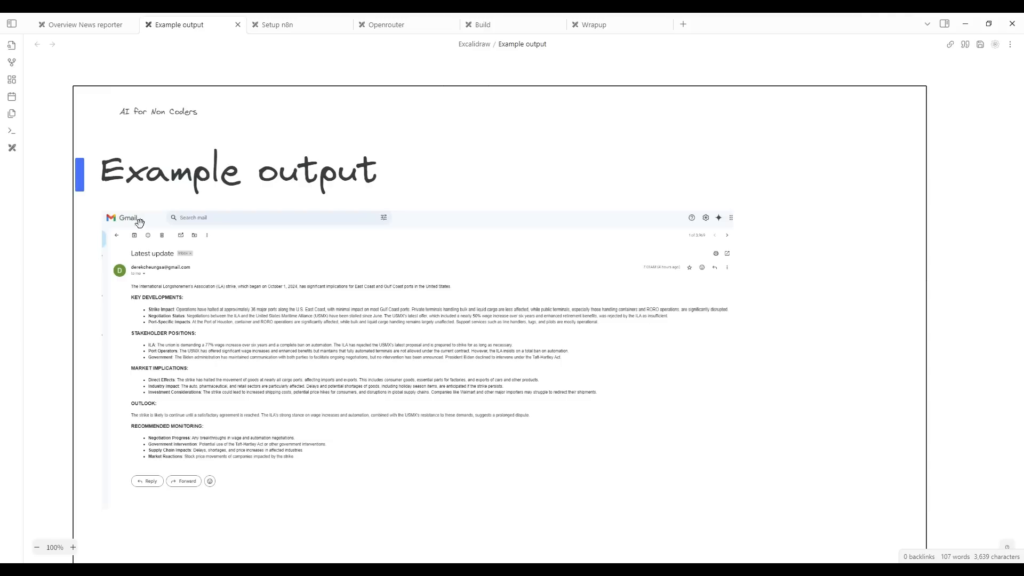
{"action": "mouse_move", "coordinate": [147, 265]}
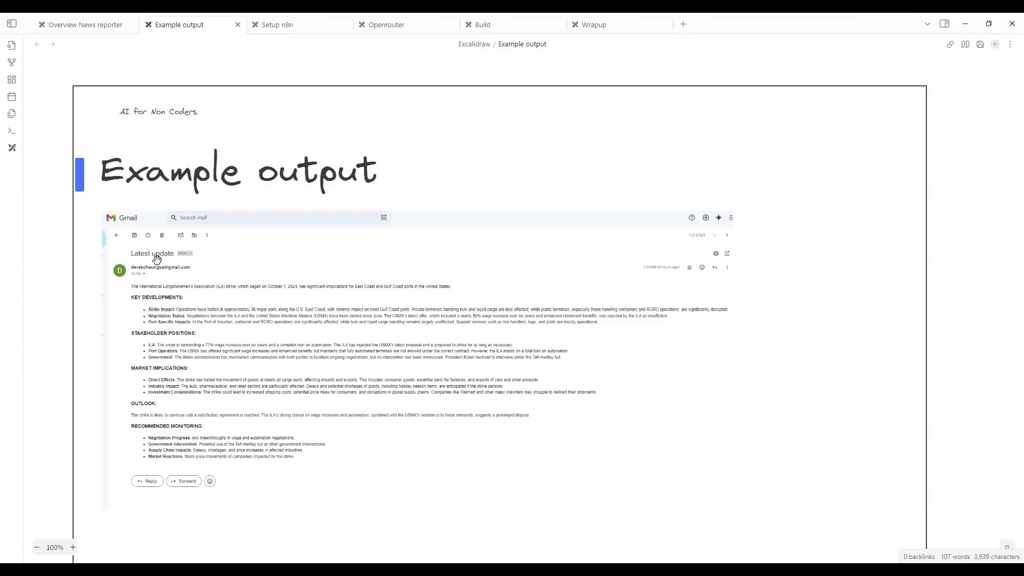
{"action": "mouse_move", "coordinate": [146, 263]}
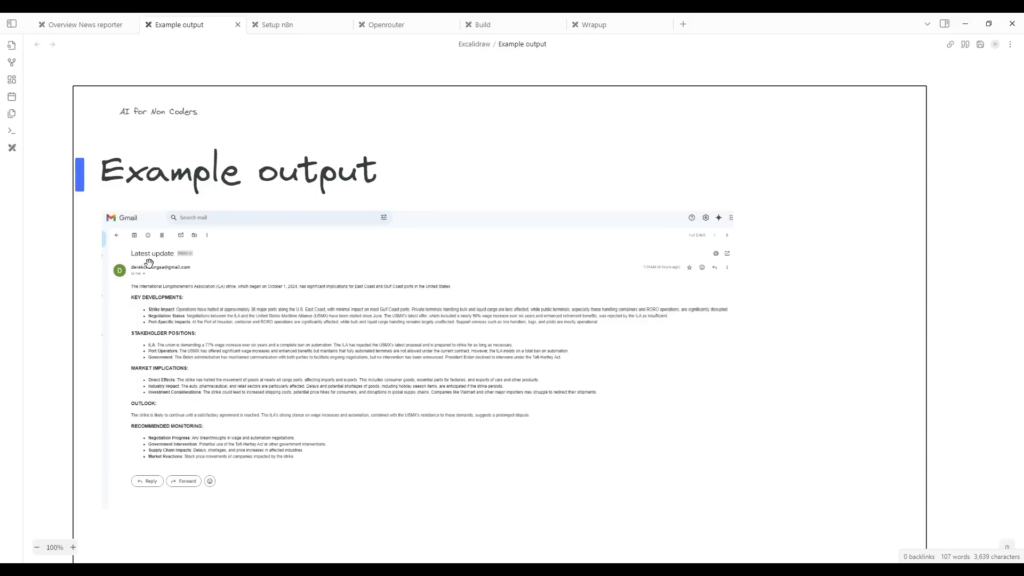
{"action": "mouse_move", "coordinate": [178, 299]}
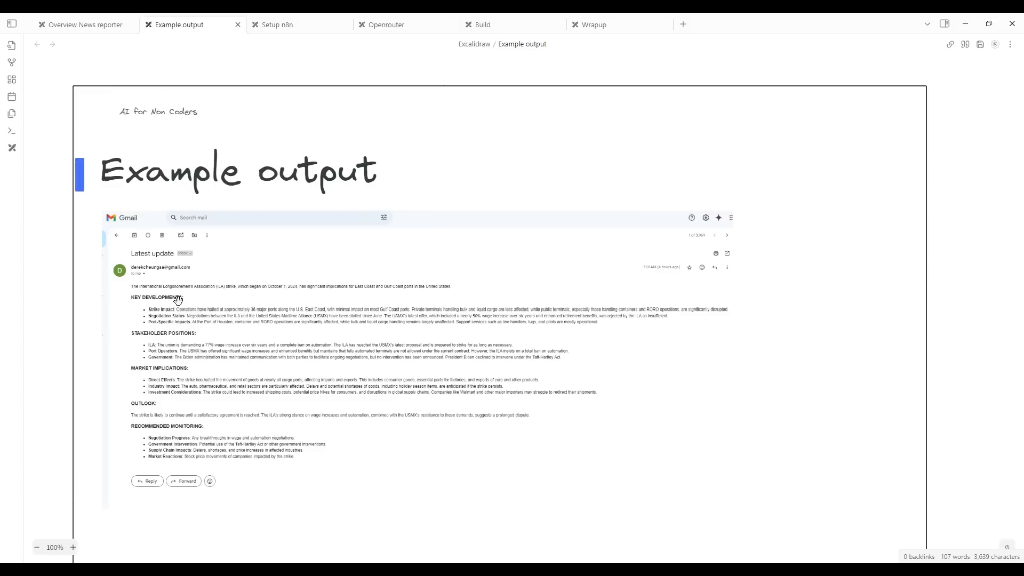
{"action": "mouse_move", "coordinate": [158, 338]}
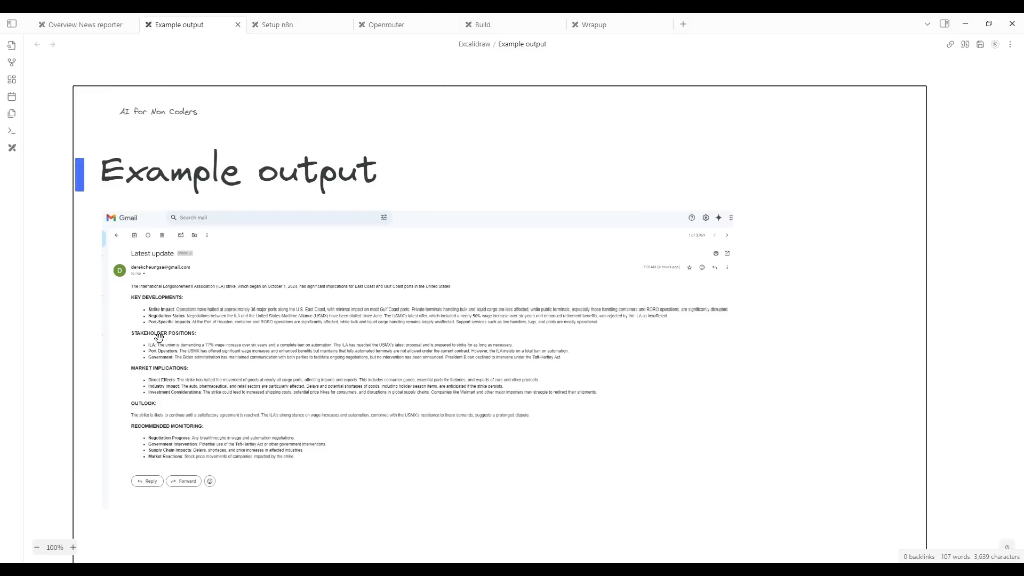
{"action": "mouse_move", "coordinate": [135, 381]}
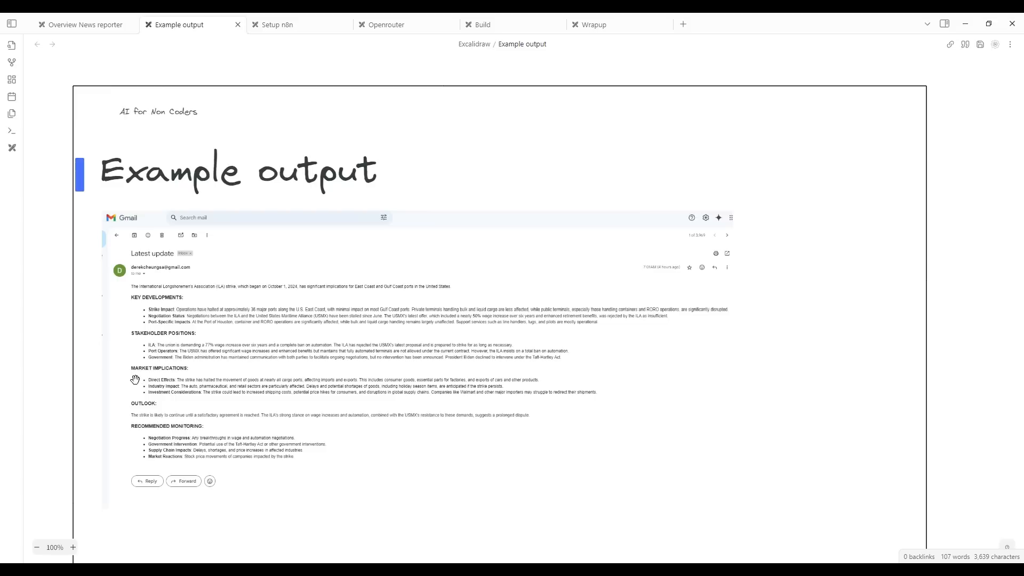
{"action": "mouse_move", "coordinate": [145, 390]}
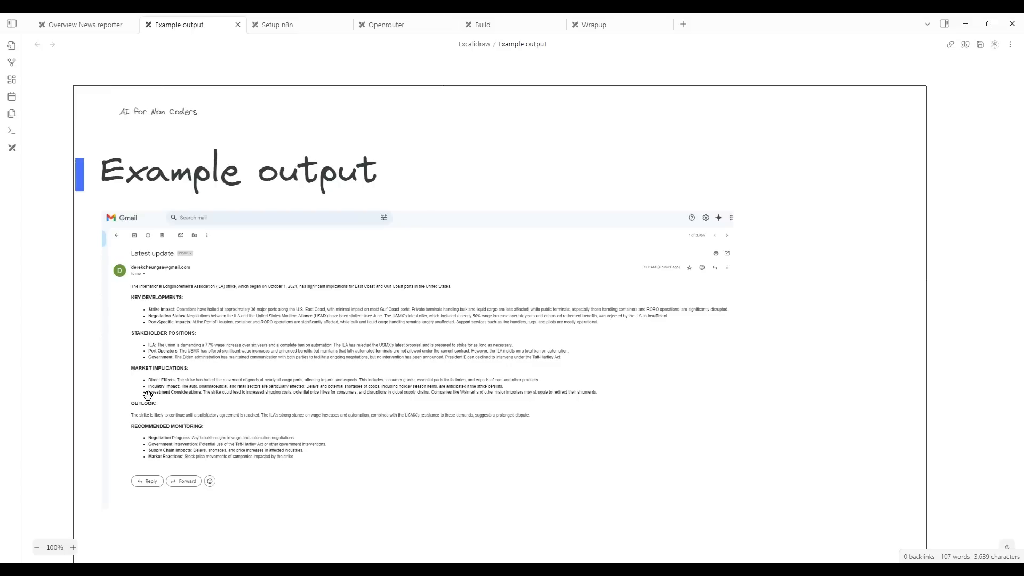
{"action": "mouse_move", "coordinate": [172, 387]}
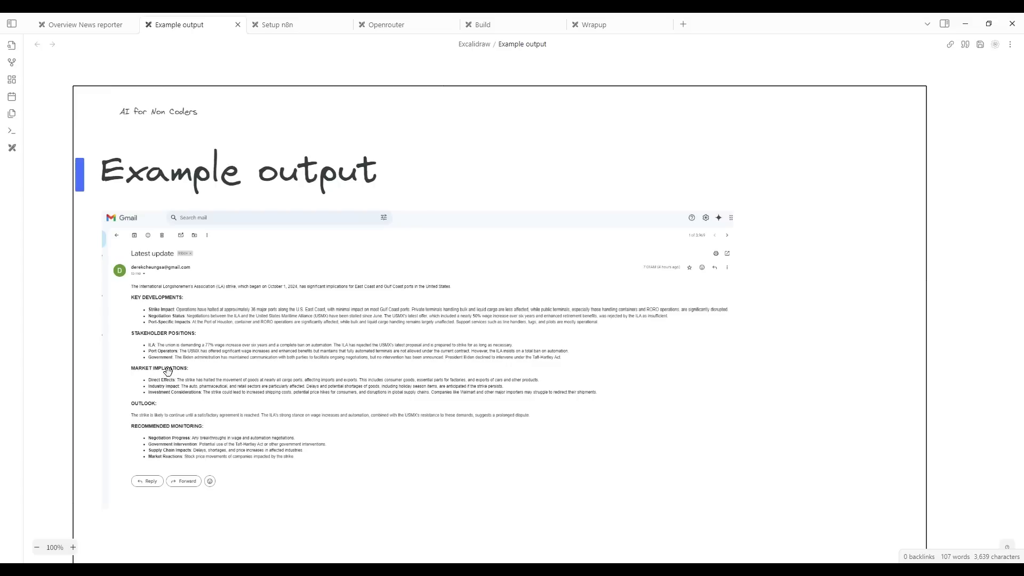
Open the 'Setup n8n' slide with its embedded Railway template link.
{"action": "left_click", "coordinate": [277, 24]}
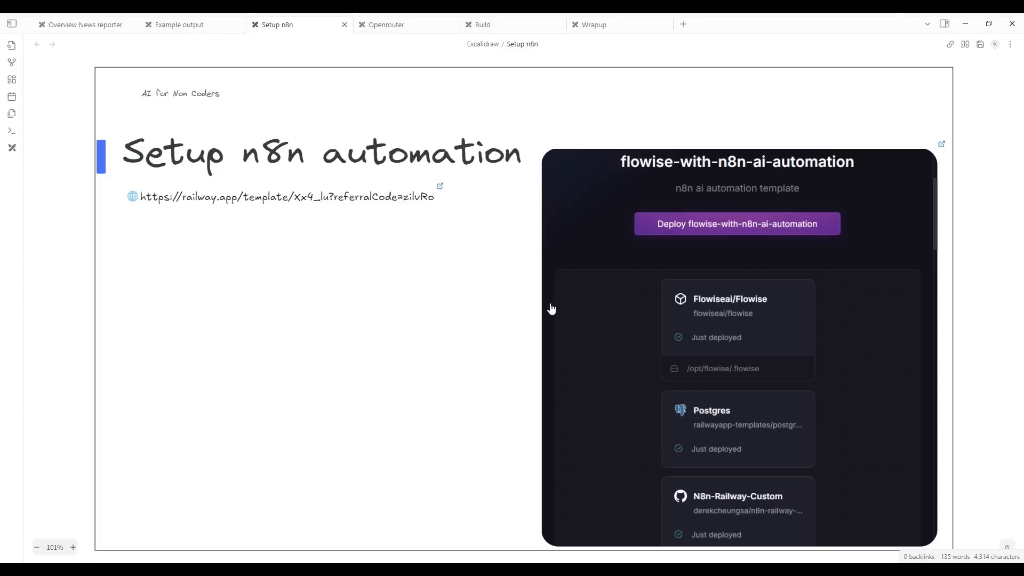
{"action": "mouse_move", "coordinate": [517, 315]}
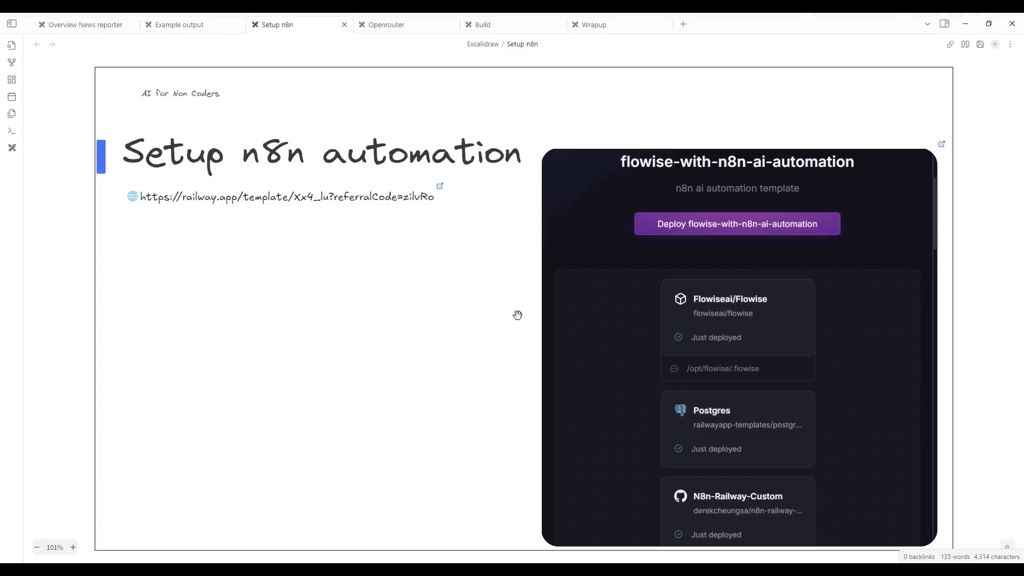
{"action": "mouse_move", "coordinate": [334, 145]}
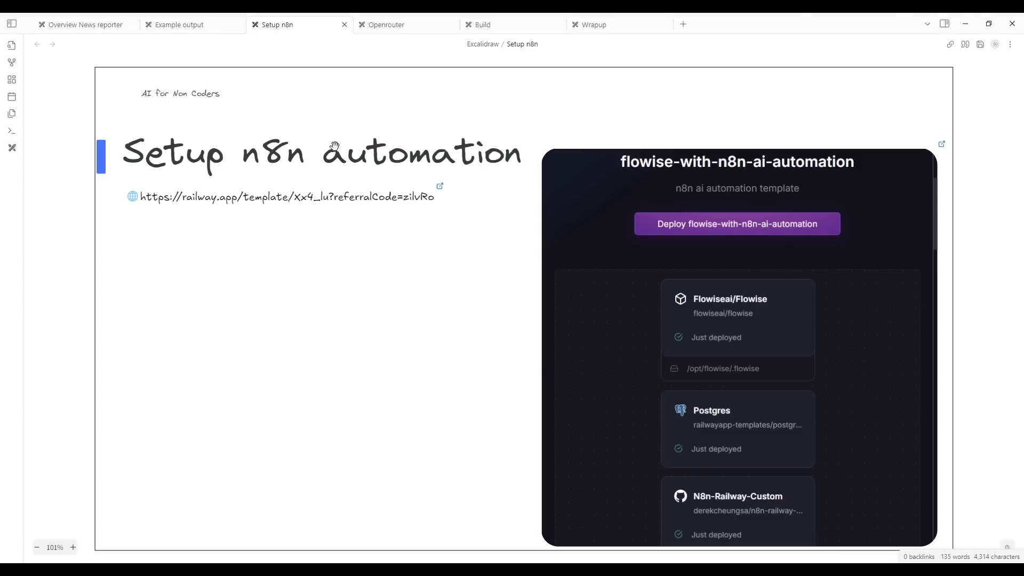
{"action": "mouse_move", "coordinate": [454, 157]}
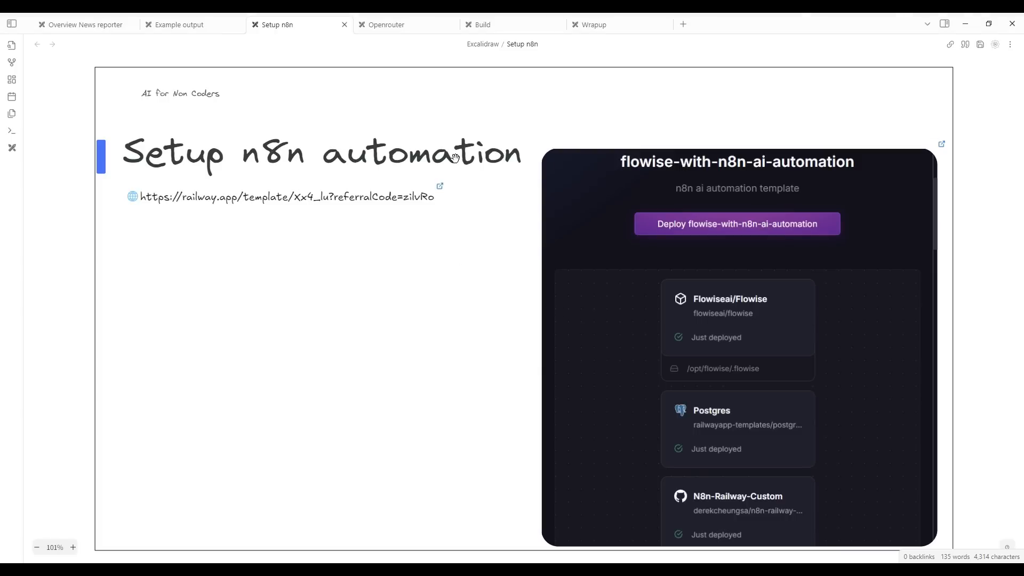
{"action": "mouse_move", "coordinate": [833, 334]}
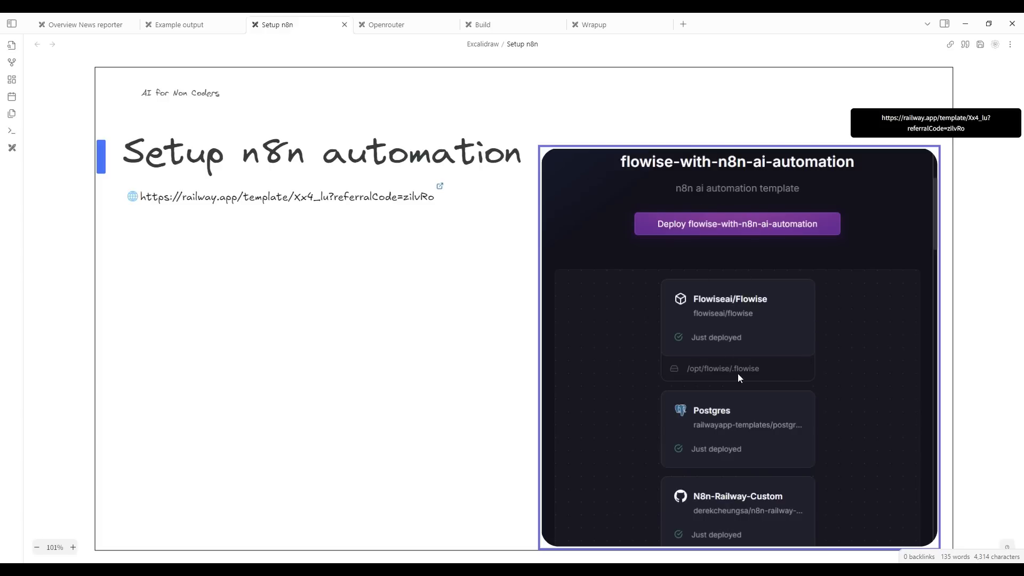
{"action": "mouse_move", "coordinate": [258, 227]}
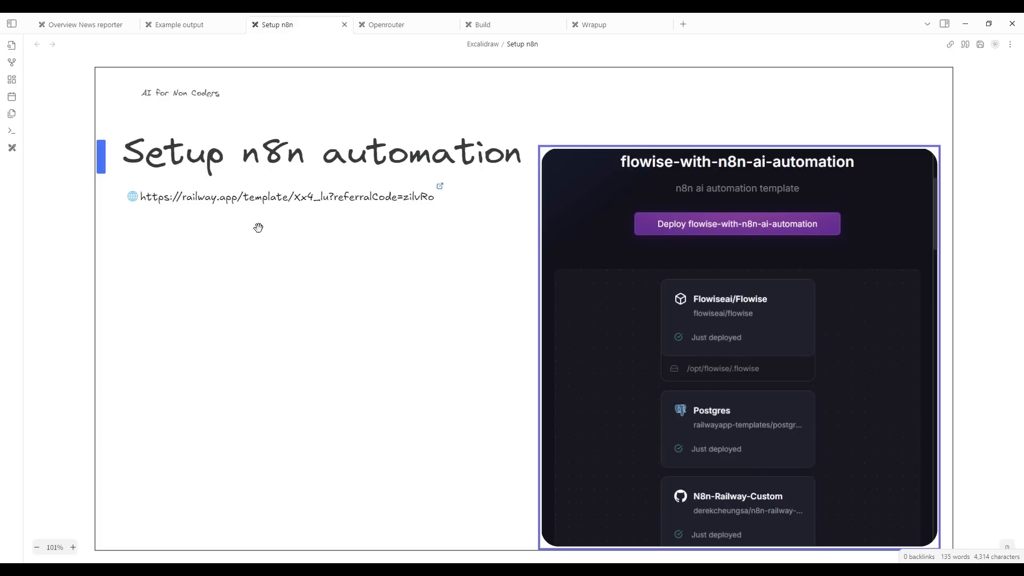
{"action": "mouse_move", "coordinate": [219, 199]}
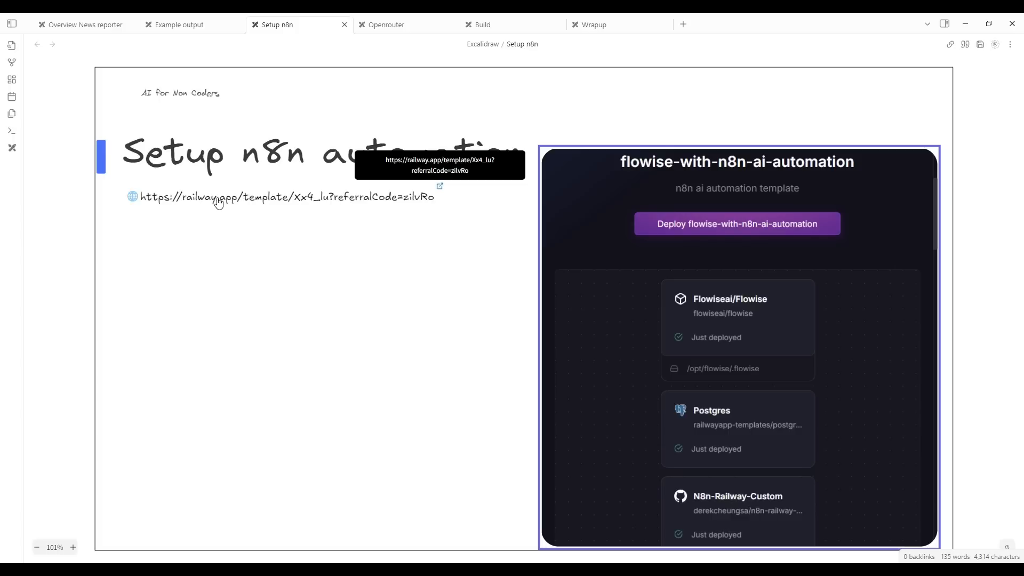
{"action": "mouse_move", "coordinate": [308, 210]}
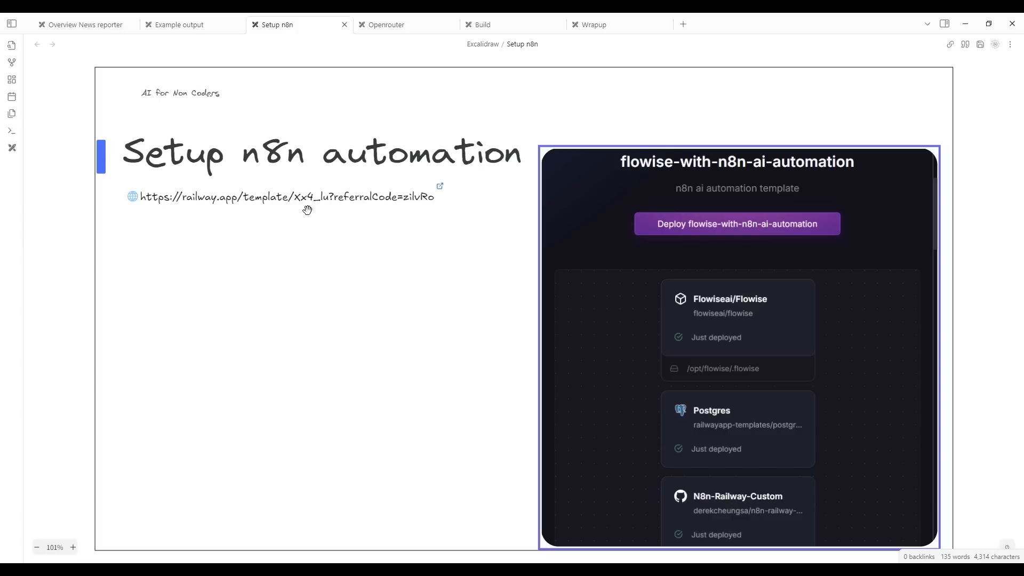
{"action": "mouse_move", "coordinate": [804, 344]}
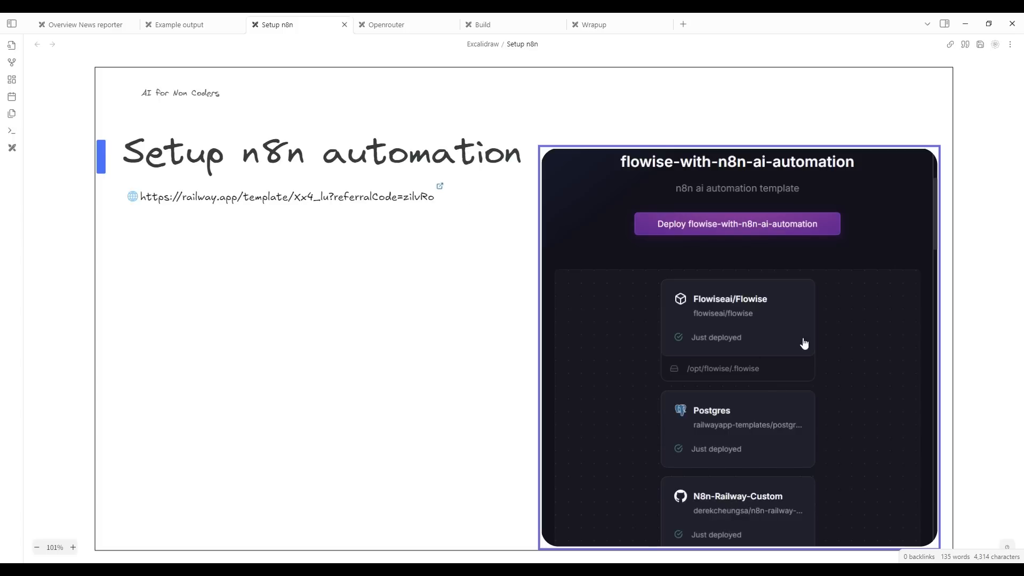
{"action": "mouse_move", "coordinate": [831, 350]}
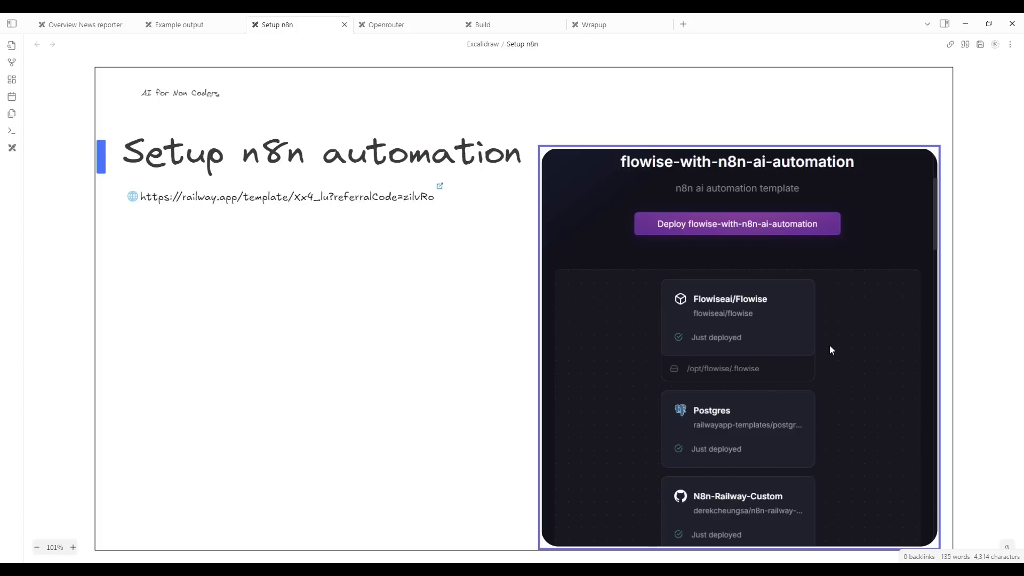
Deploy the flowise-with-n8n-ai-automation Railway template, then show the Setup - Openrouter.ai slide.
{"action": "left_click", "coordinate": [737, 224]}
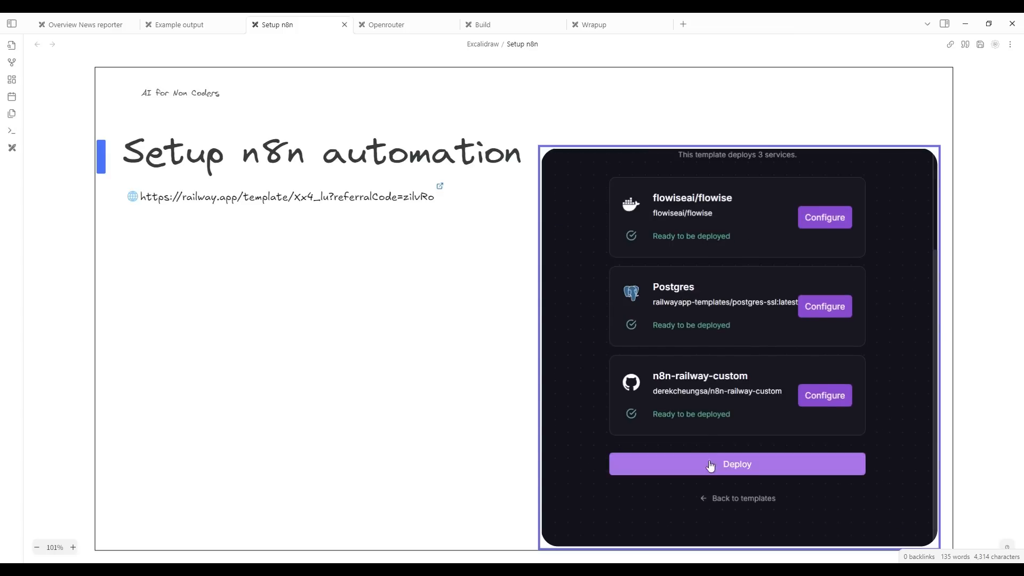
{"action": "left_click", "coordinate": [736, 464]}
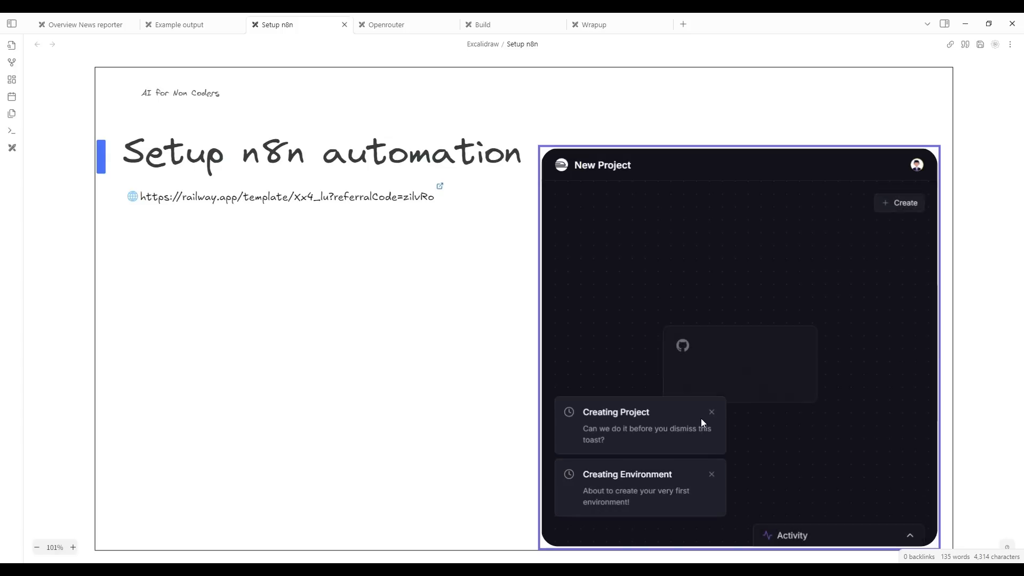
{"action": "left_click", "coordinate": [712, 411]}
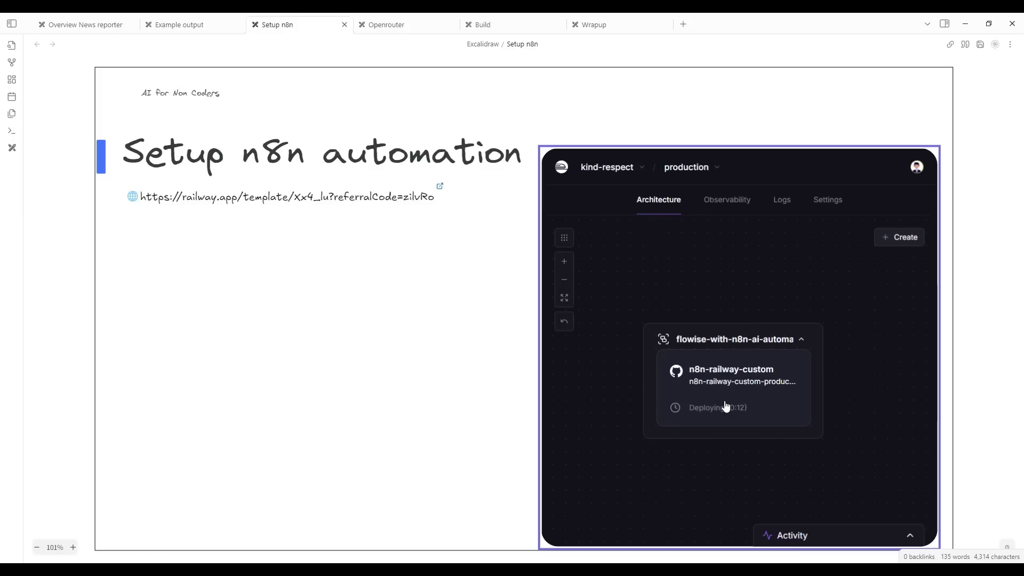
{"action": "left_click", "coordinate": [387, 24]}
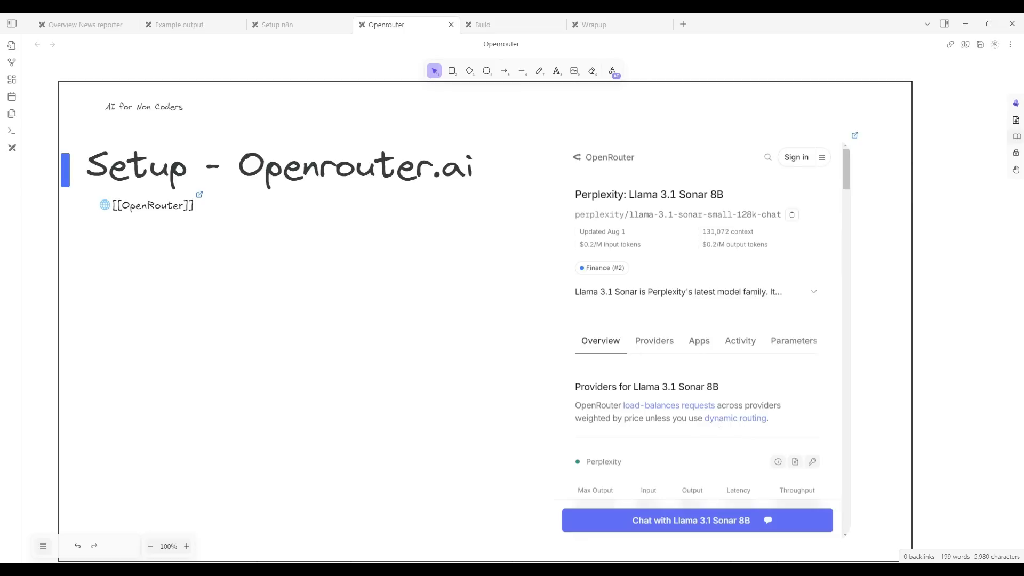
{"action": "mouse_move", "coordinate": [628, 418]}
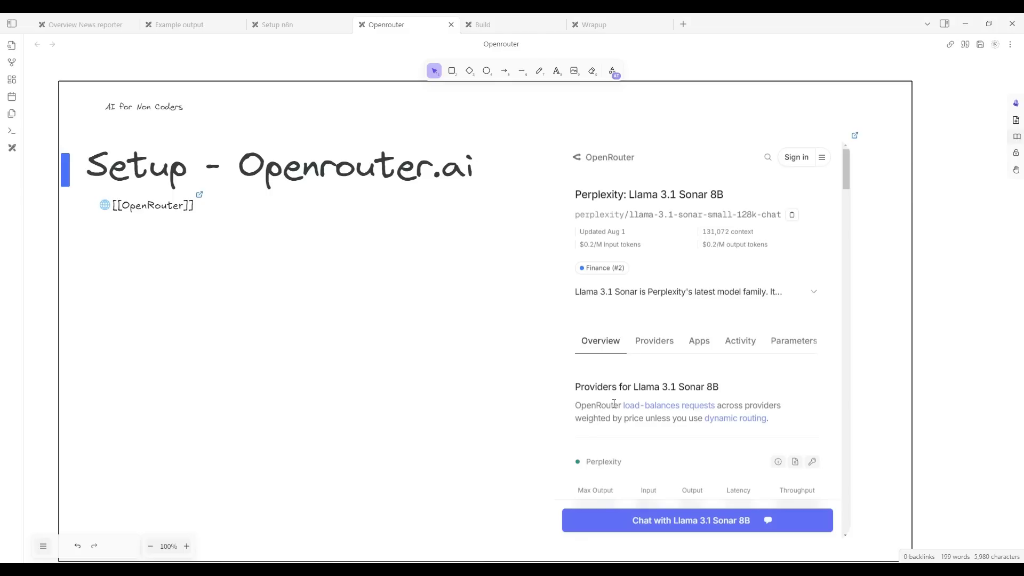
{"action": "mouse_move", "coordinate": [543, 255]}
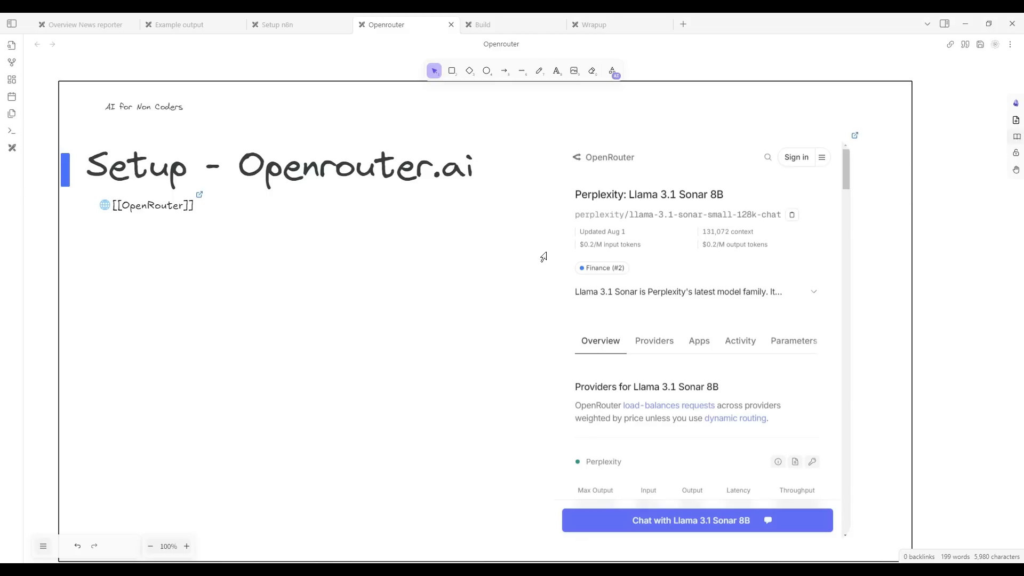
{"action": "mouse_move", "coordinate": [785, 402]}
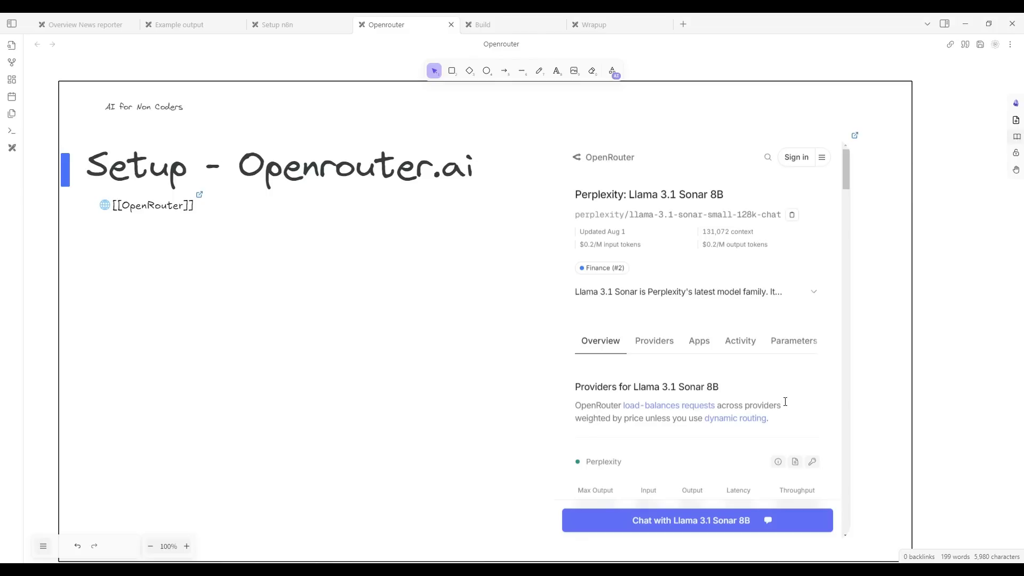
{"action": "mouse_move", "coordinate": [796, 396]}
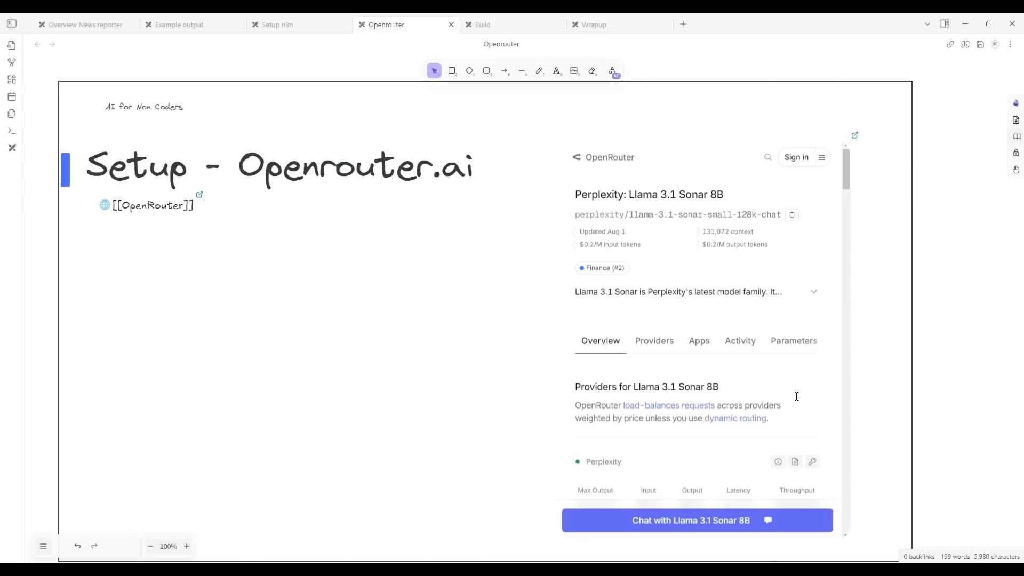
{"action": "mouse_move", "coordinate": [679, 478]}
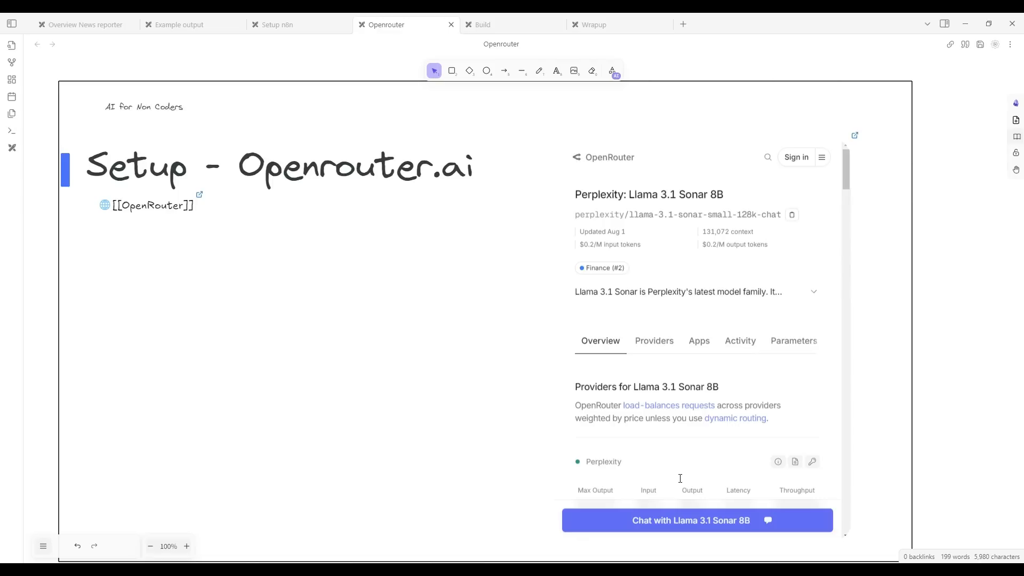
{"action": "mouse_move", "coordinate": [719, 108]}
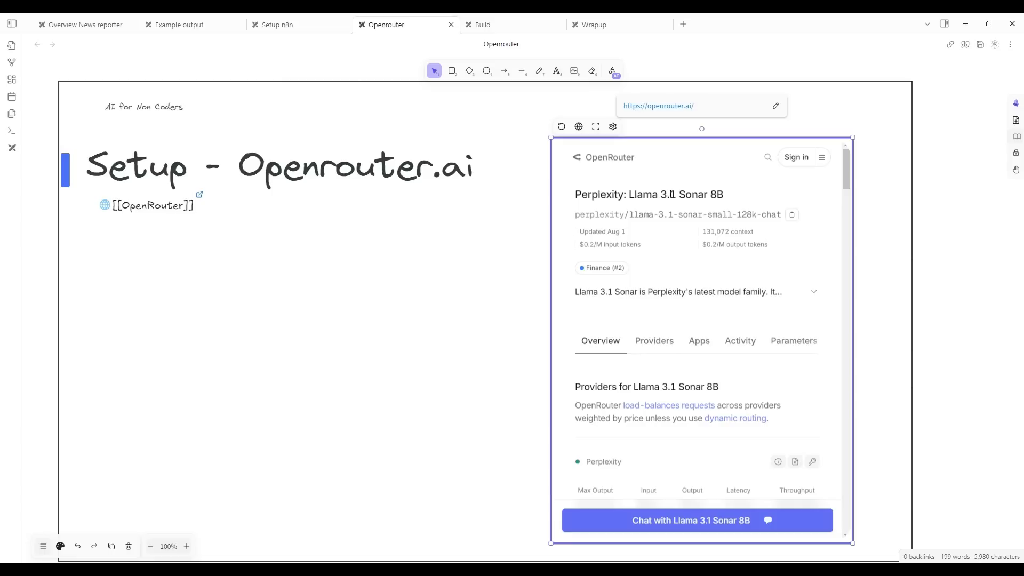
{"action": "mouse_move", "coordinate": [620, 366]}
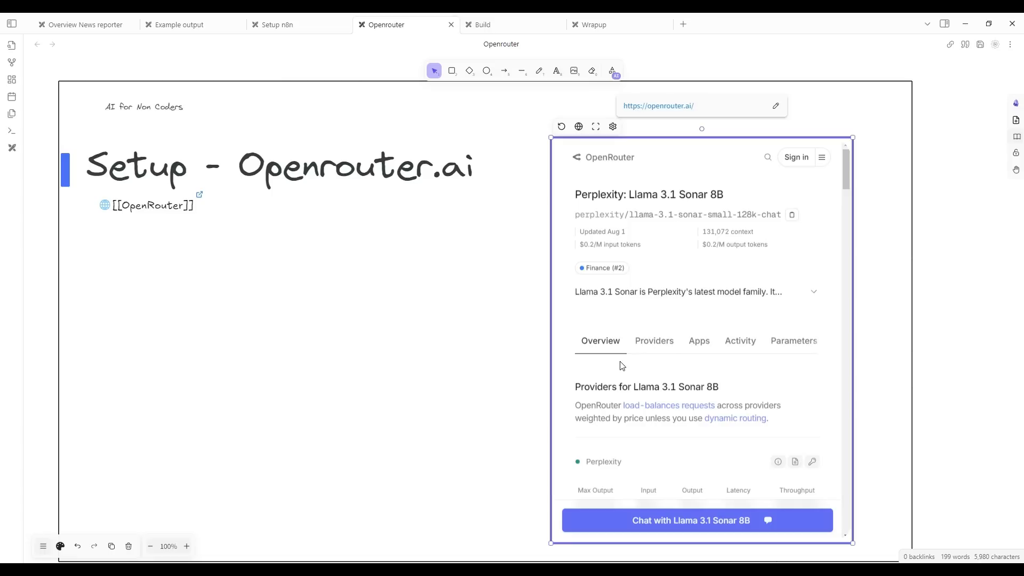
{"action": "mouse_move", "coordinate": [638, 207]}
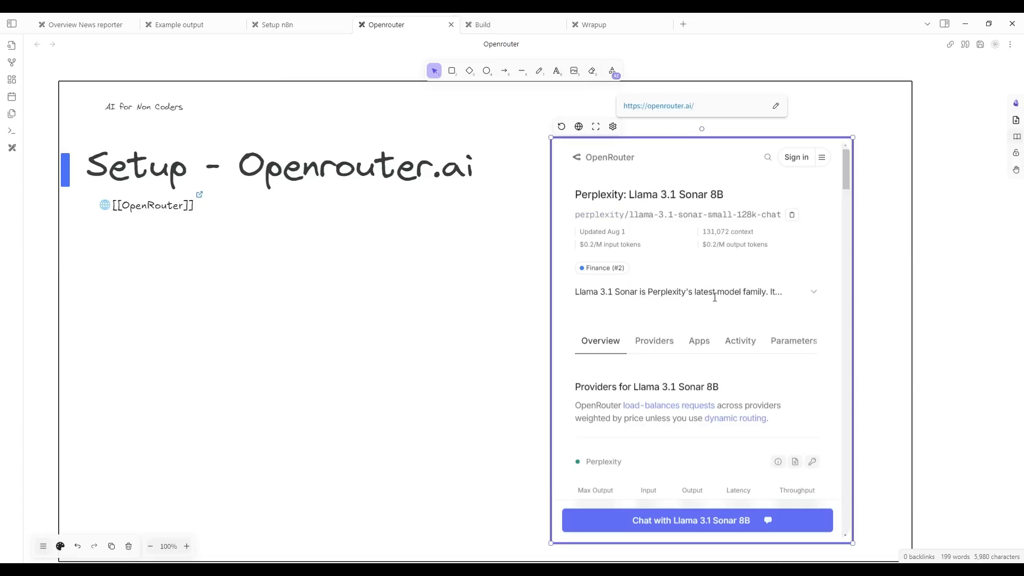
{"action": "mouse_move", "coordinate": [699, 340]}
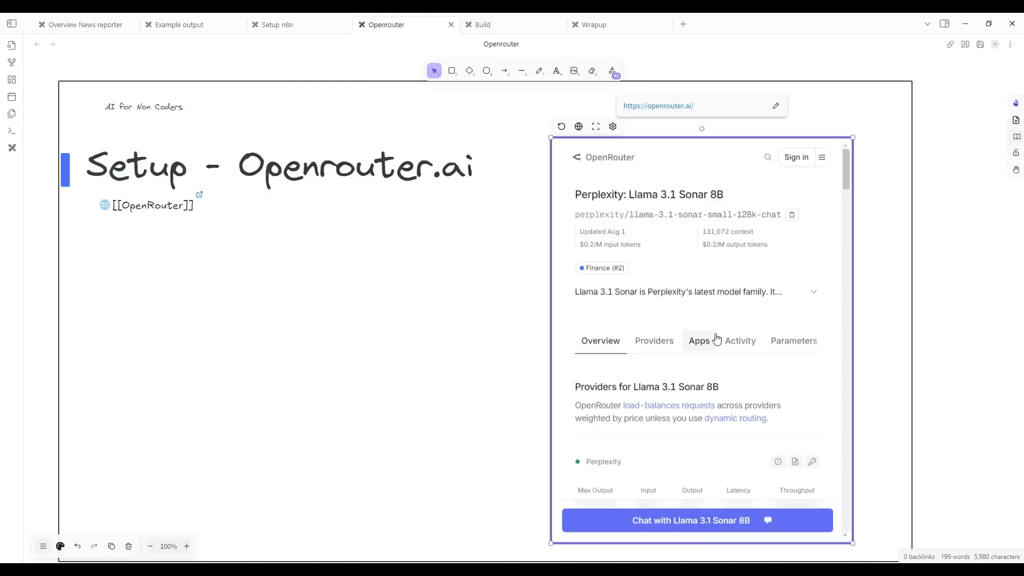
{"action": "mouse_move", "coordinate": [744, 308]}
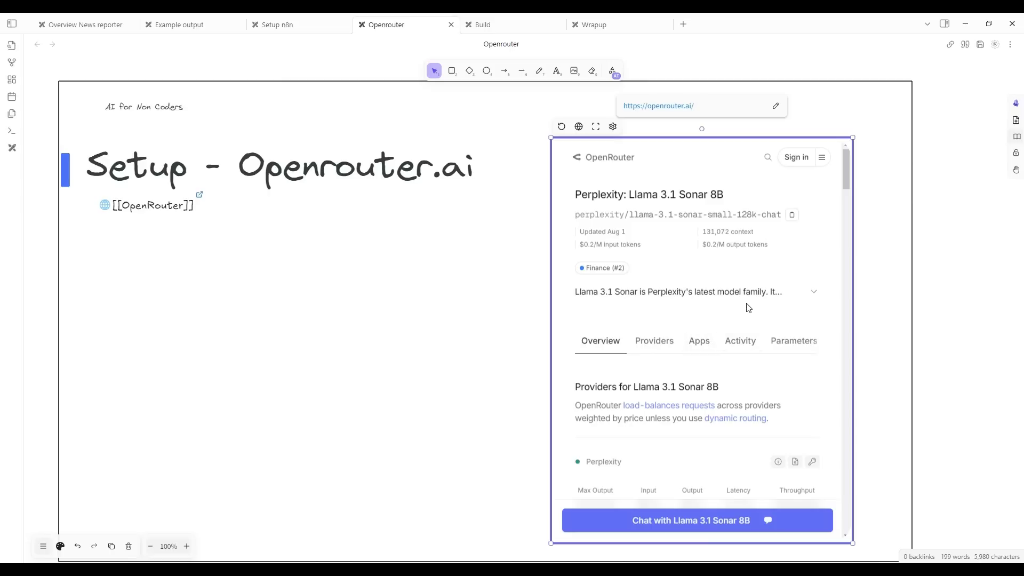
{"action": "mouse_move", "coordinate": [663, 211]}
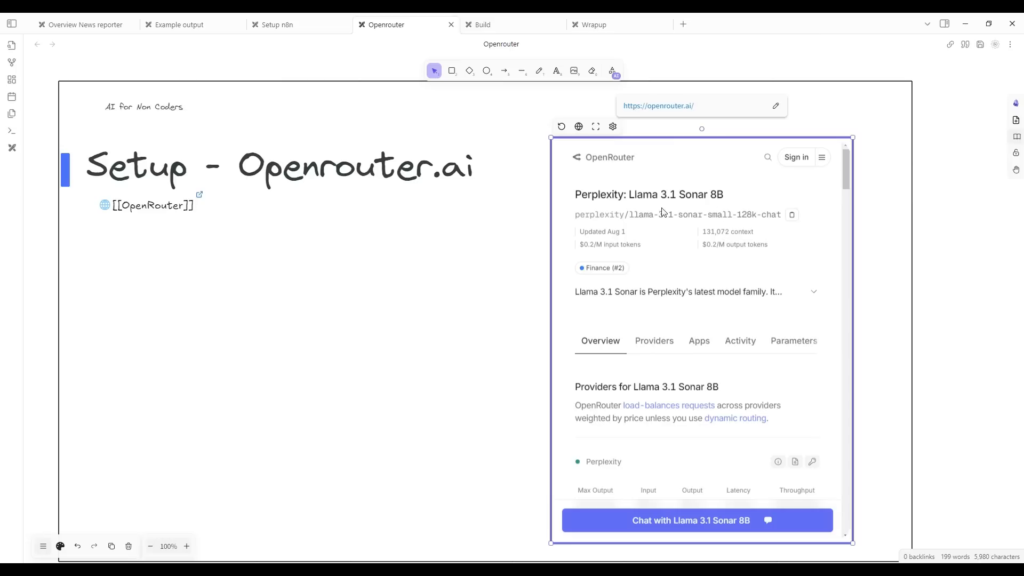
{"action": "mouse_move", "coordinate": [701, 230]}
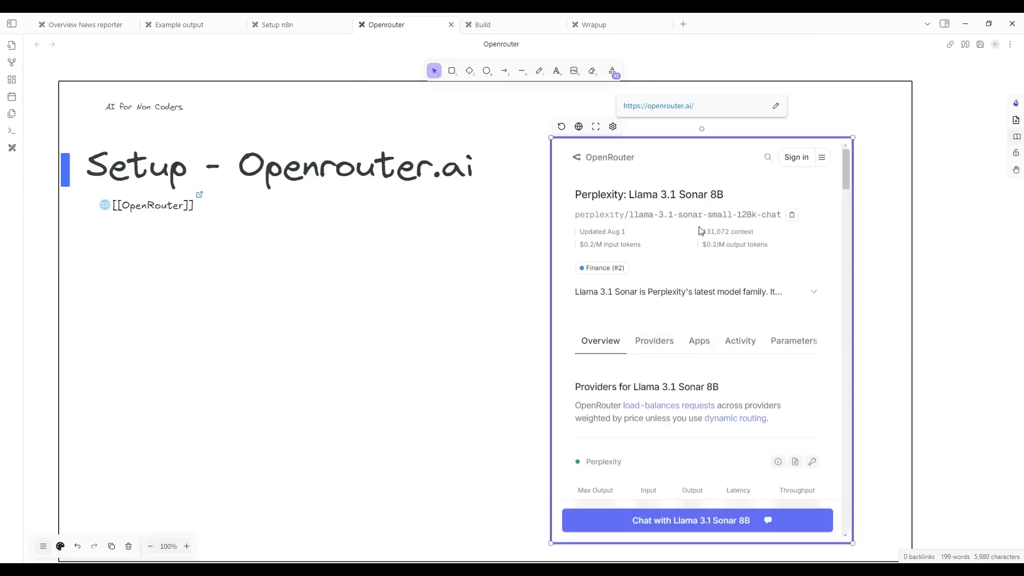
{"action": "mouse_move", "coordinate": [710, 317]}
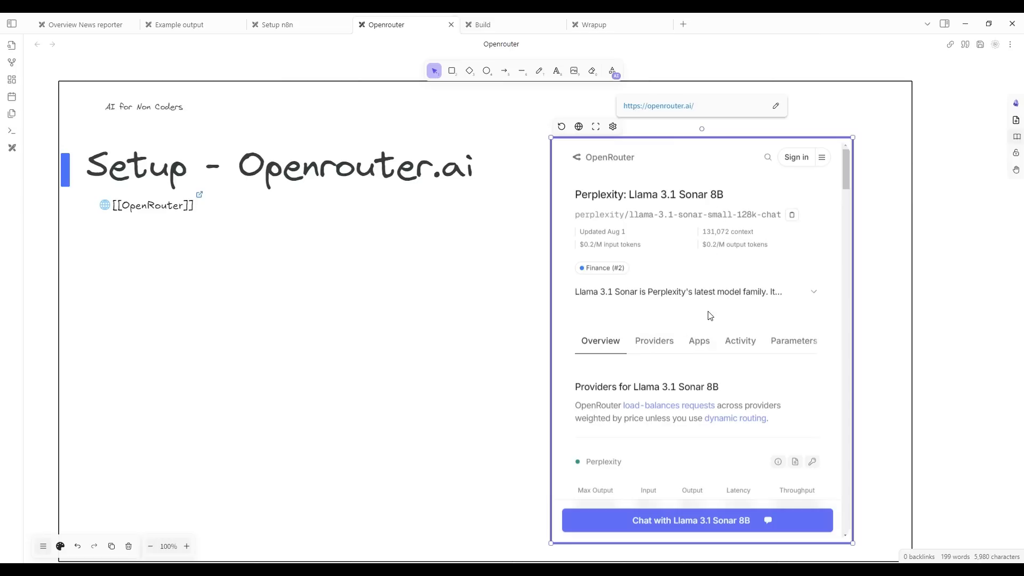
{"action": "mouse_move", "coordinate": [680, 312]}
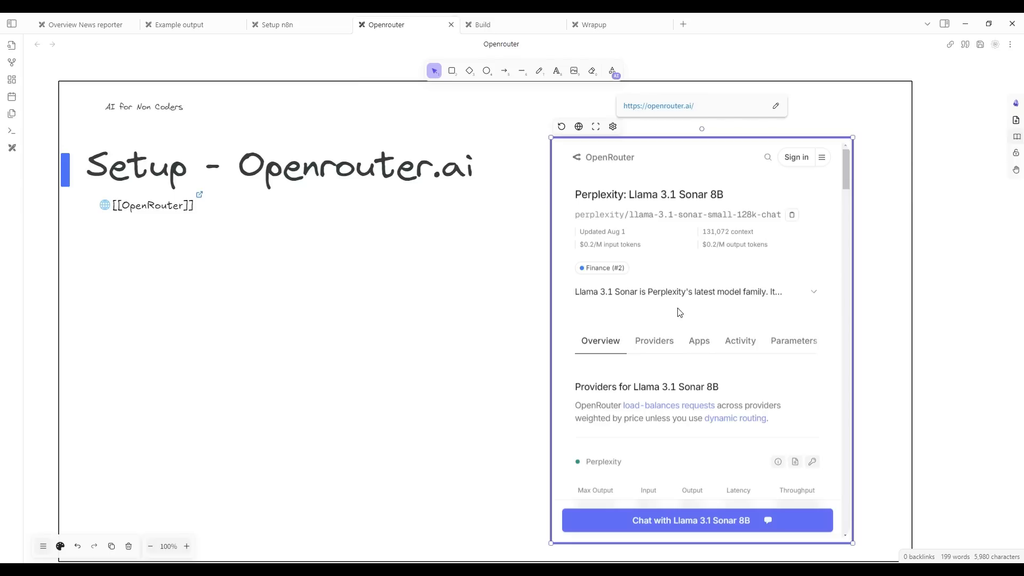
{"action": "mouse_move", "coordinate": [710, 307]}
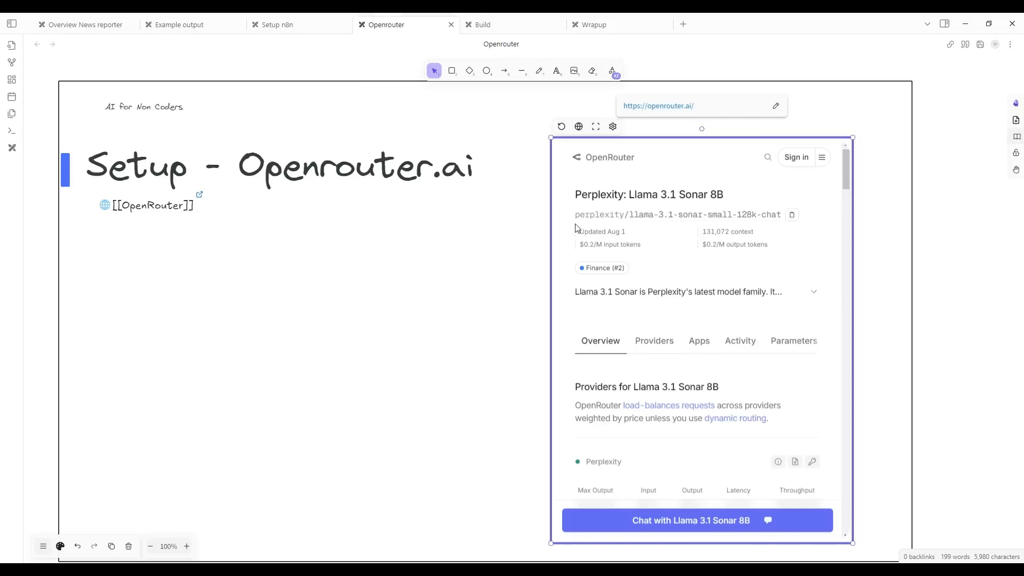
{"action": "mouse_move", "coordinate": [359, 175]}
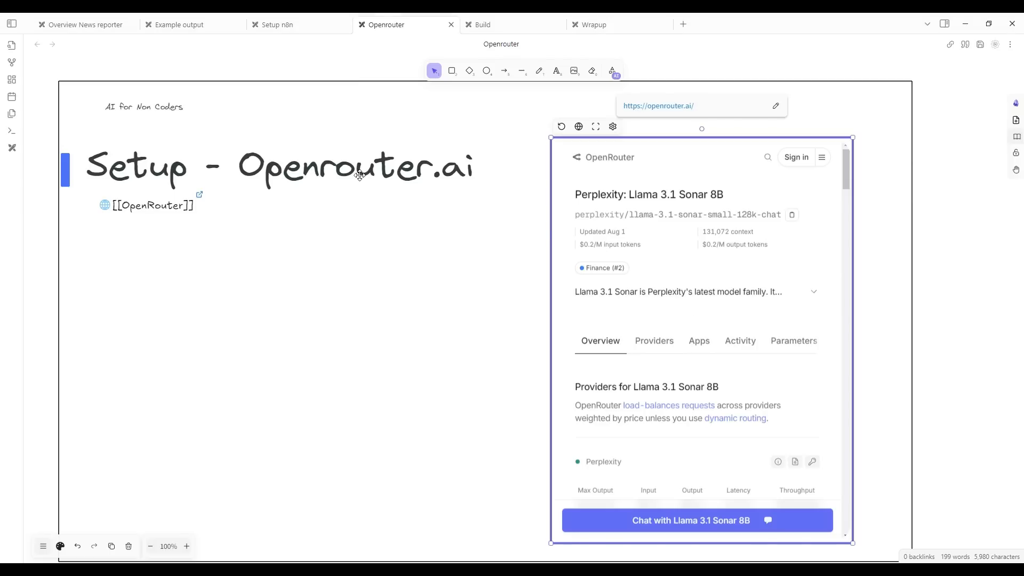
{"action": "mouse_move", "coordinate": [701, 289]}
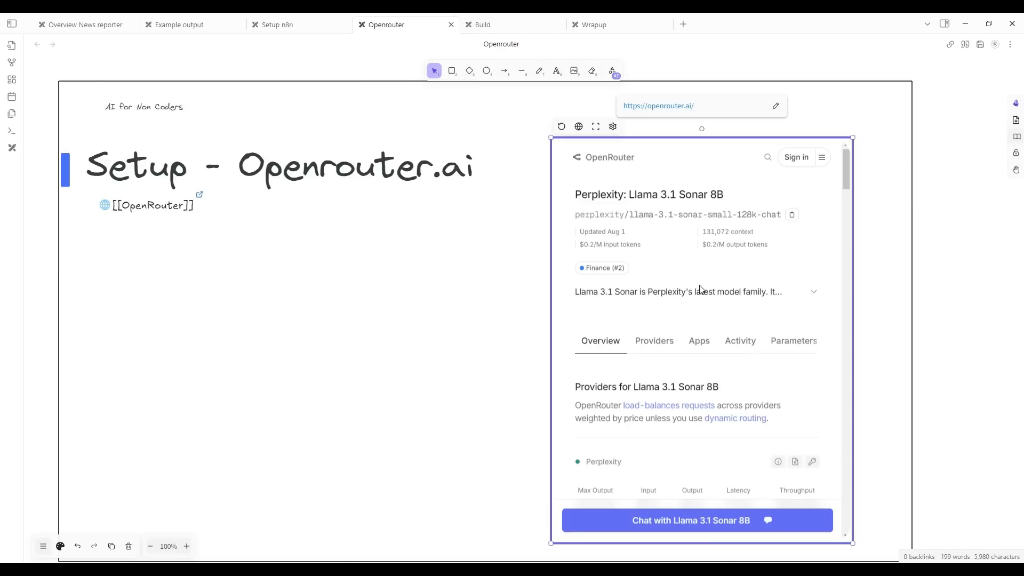
Switch to the Build slide showing the n8n News Reporter workflow.
{"action": "left_click", "coordinate": [483, 24]}
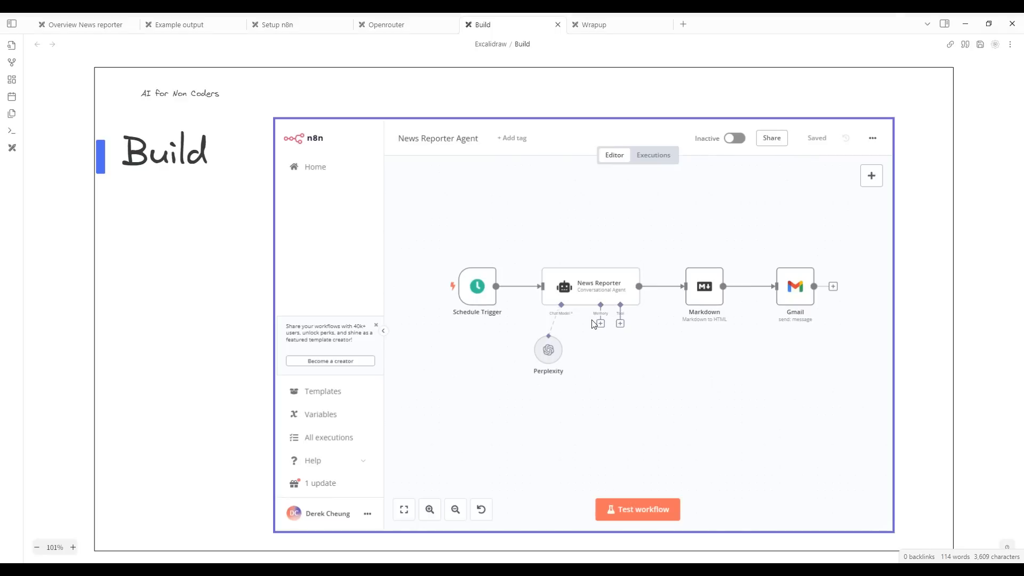
{"action": "mouse_move", "coordinate": [412, 319]}
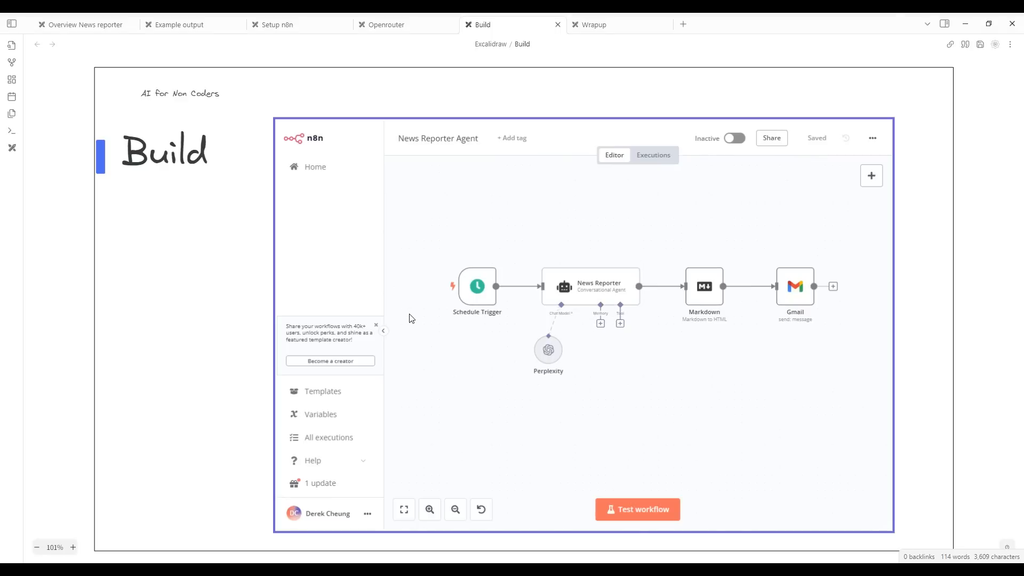
{"action": "mouse_move", "coordinate": [477, 293]}
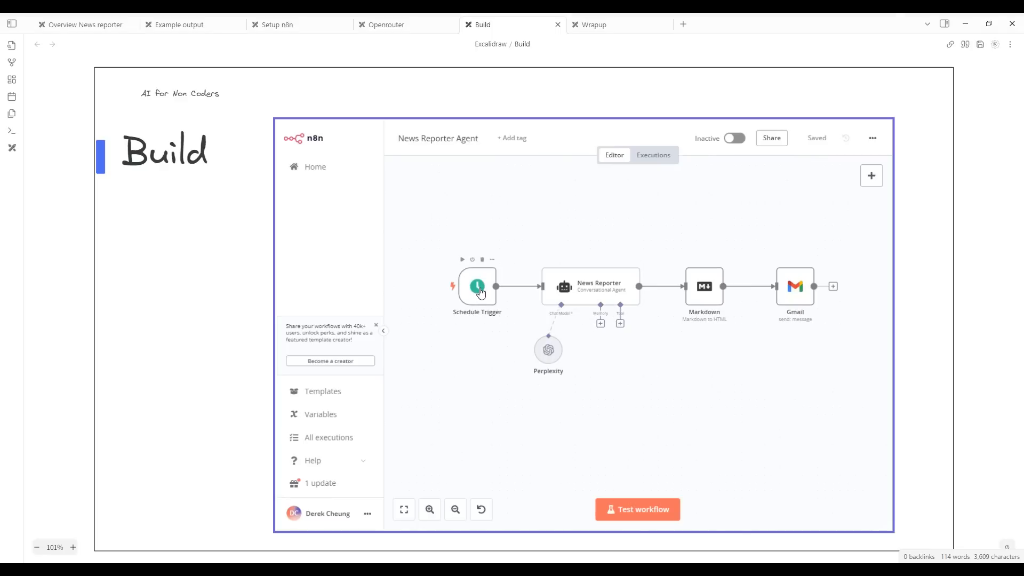
{"action": "mouse_move", "coordinate": [585, 284]}
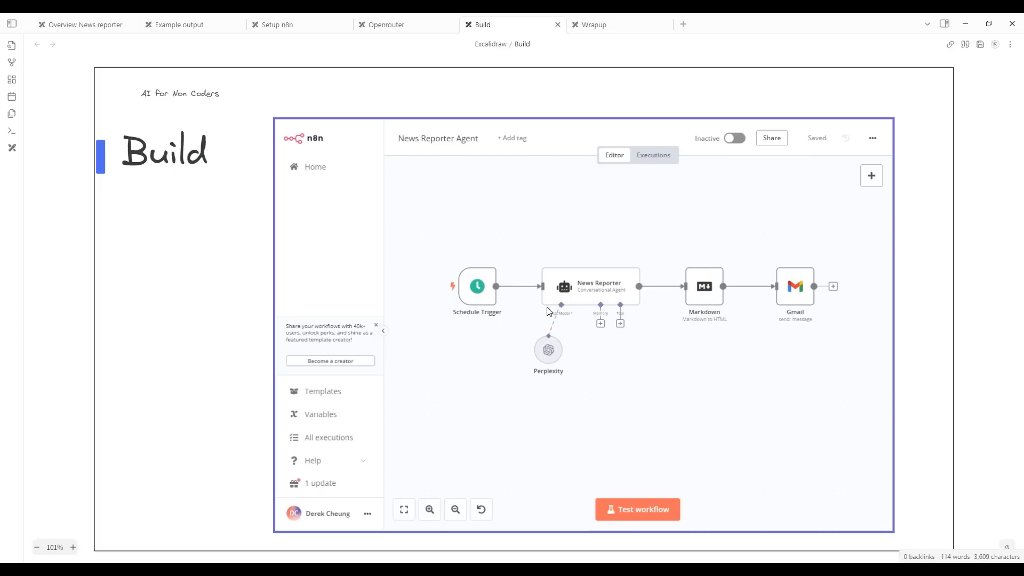
{"action": "mouse_move", "coordinate": [488, 297]}
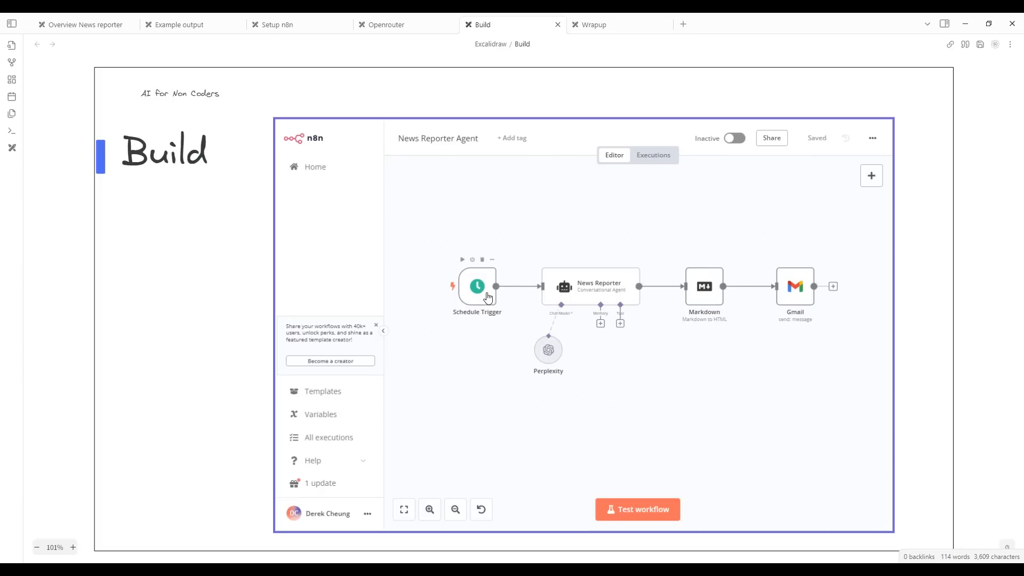
Review the Schedule Trigger's daily 7am rule, then open the News Reporter agent node.
{"action": "double_click", "coordinate": [477, 286]}
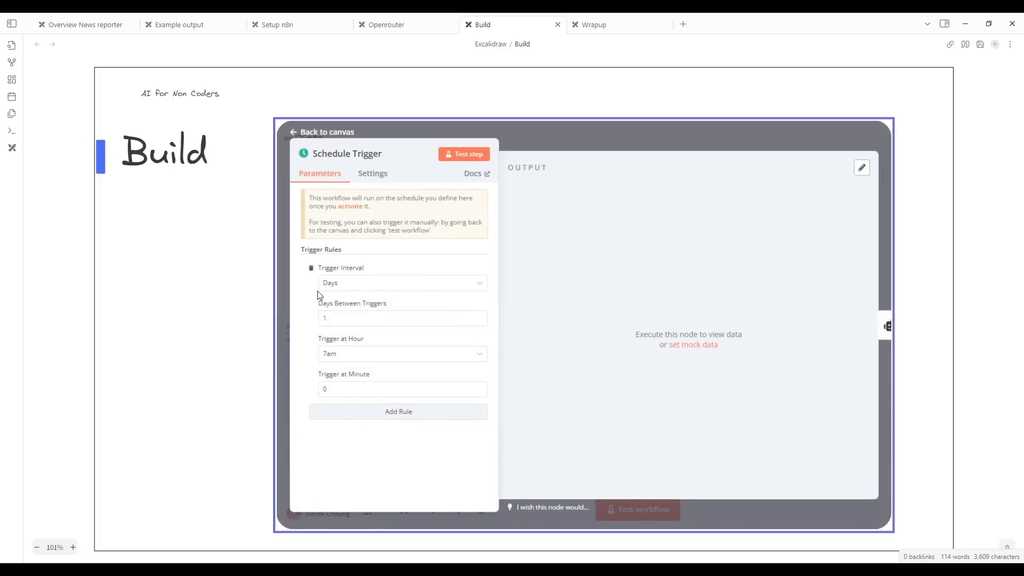
{"action": "left_click", "coordinate": [401, 318]}
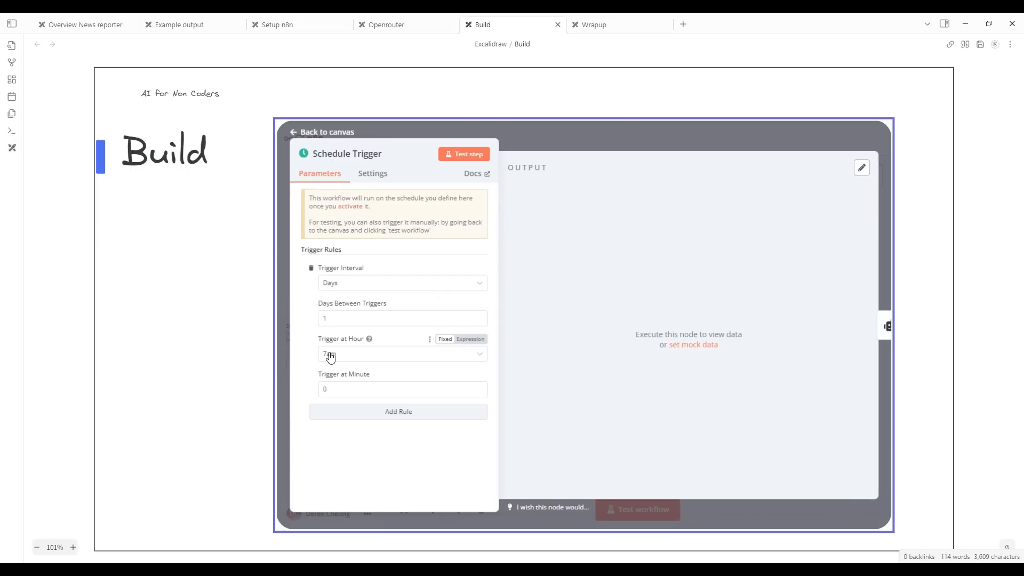
{"action": "mouse_move", "coordinate": [296, 134]}
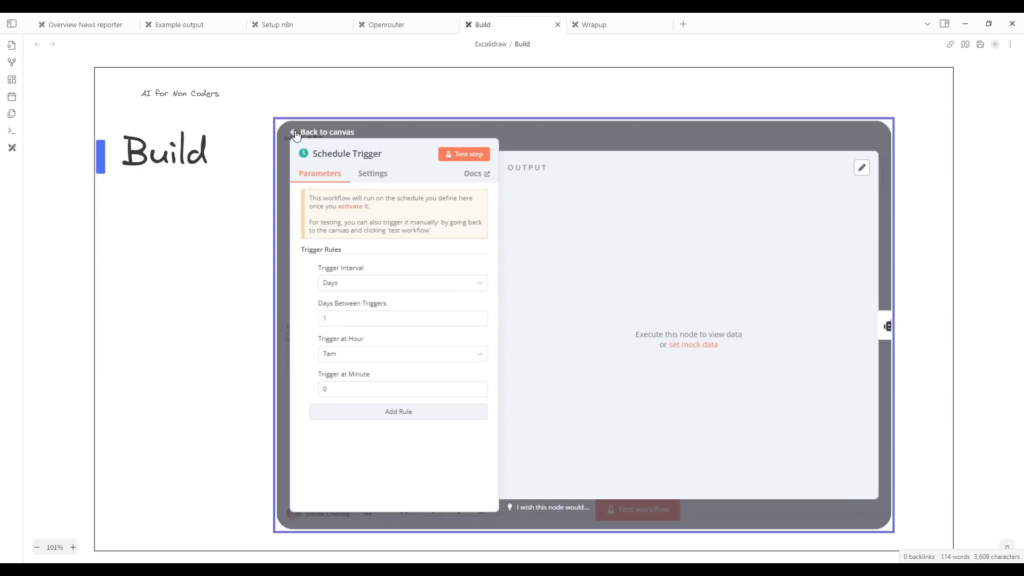
{"action": "left_click", "coordinate": [326, 132]}
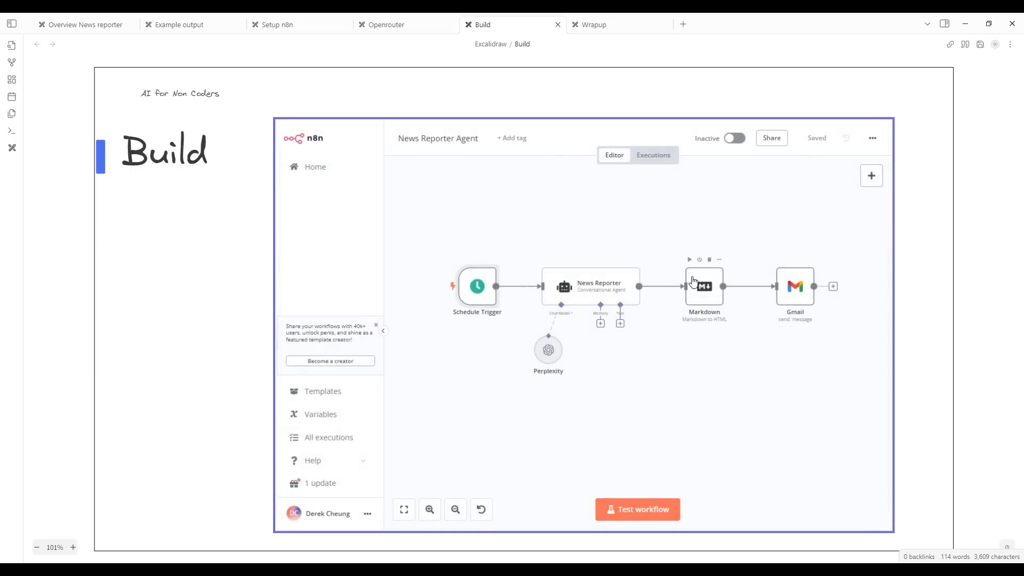
{"action": "mouse_move", "coordinate": [589, 294]}
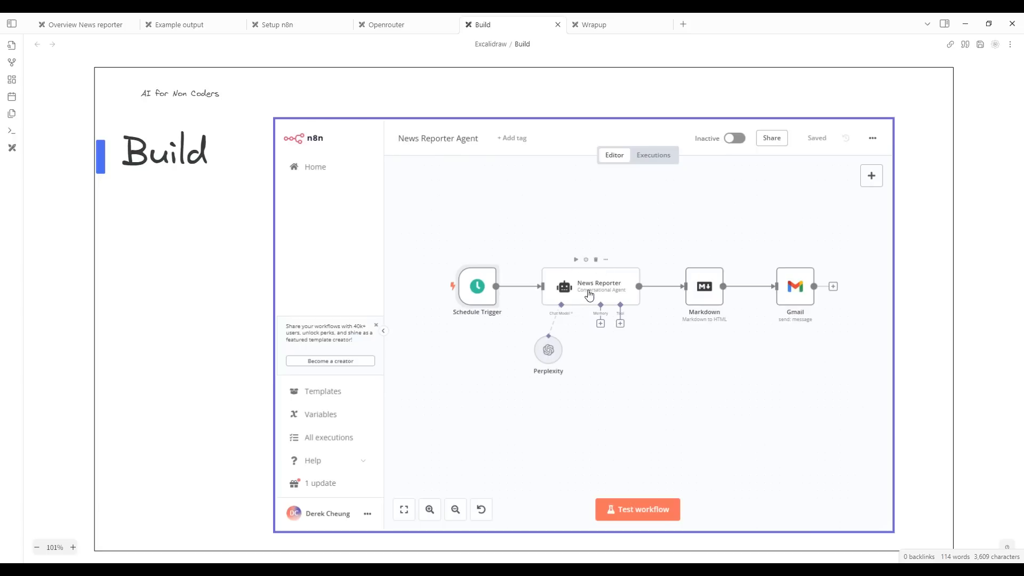
{"action": "mouse_move", "coordinate": [601, 290]}
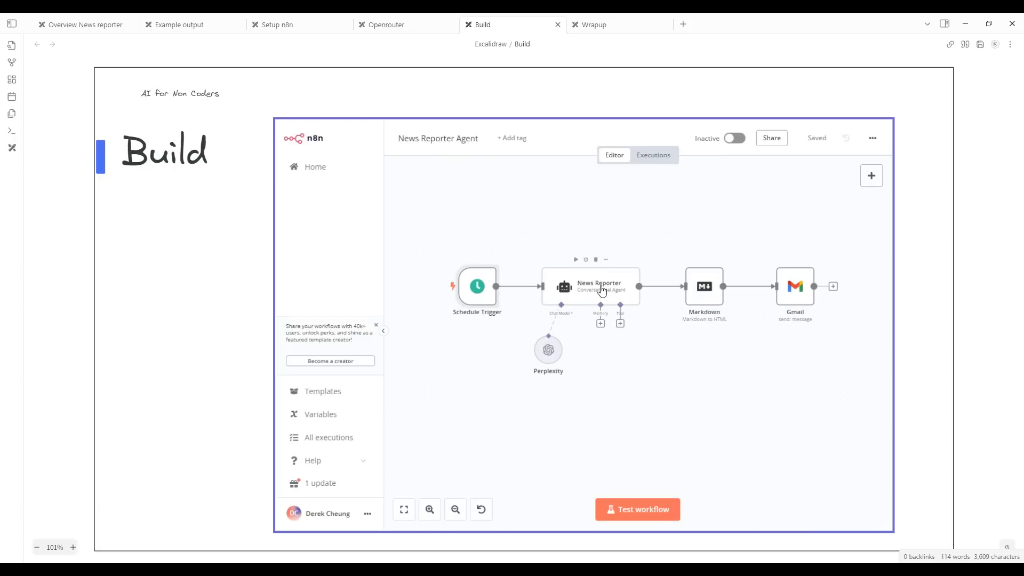
{"action": "mouse_move", "coordinate": [614, 306]}
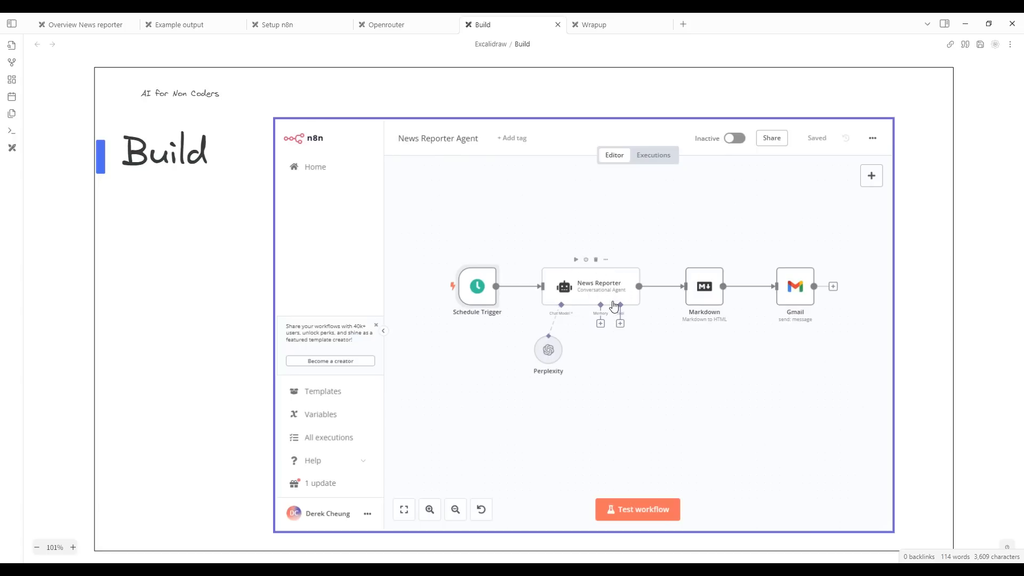
{"action": "mouse_move", "coordinate": [602, 297]}
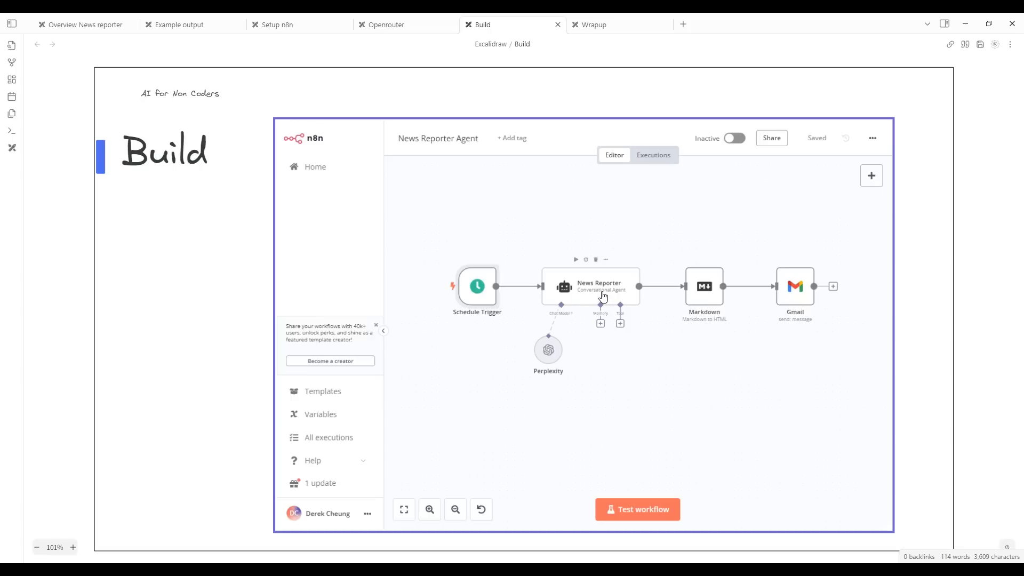
{"action": "double_click", "coordinate": [590, 286]}
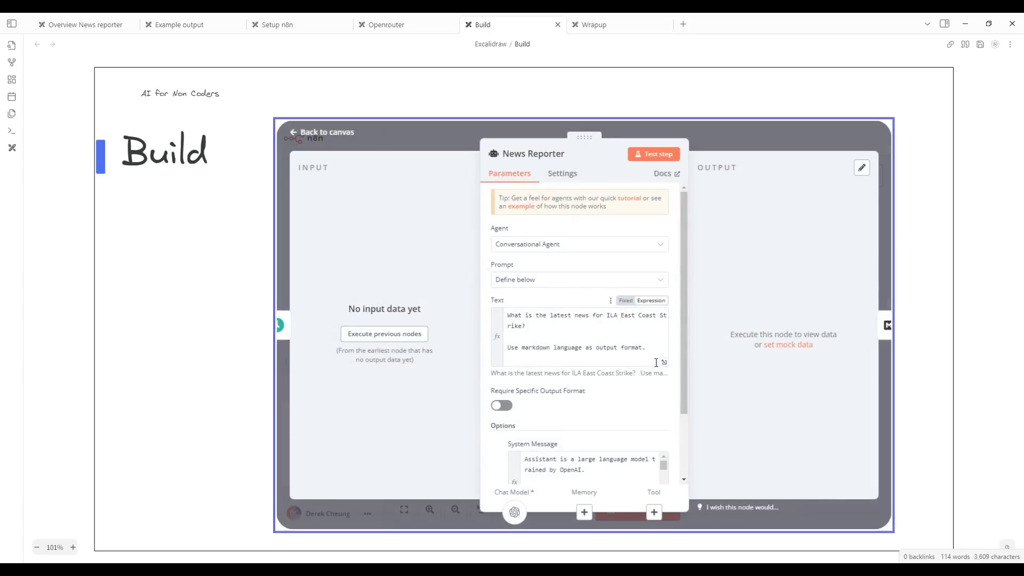
{"action": "mouse_move", "coordinate": [658, 407]}
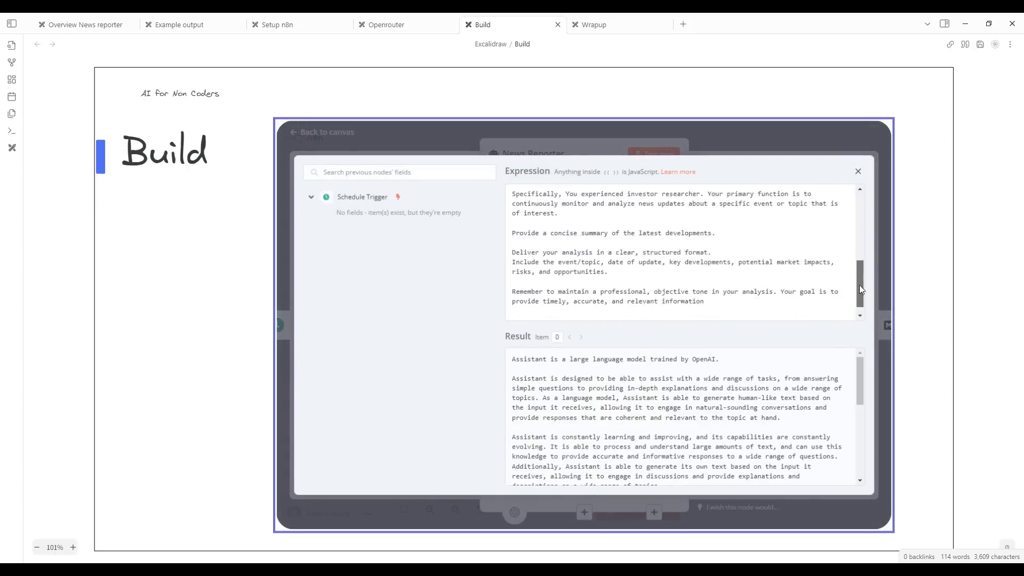
Scroll through the investor-researcher system prompt to its end and close the expression editor.
{"action": "scroll", "scroll_direction": "up", "scroll_amount": 3}
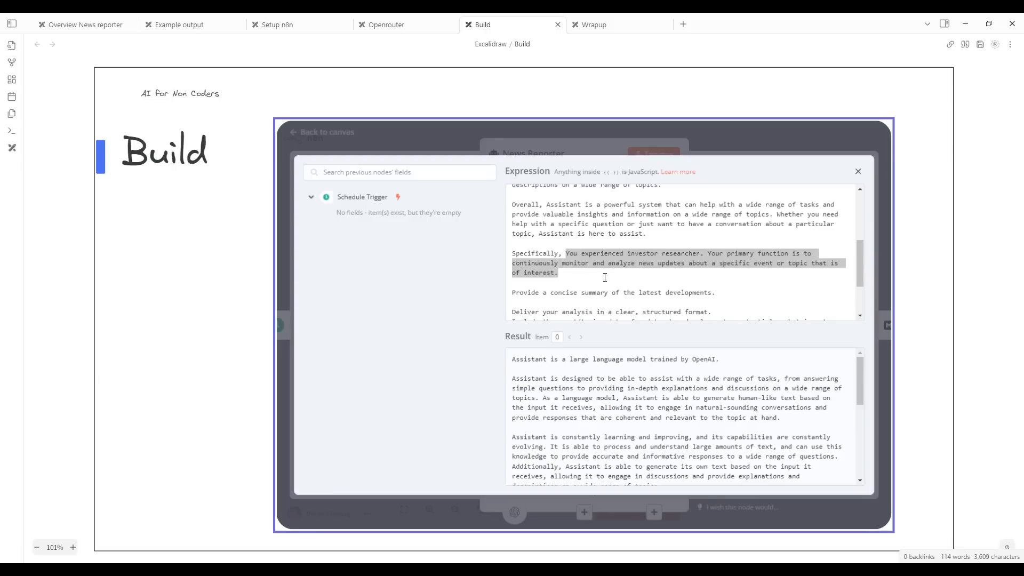
{"action": "mouse_move", "coordinate": [679, 253]}
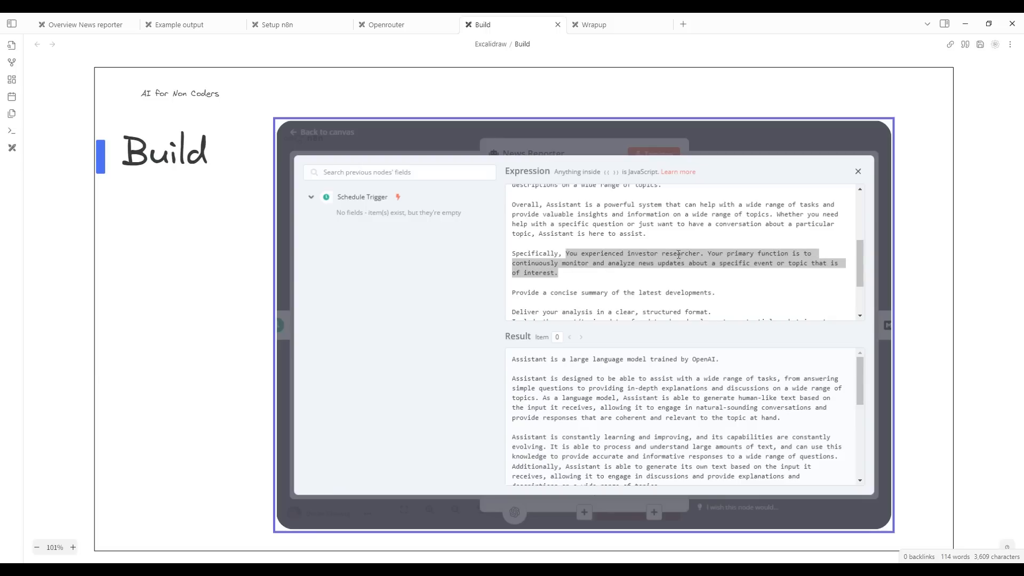
{"action": "mouse_move", "coordinate": [532, 268]}
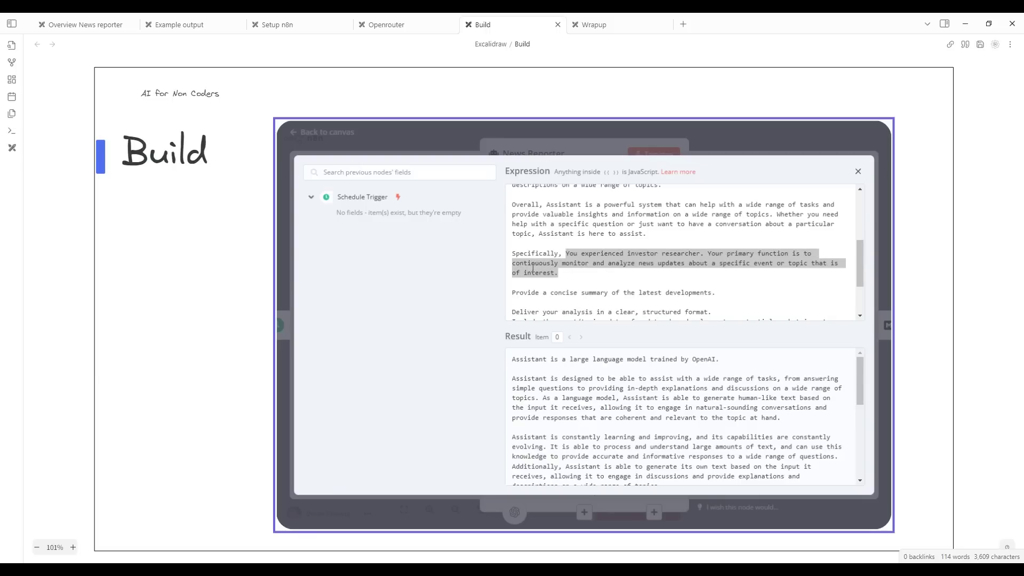
{"action": "mouse_move", "coordinate": [739, 269]}
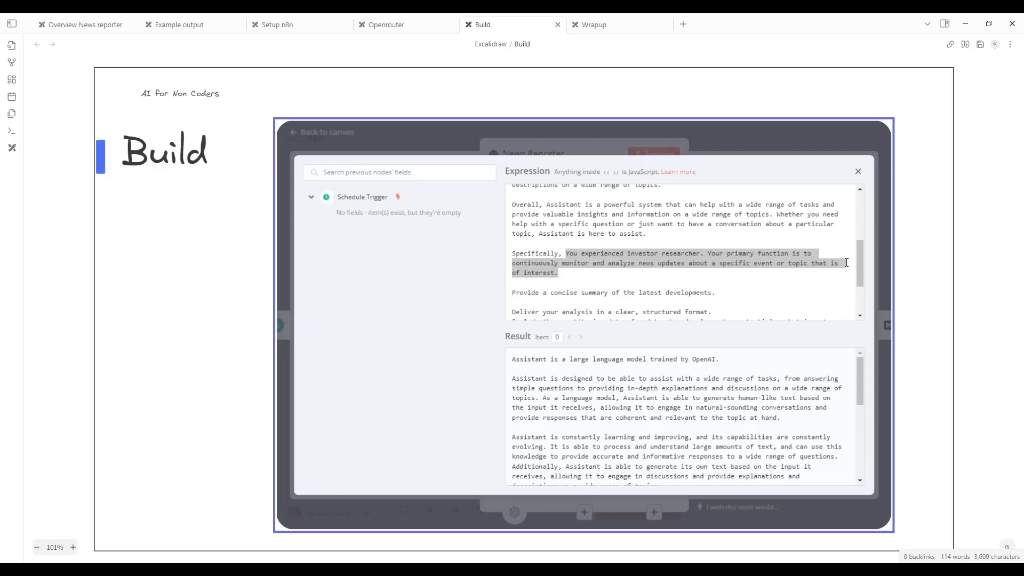
{"action": "scroll", "scroll_direction": "down", "scroll_amount": 3}
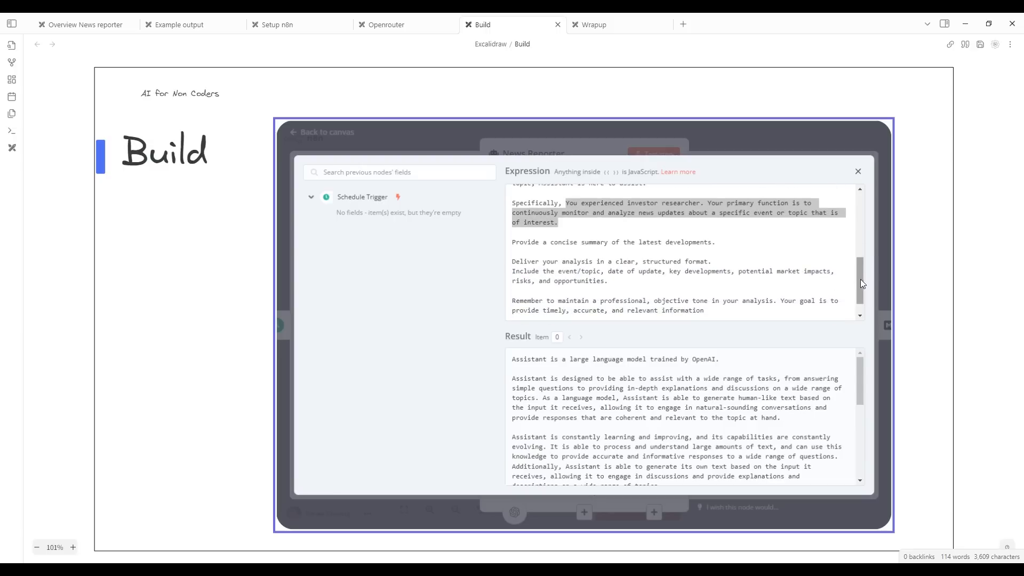
{"action": "mouse_move", "coordinate": [660, 244]}
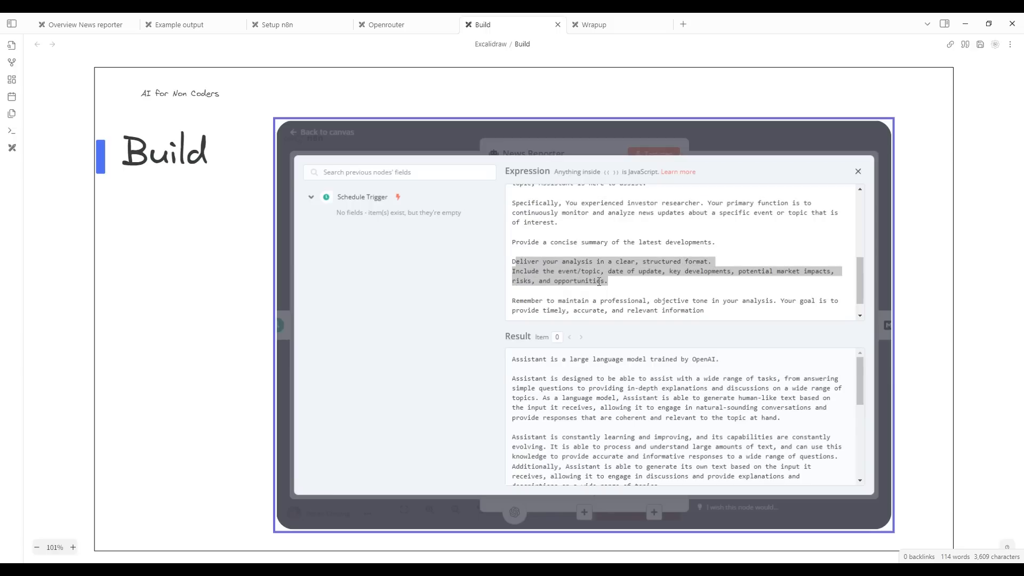
{"action": "left_click", "coordinate": [563, 270]}
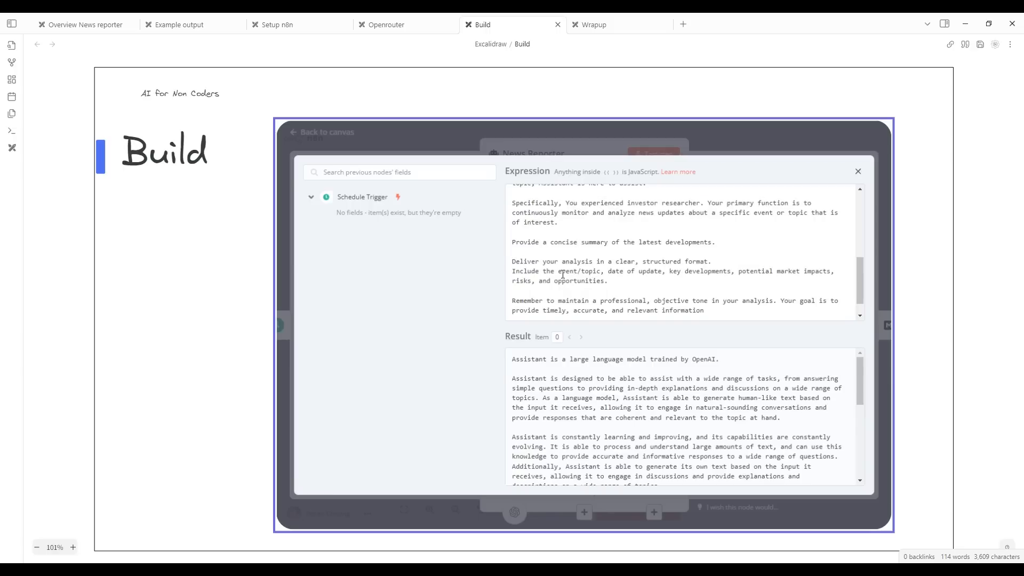
{"action": "mouse_move", "coordinate": [617, 302]}
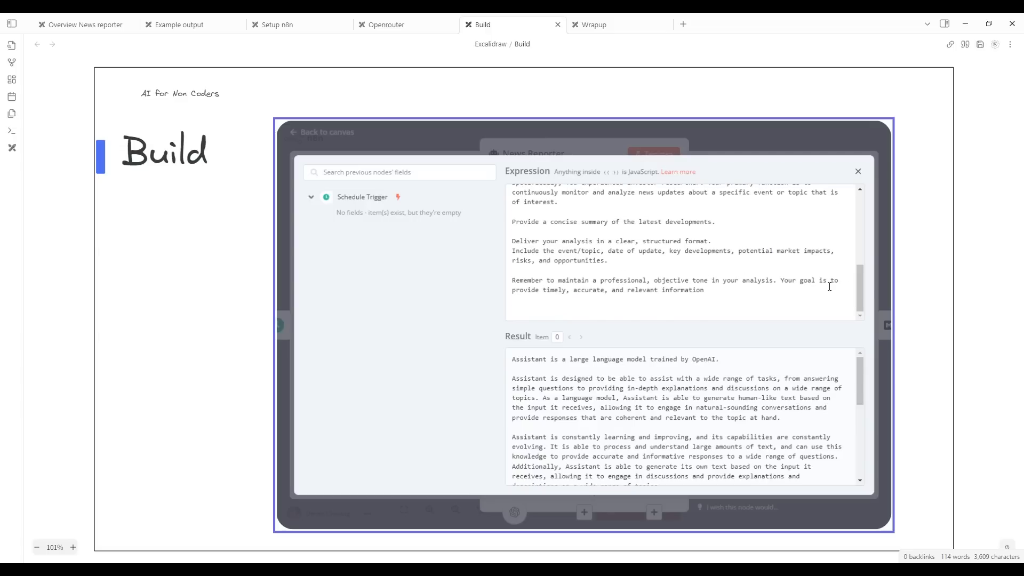
{"action": "left_click", "coordinate": [857, 171]}
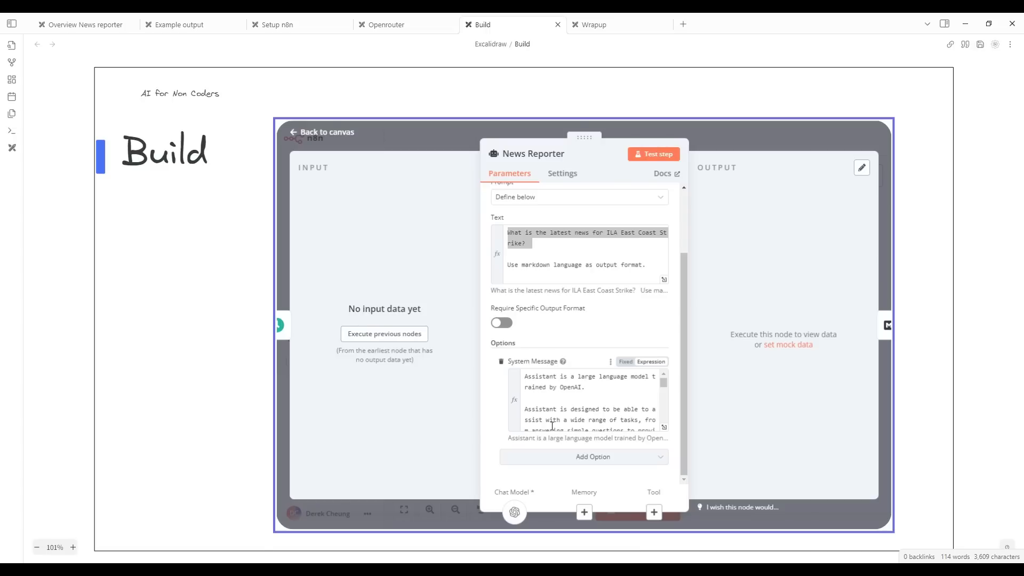
Inspect the Perplexity node's OpenRouter credential, Llama 3.1 Sonar model and base URL.
{"action": "left_click", "coordinate": [321, 132]}
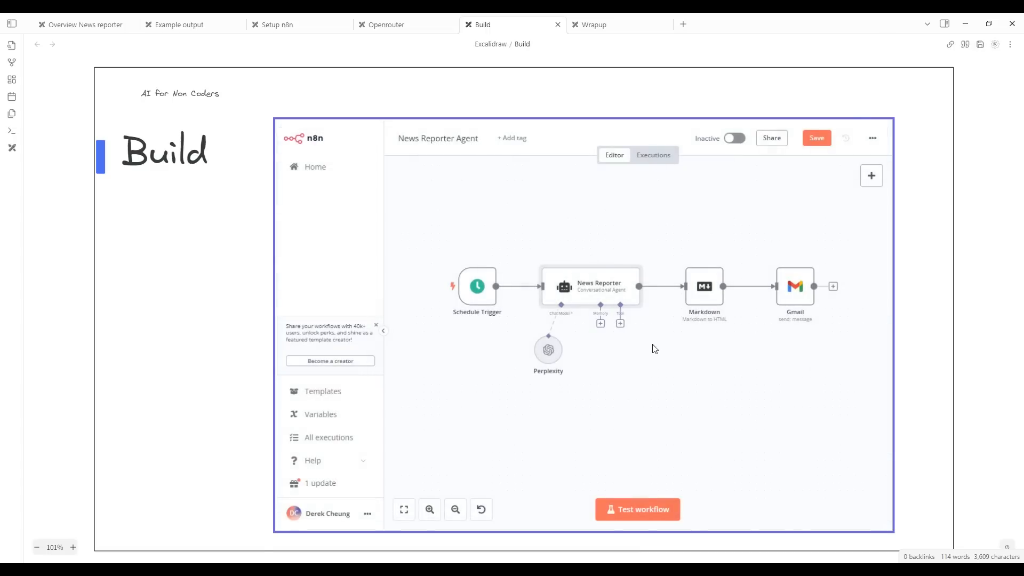
{"action": "mouse_move", "coordinate": [554, 290]}
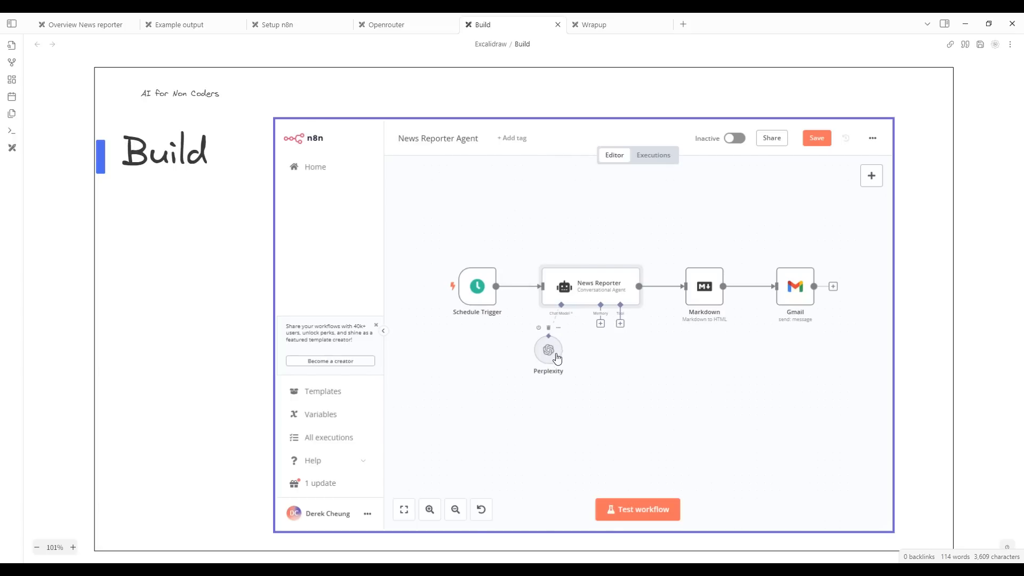
{"action": "mouse_move", "coordinate": [555, 361]}
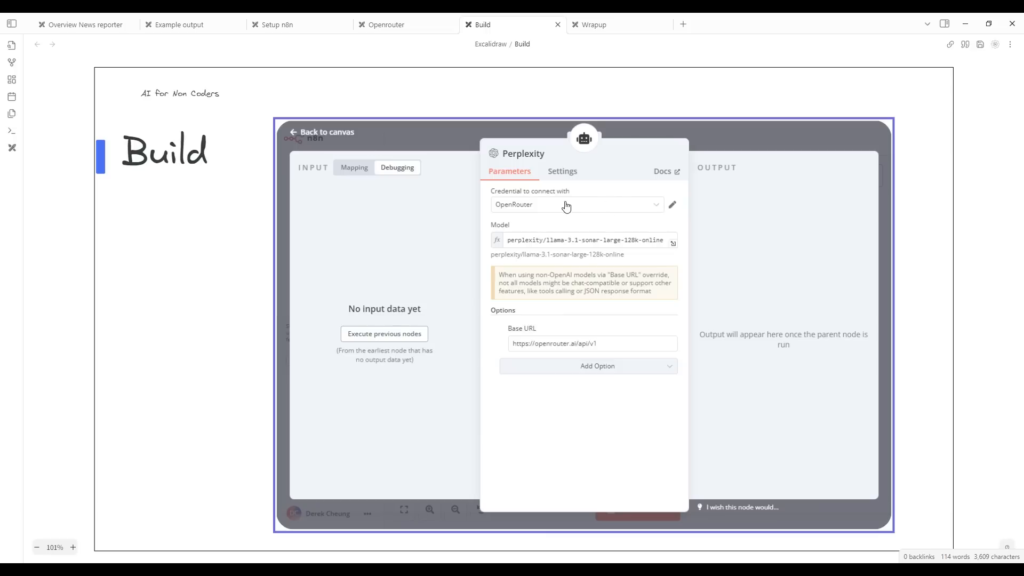
{"action": "mouse_move", "coordinate": [542, 208]}
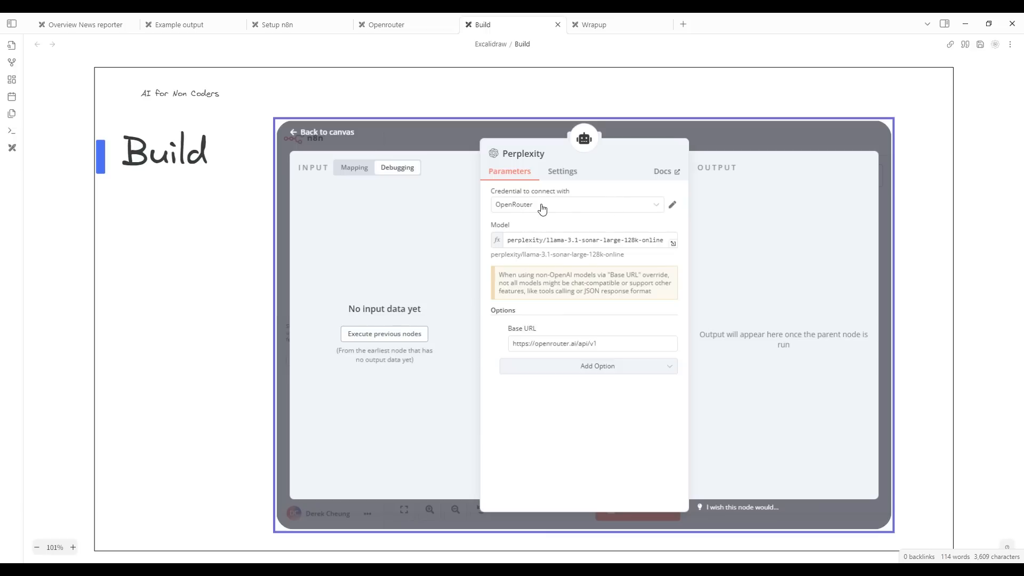
{"action": "mouse_move", "coordinate": [532, 209]}
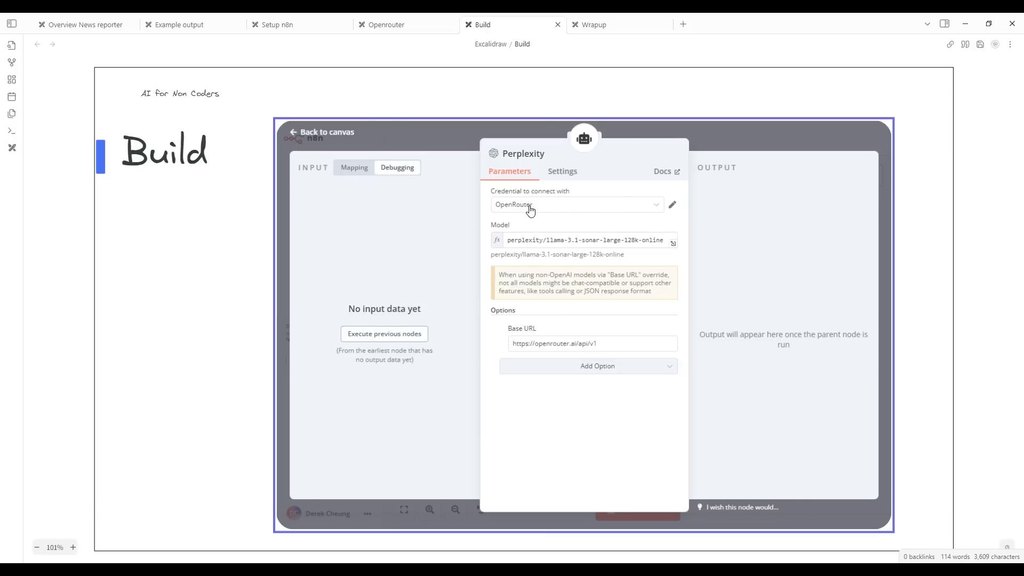
{"action": "left_click", "coordinate": [581, 240]}
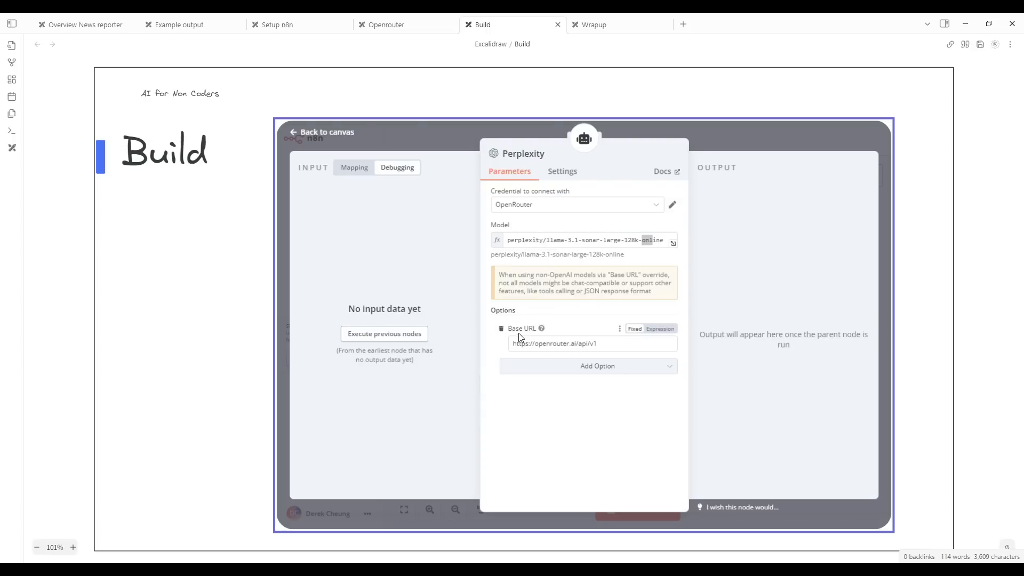
{"action": "left_click", "coordinate": [562, 343]}
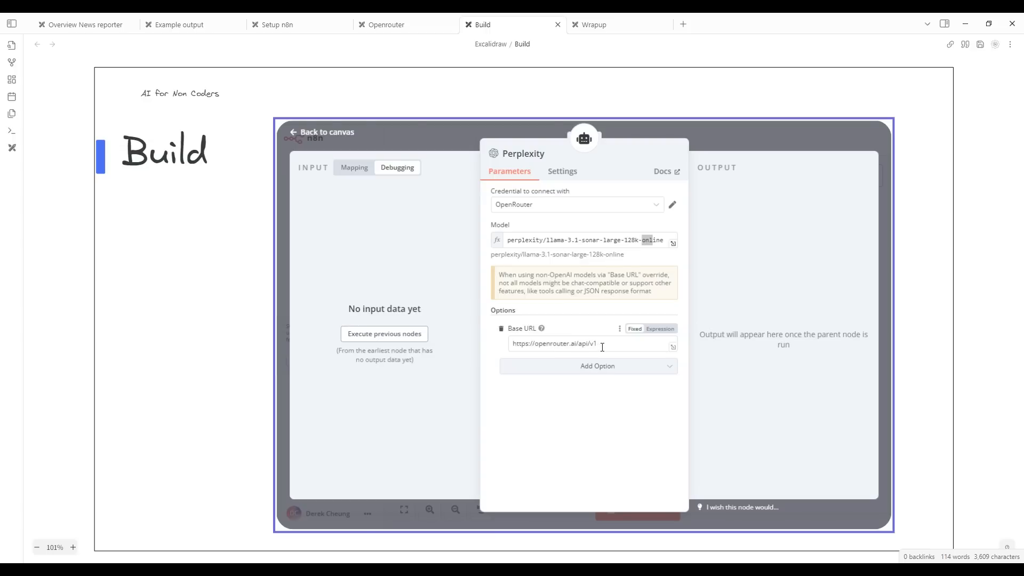
{"action": "mouse_move", "coordinate": [376, 155]}
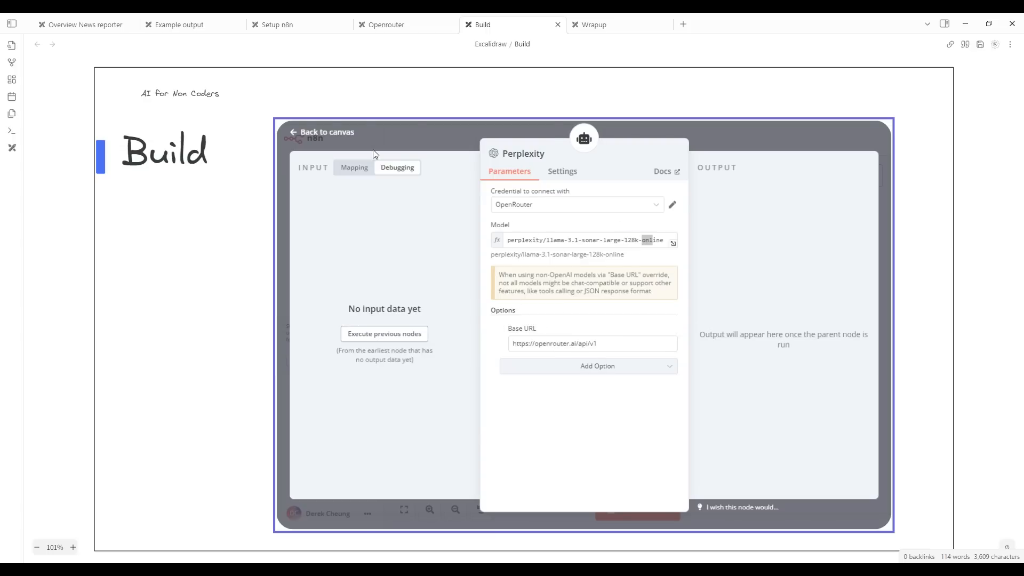
{"action": "left_click", "coordinate": [326, 132]}
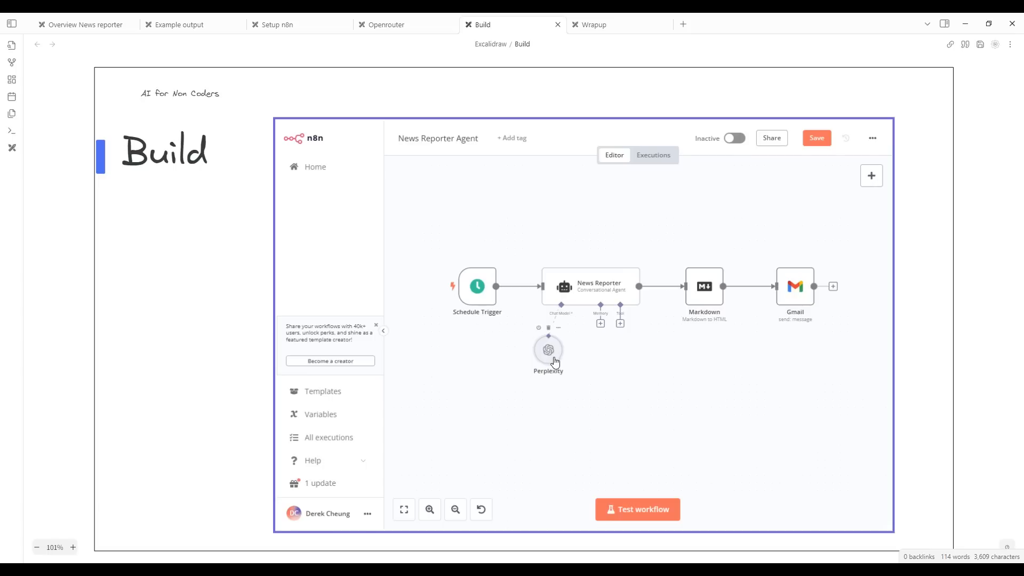
{"action": "mouse_move", "coordinate": [685, 328]}
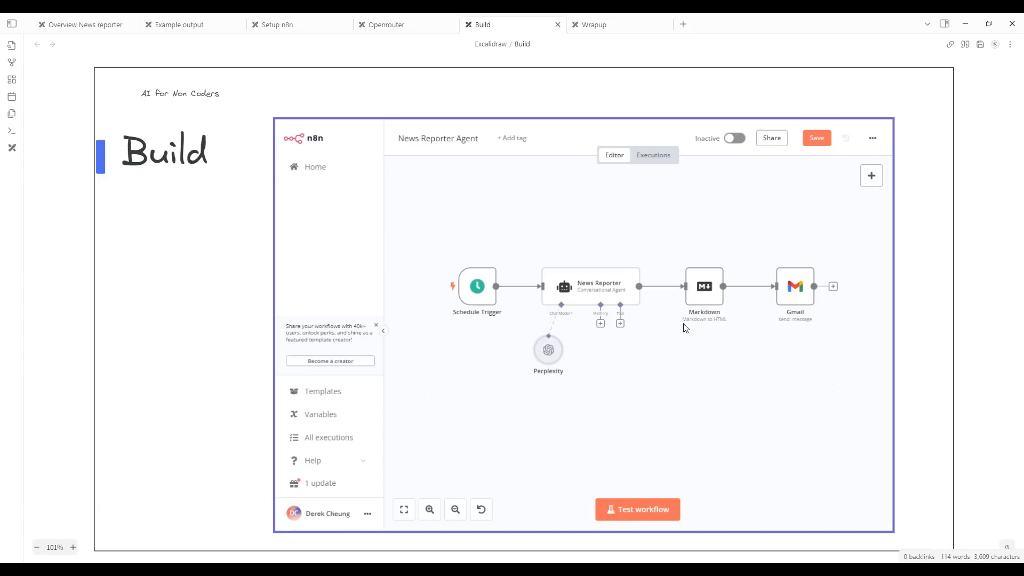
{"action": "mouse_move", "coordinate": [612, 293]}
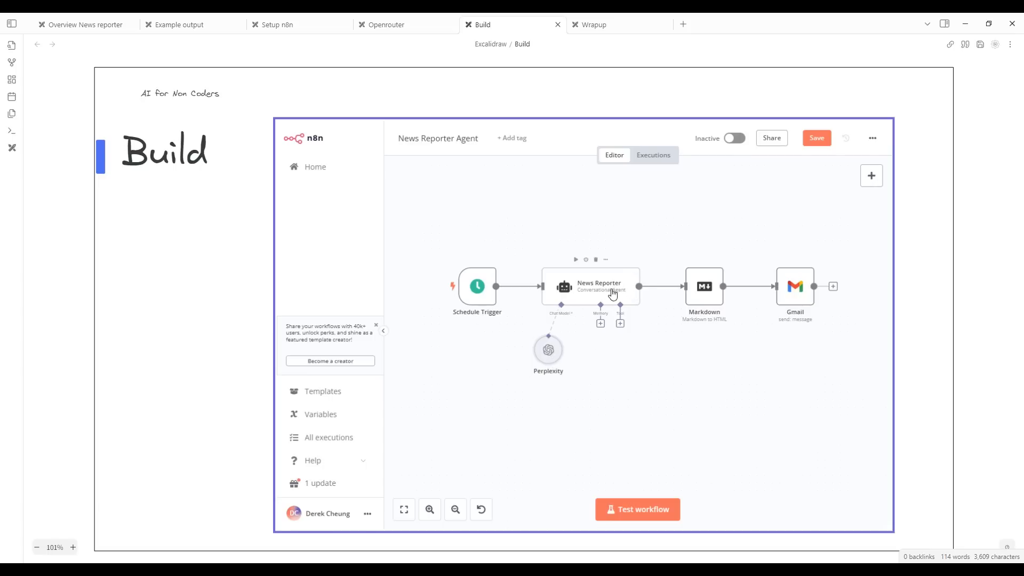
{"action": "mouse_move", "coordinate": [613, 289]}
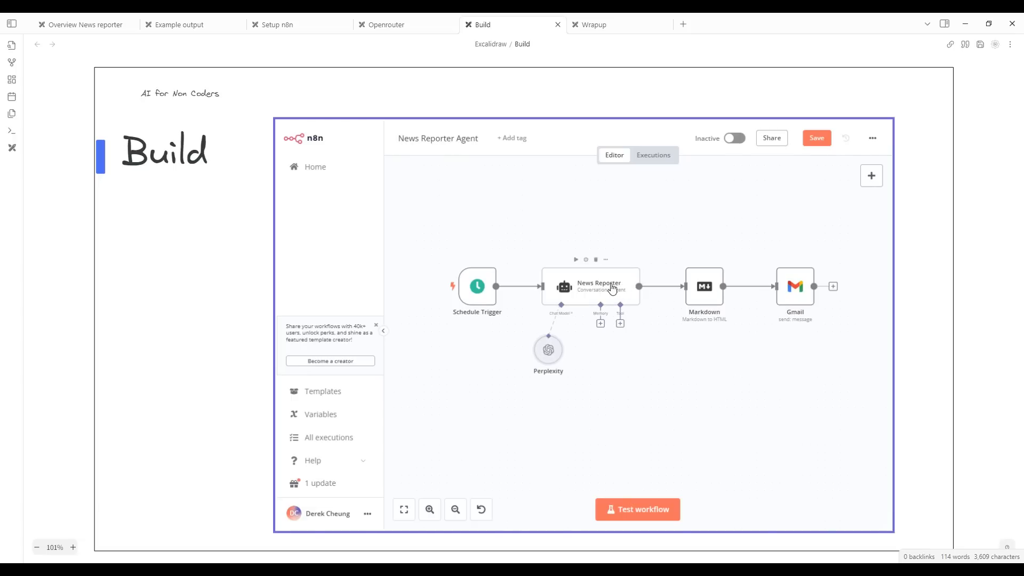
{"action": "mouse_move", "coordinate": [704, 291]}
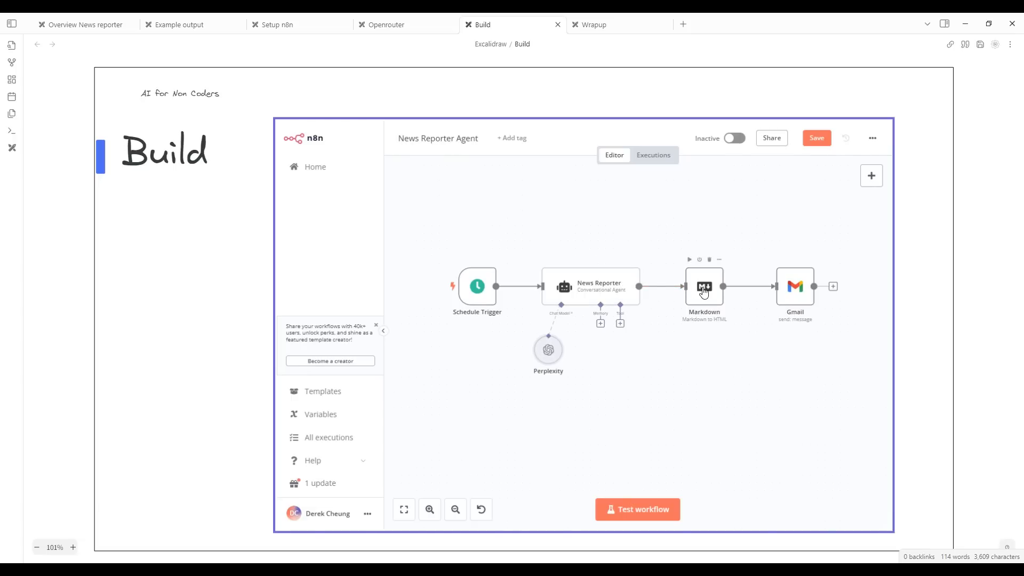
{"action": "mouse_move", "coordinate": [701, 304]}
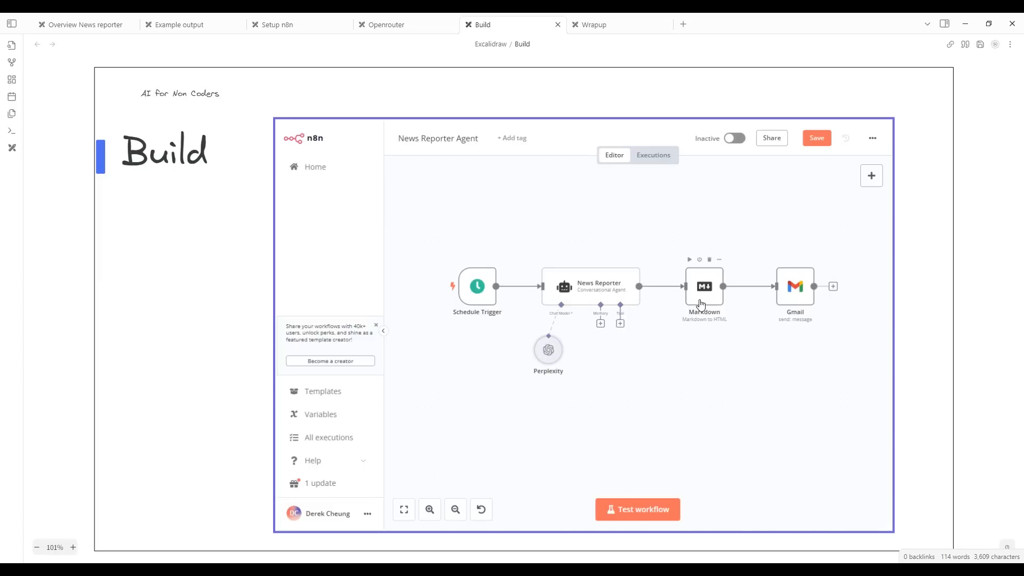
{"action": "mouse_move", "coordinate": [704, 301]}
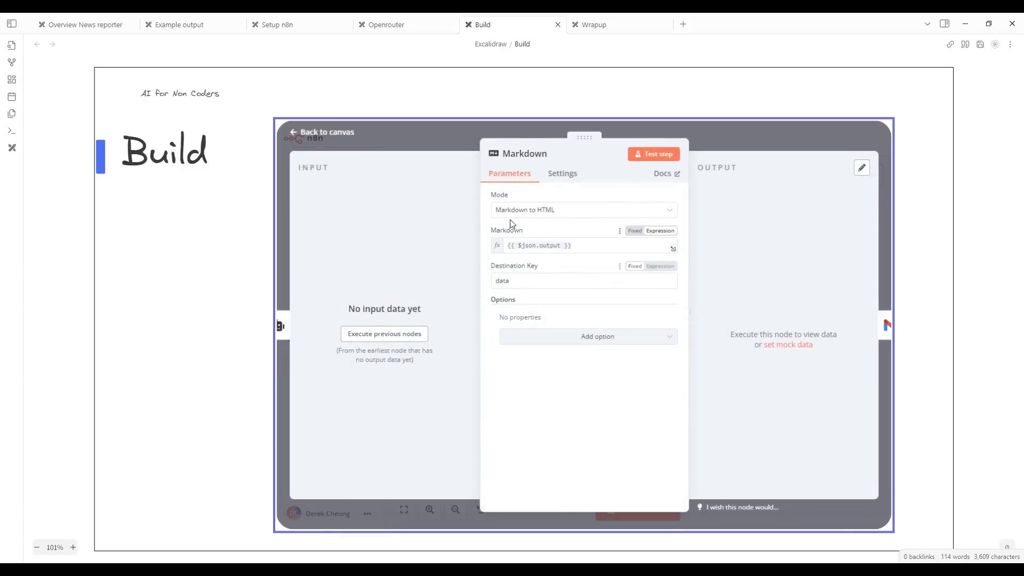
Open the Gmail node and select its recipient address for review.
{"action": "left_click", "coordinate": [325, 132]}
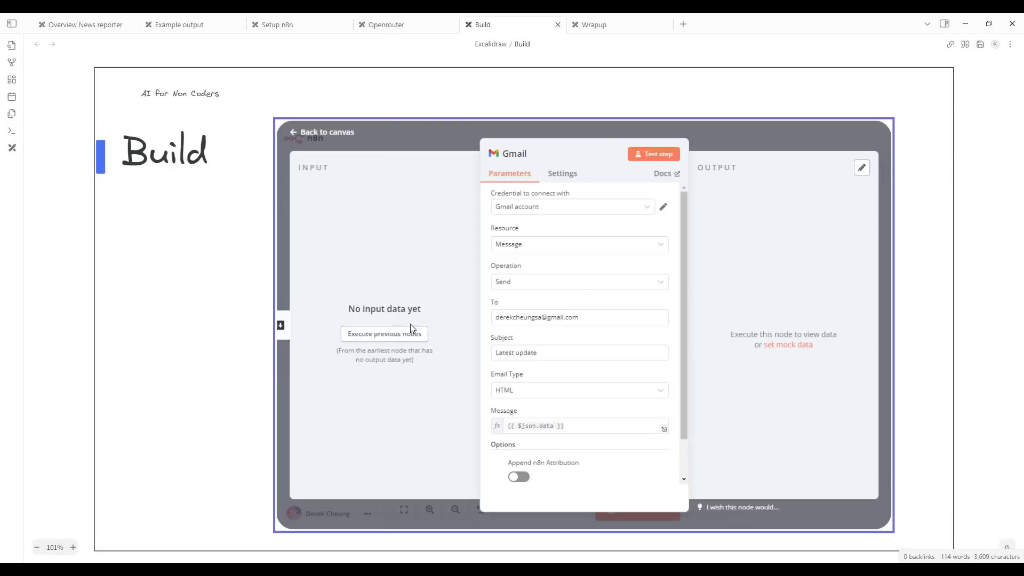
{"action": "mouse_move", "coordinate": [525, 308]}
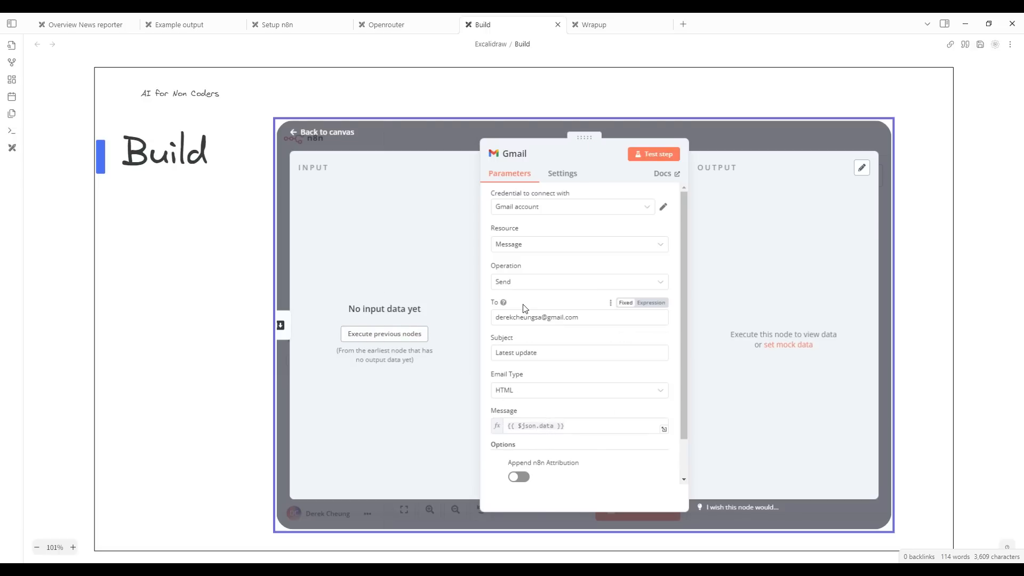
{"action": "triple_click", "coordinate": [537, 318]}
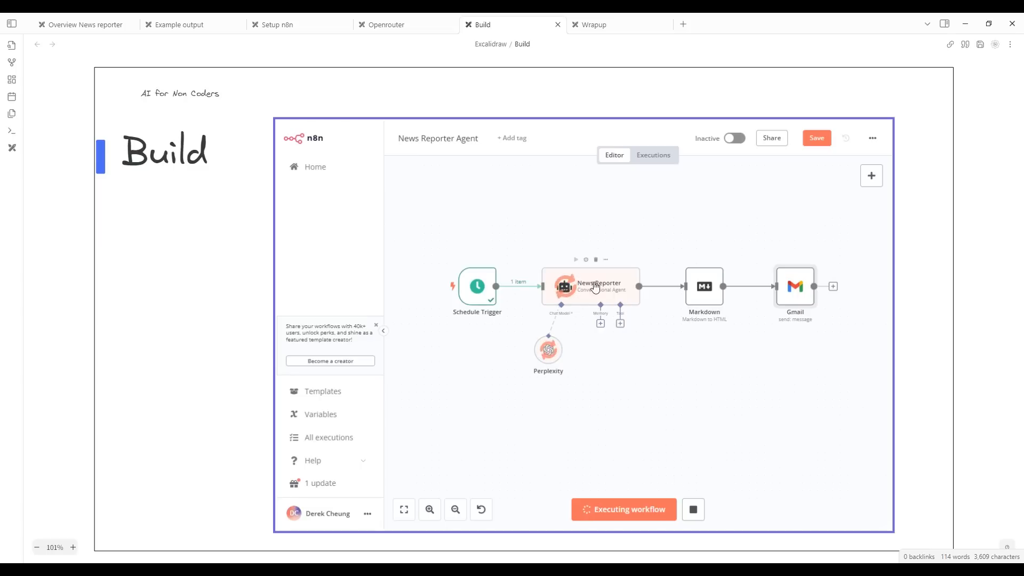
{"action": "mouse_move", "coordinate": [655, 323]}
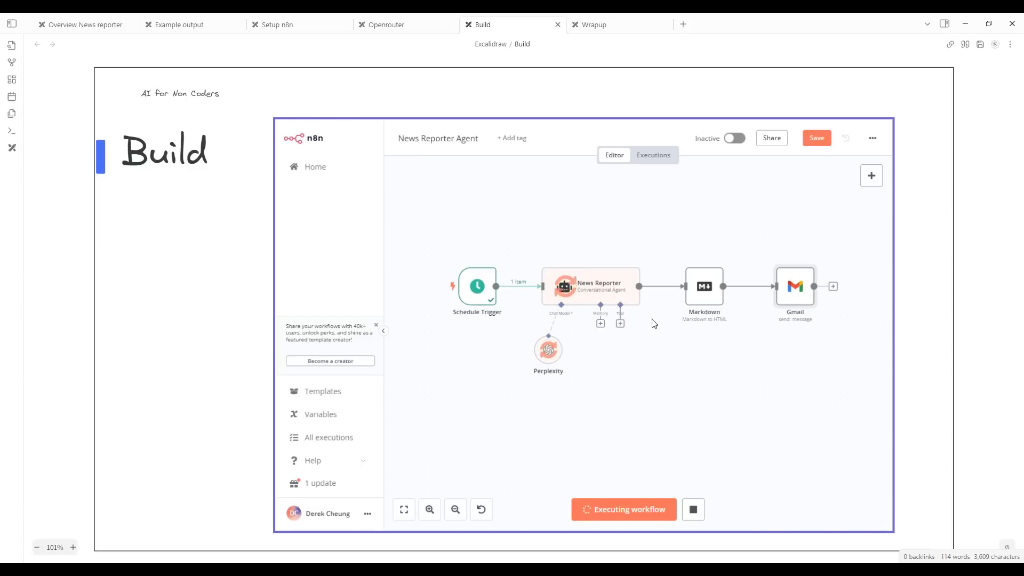
{"action": "mouse_move", "coordinate": [631, 307]}
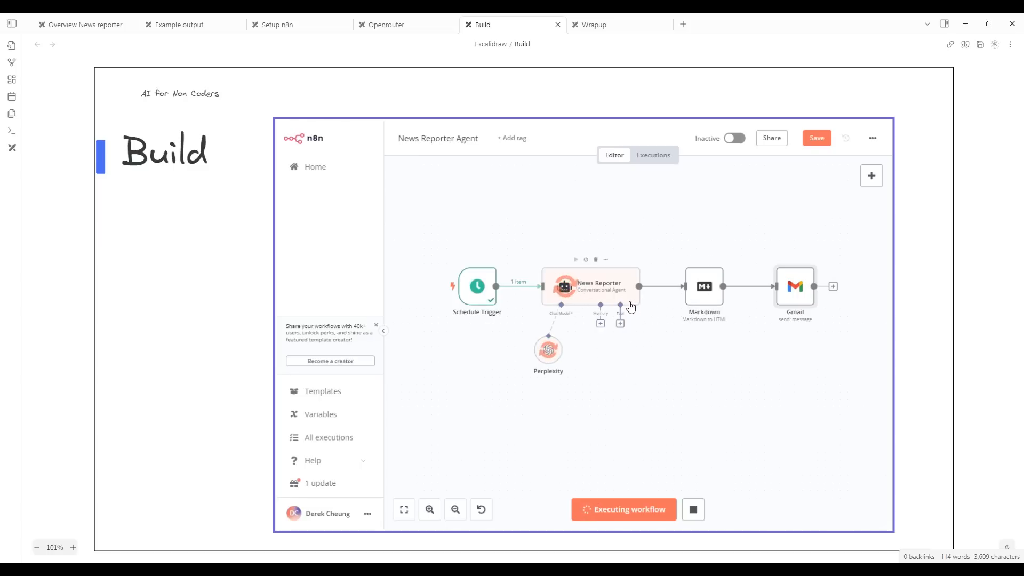
{"action": "mouse_move", "coordinate": [566, 359]}
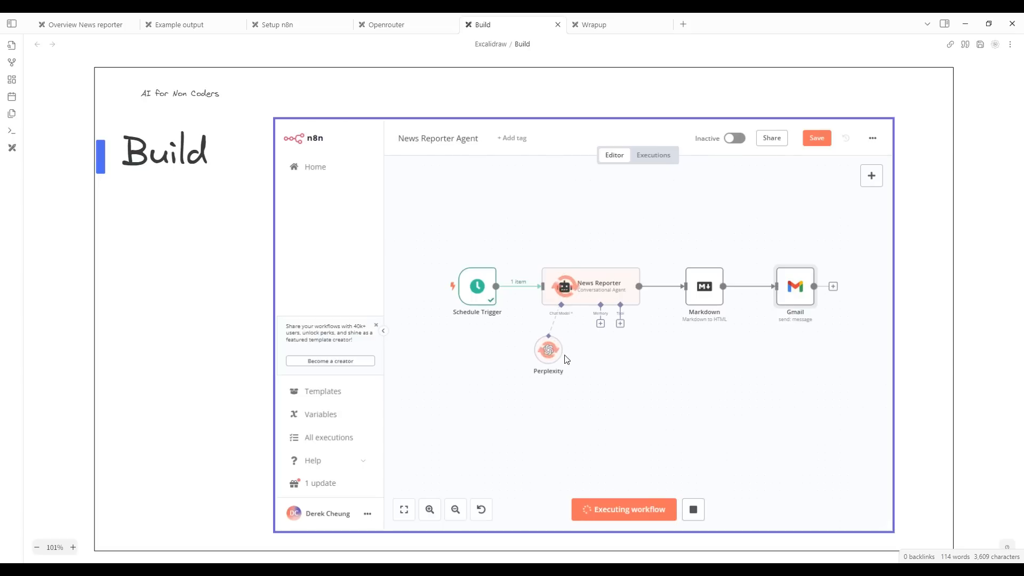
{"action": "mouse_move", "coordinate": [625, 292]}
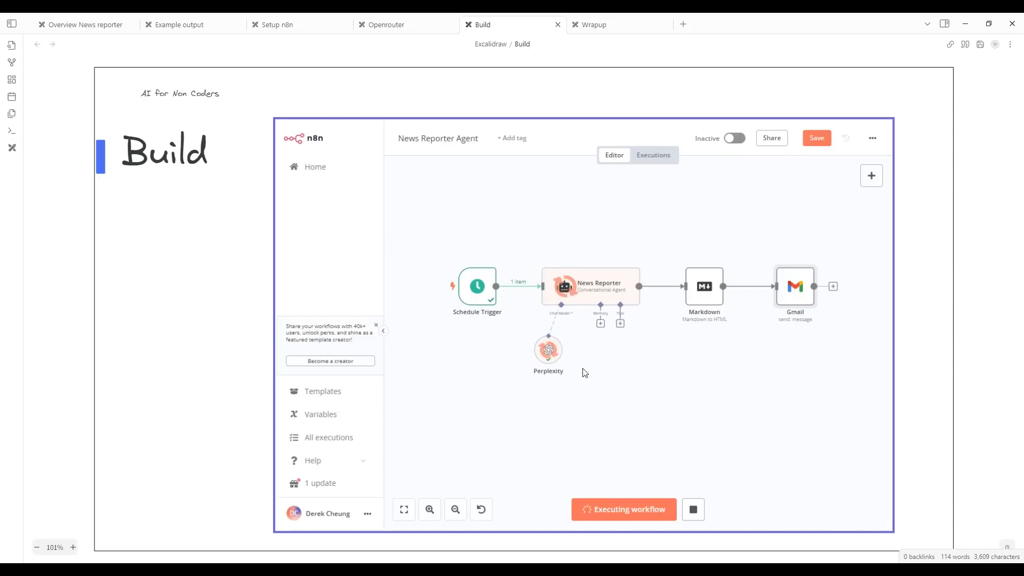
{"action": "mouse_move", "coordinate": [713, 273]}
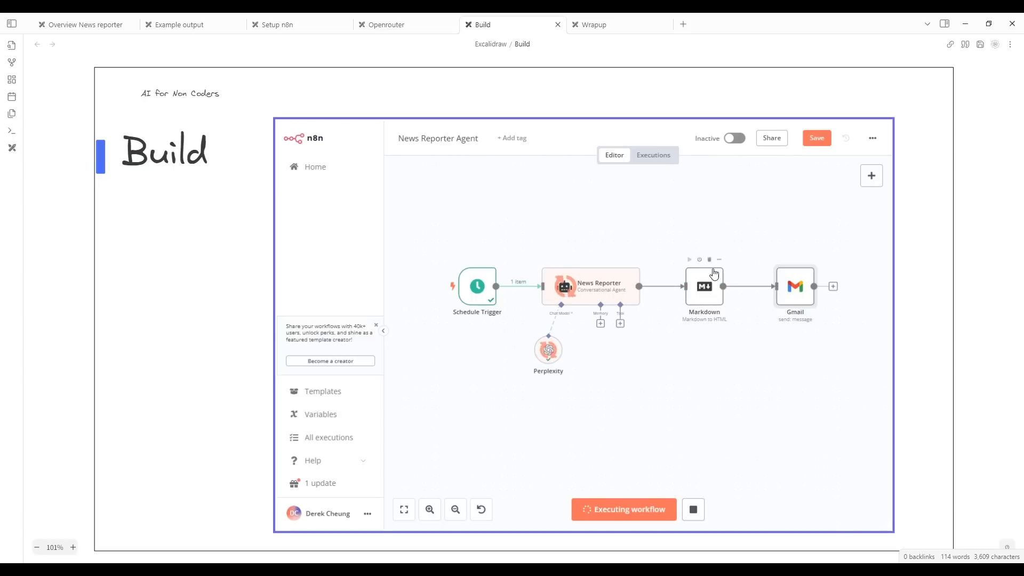
{"action": "mouse_move", "coordinate": [695, 327]}
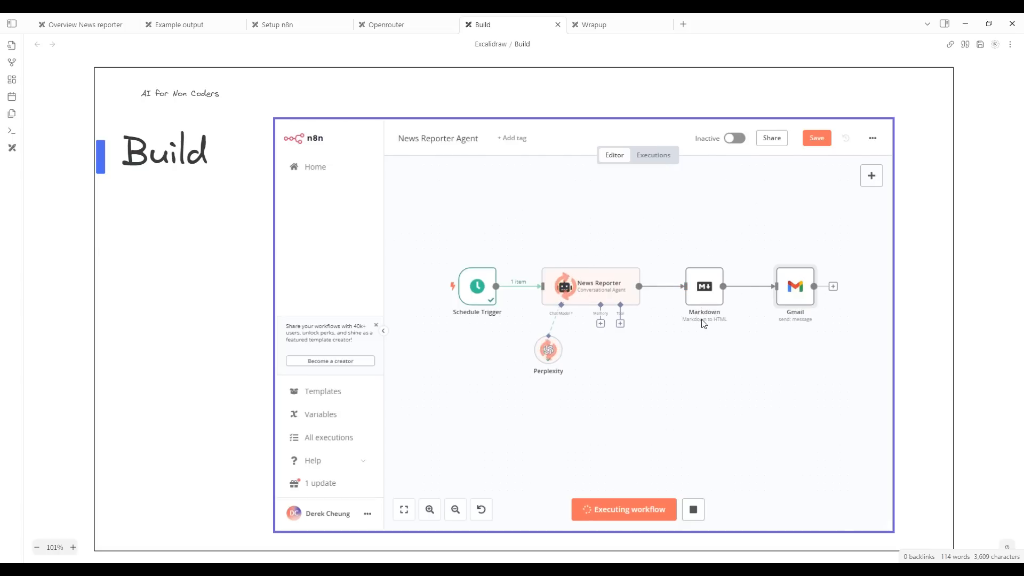
{"action": "mouse_move", "coordinate": [830, 282]}
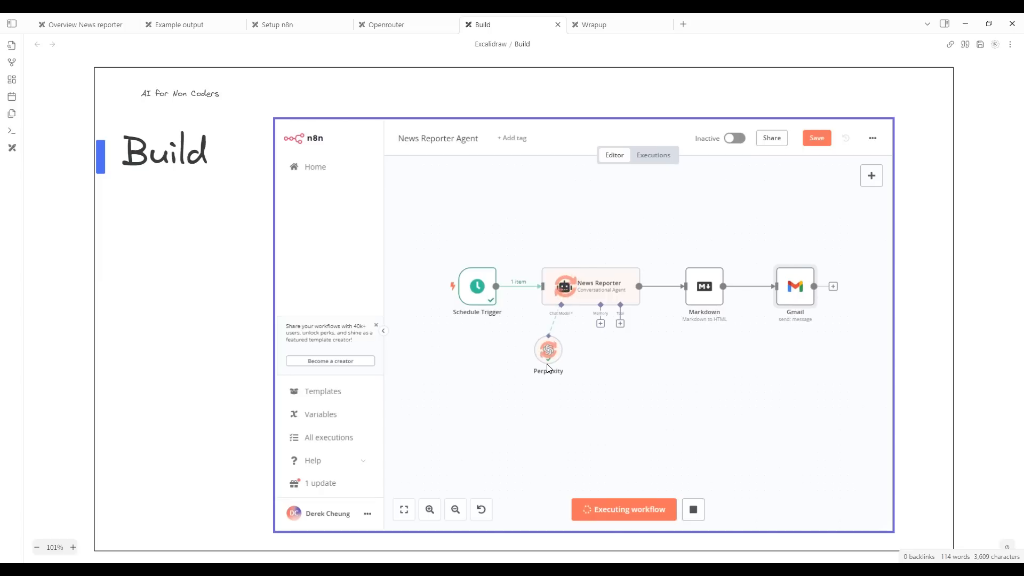
{"action": "mouse_move", "coordinate": [586, 291]}
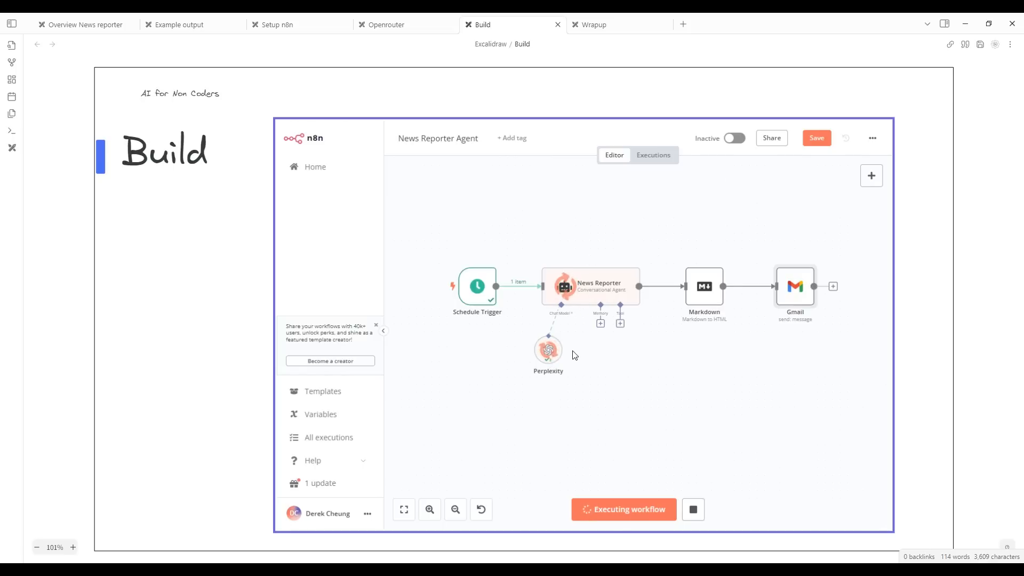
{"action": "mouse_move", "coordinate": [548, 366]}
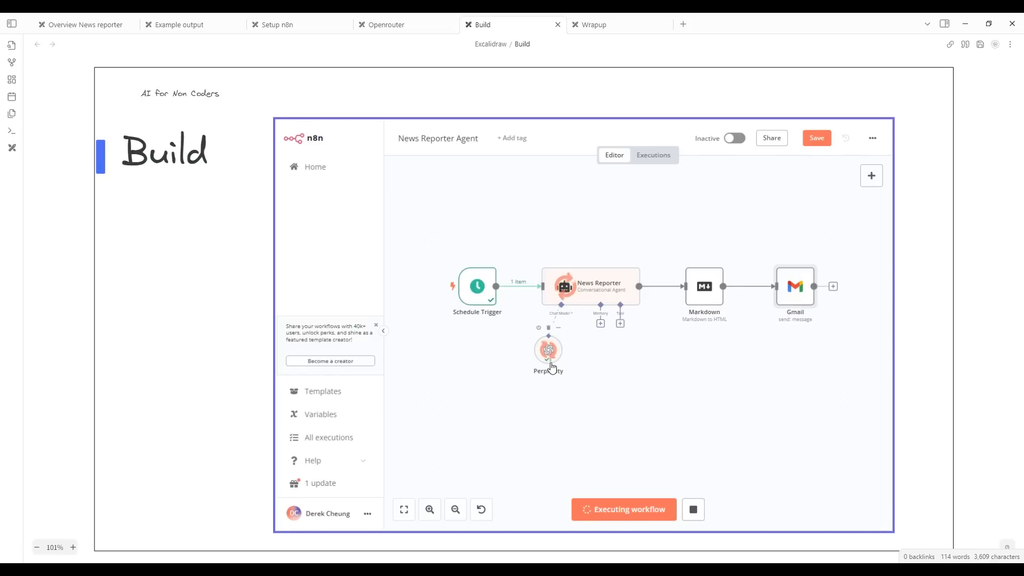
{"action": "mouse_move", "coordinate": [570, 368]}
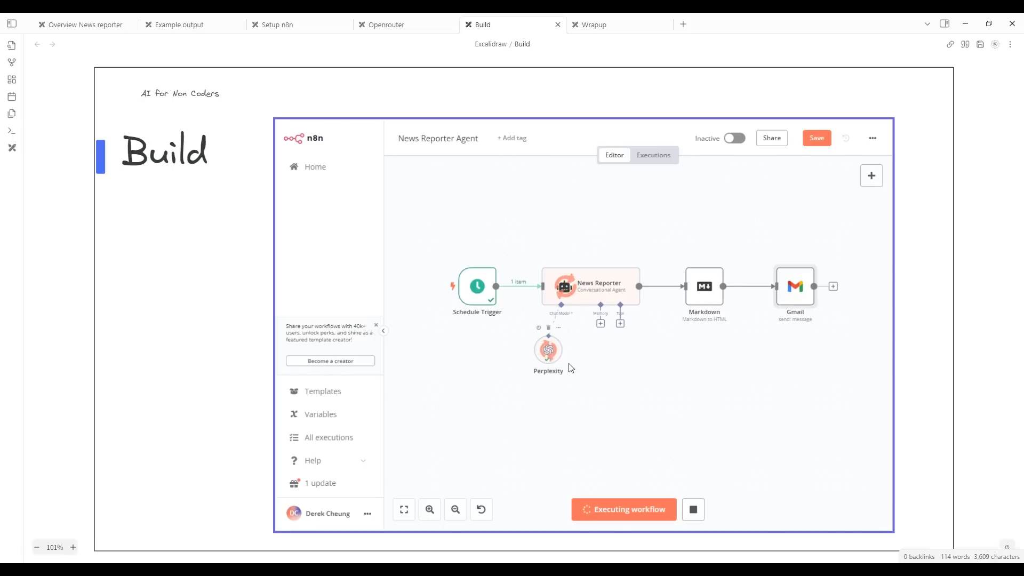
{"action": "mouse_move", "coordinate": [601, 357]}
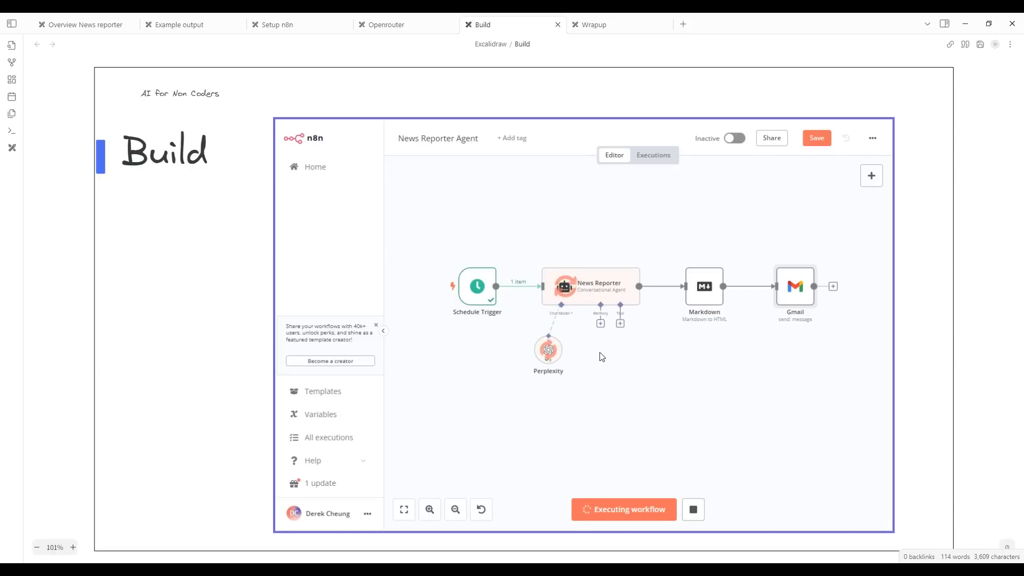
{"action": "mouse_move", "coordinate": [628, 302]}
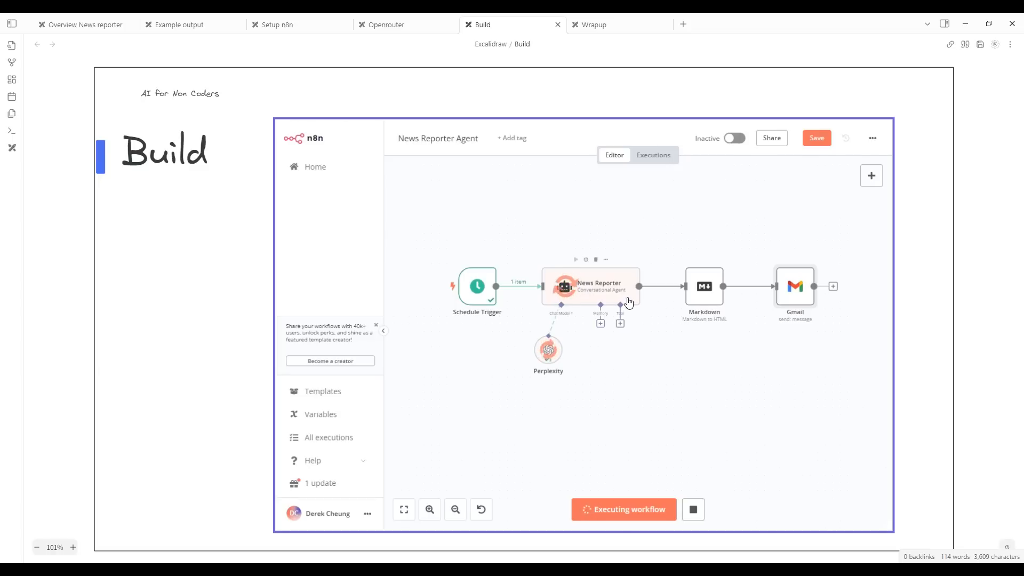
{"action": "mouse_move", "coordinate": [703, 293]}
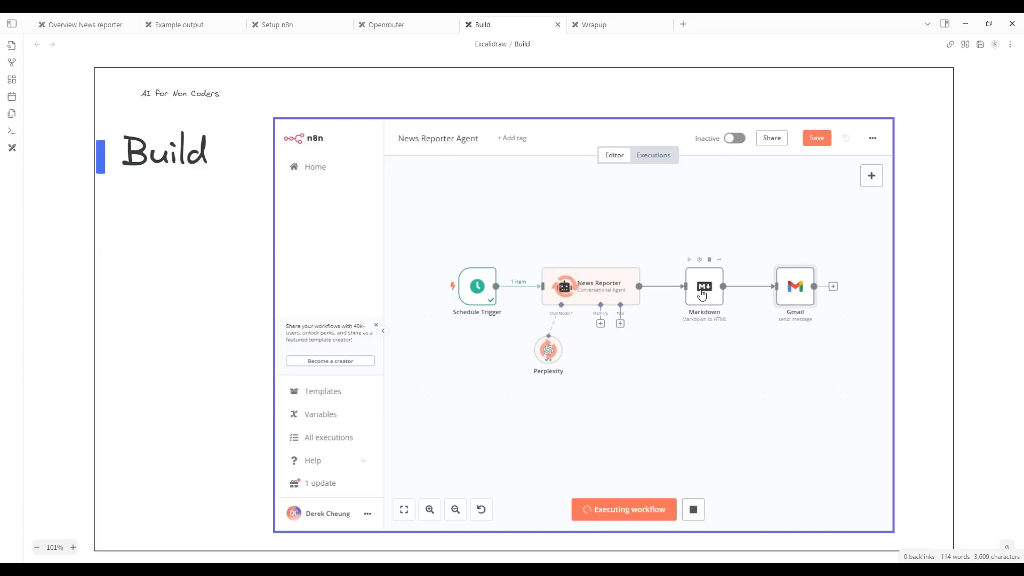
{"action": "mouse_move", "coordinate": [671, 409]}
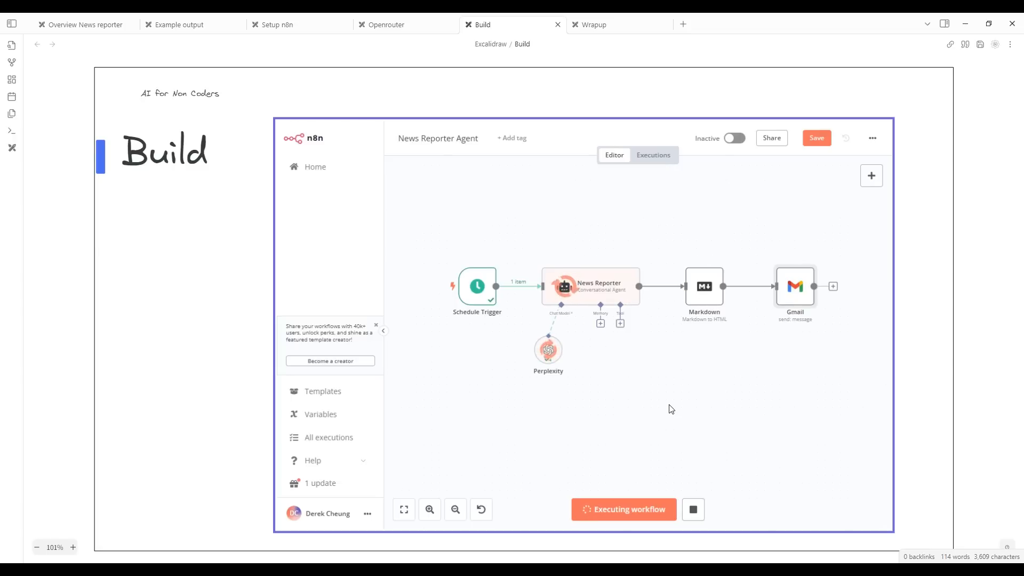
{"action": "mouse_move", "coordinate": [635, 361]}
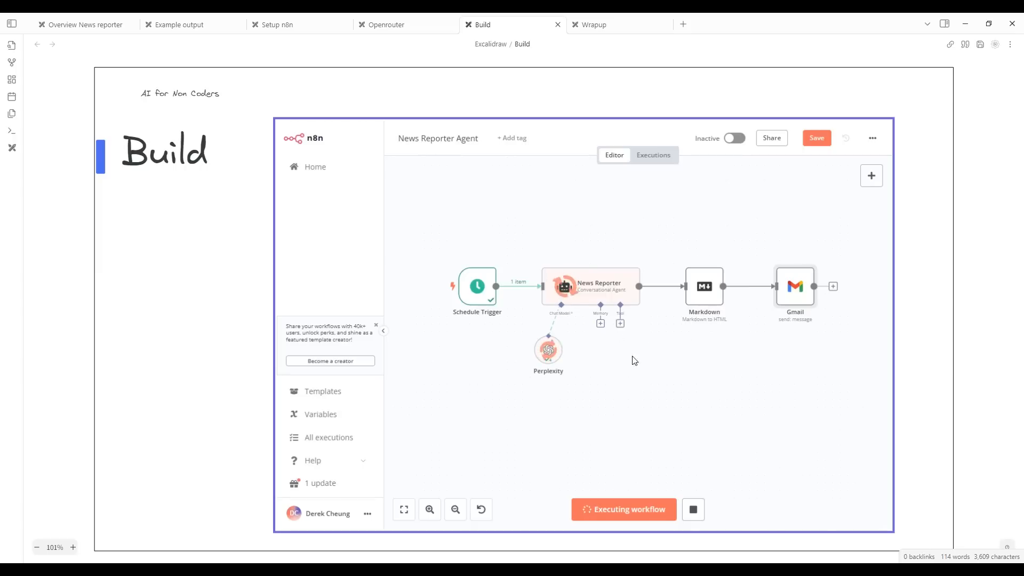
{"action": "mouse_move", "coordinate": [649, 372]}
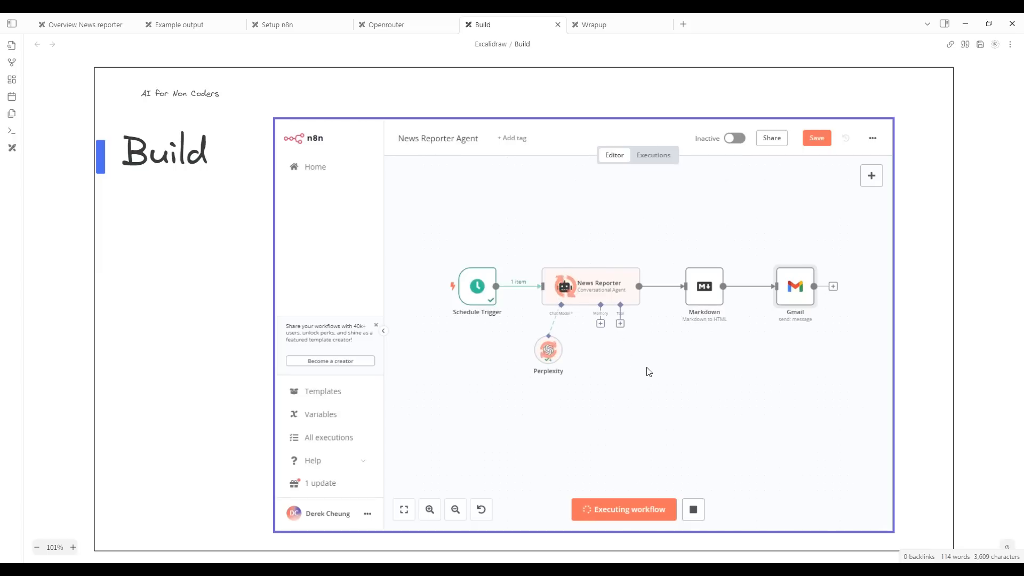
{"action": "mouse_move", "coordinate": [577, 538]}
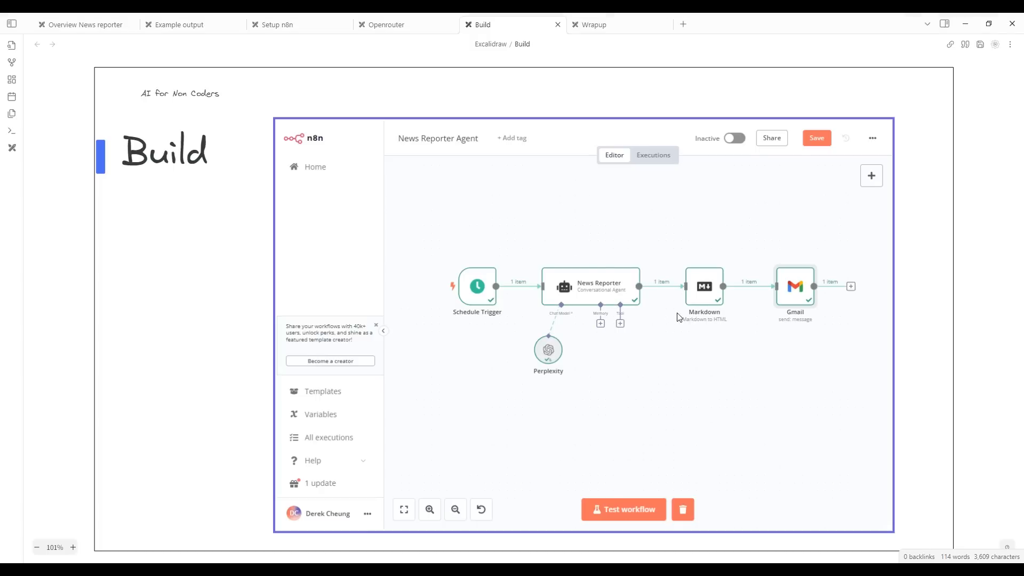
{"action": "mouse_move", "coordinate": [792, 297]}
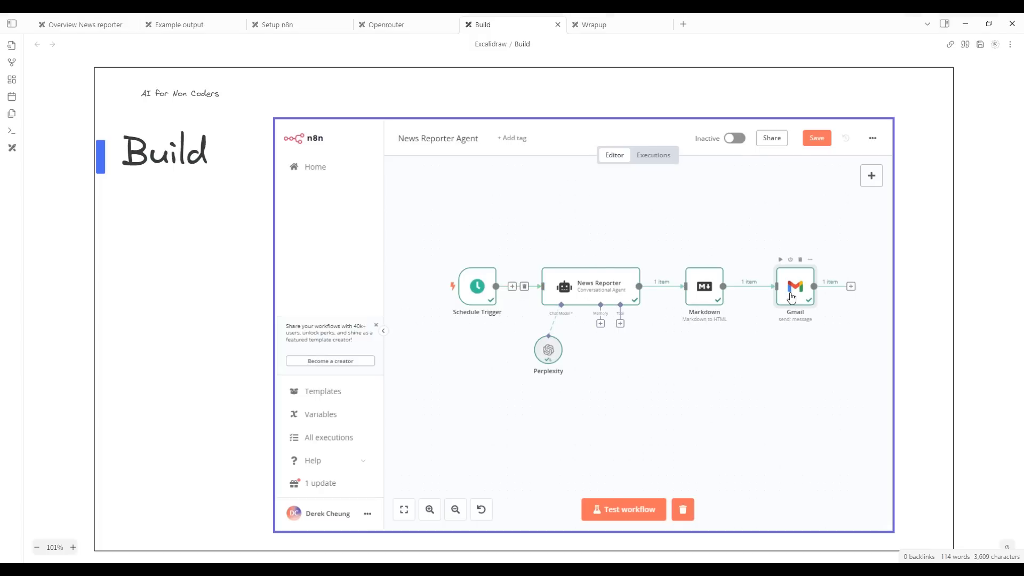
{"action": "mouse_move", "coordinate": [192, 24]}
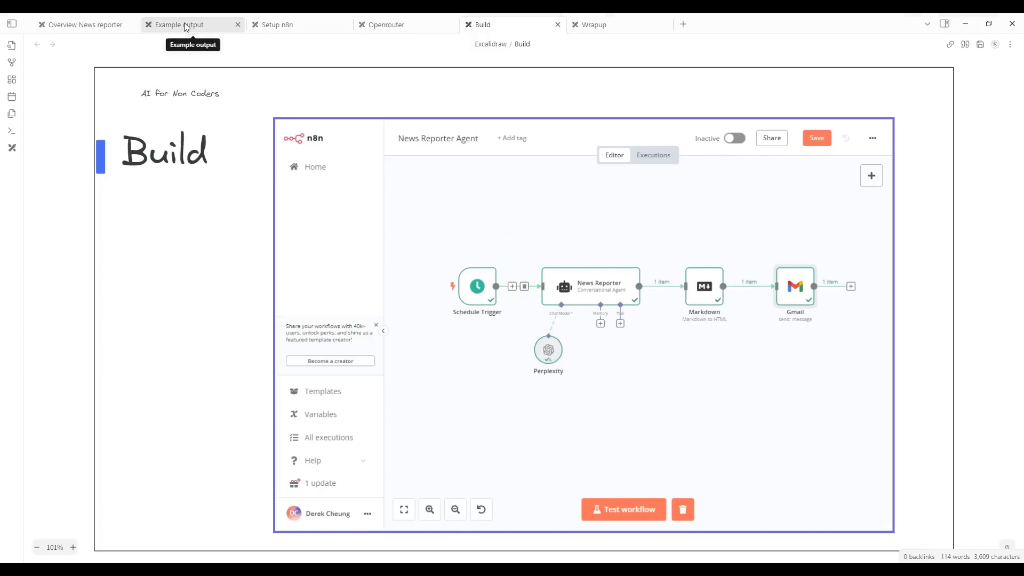
Show the Example output slide with the received 'Latest update' strike-news email.
{"action": "left_click", "coordinate": [175, 24]}
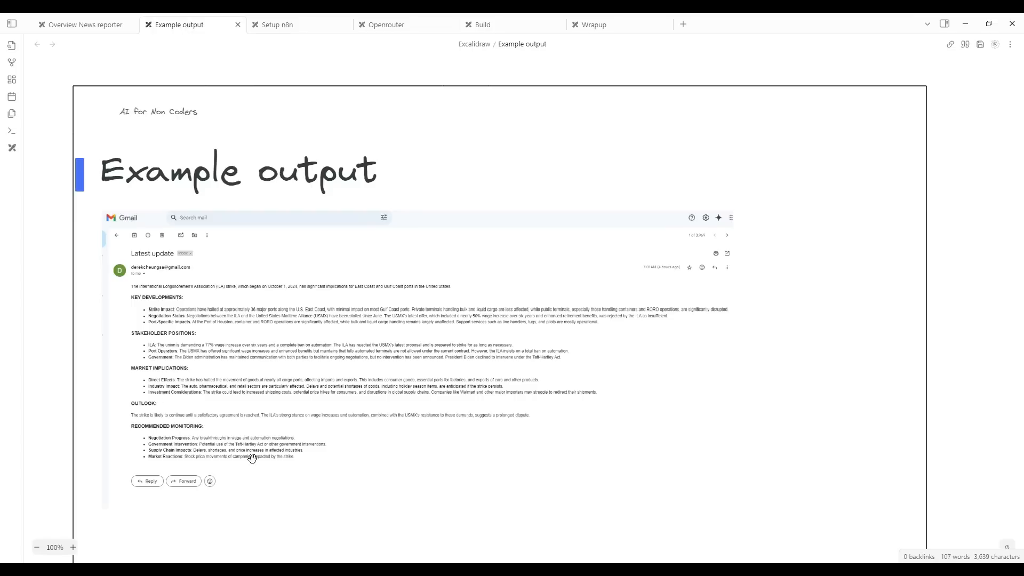
{"action": "mouse_move", "coordinate": [215, 439]}
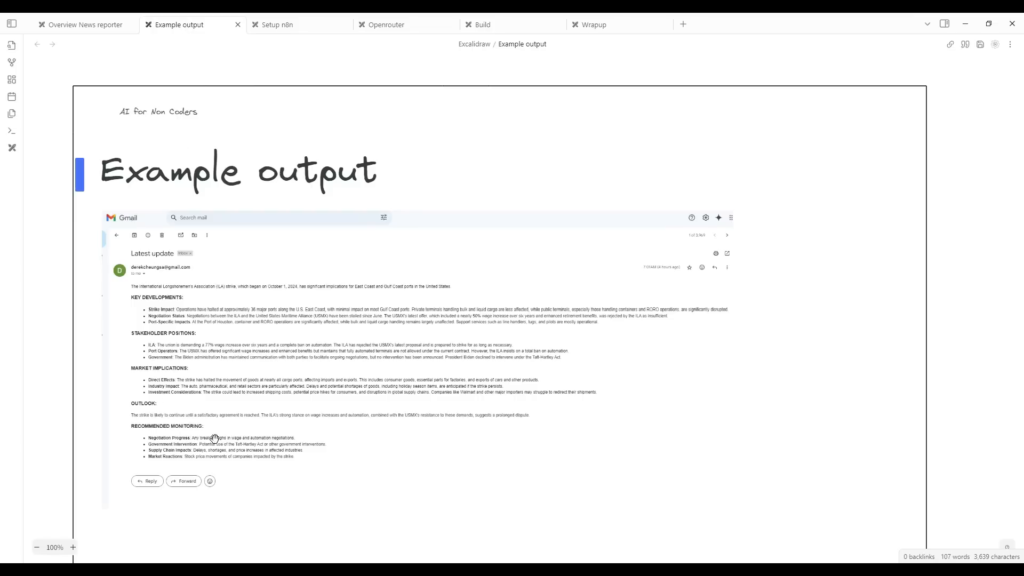
{"action": "mouse_move", "coordinate": [436, 488]}
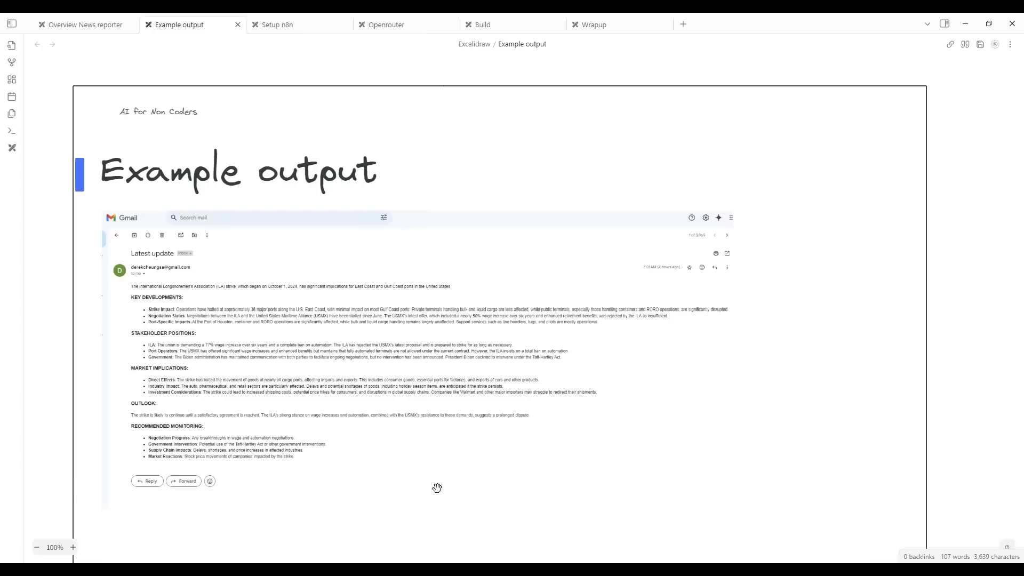
{"action": "mouse_move", "coordinate": [541, 459]}
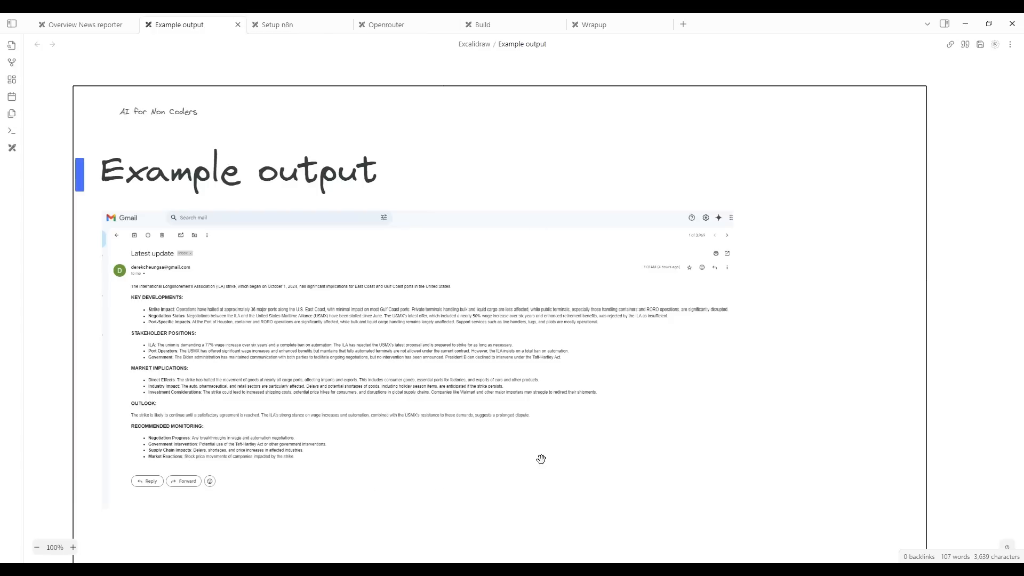
On the Build slide, set the News Reporter Agent workflow to Active and dismiss the notice.
{"action": "left_click", "coordinate": [482, 24]}
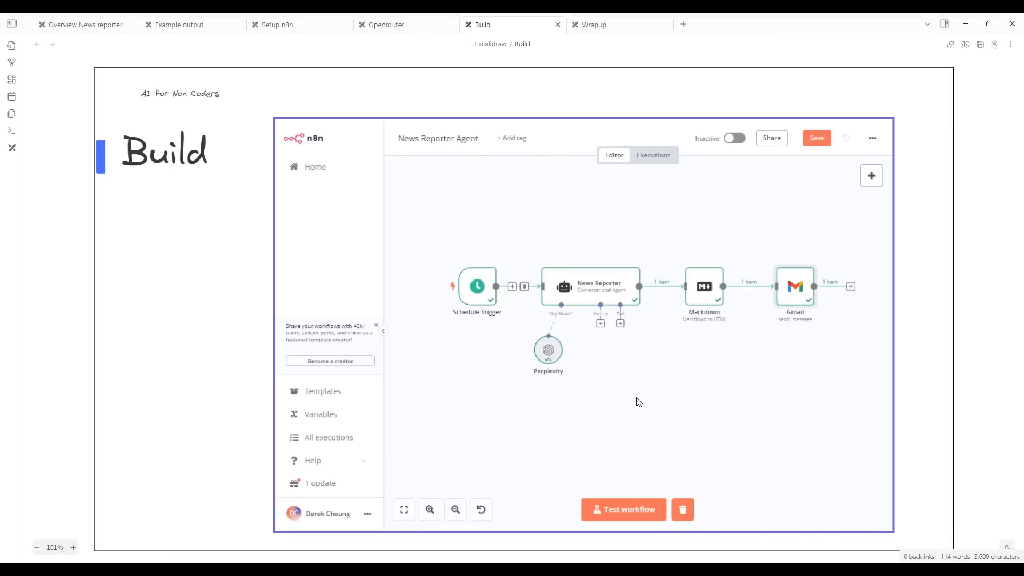
{"action": "mouse_move", "coordinate": [787, 314]}
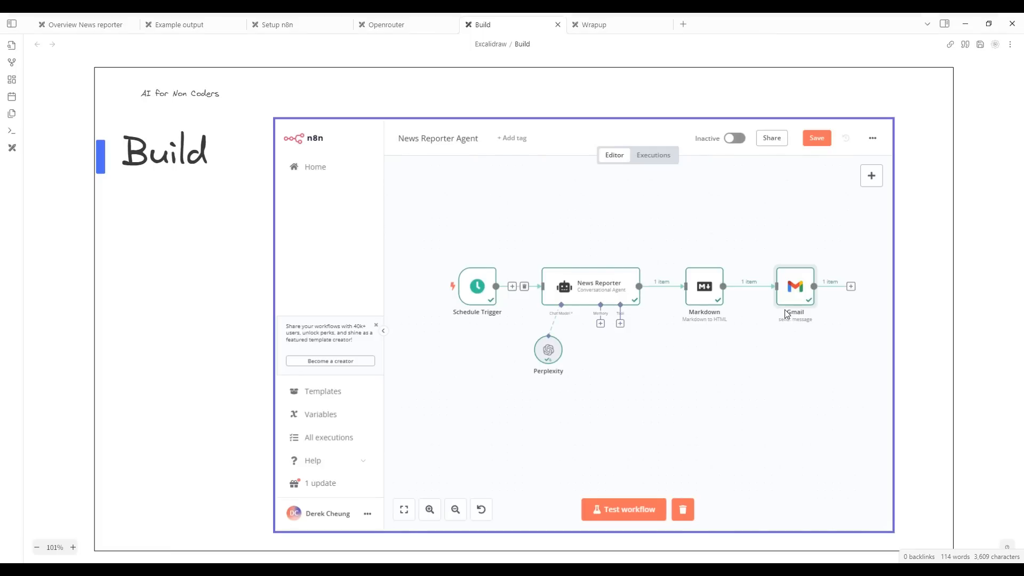
{"action": "mouse_move", "coordinate": [767, 324]}
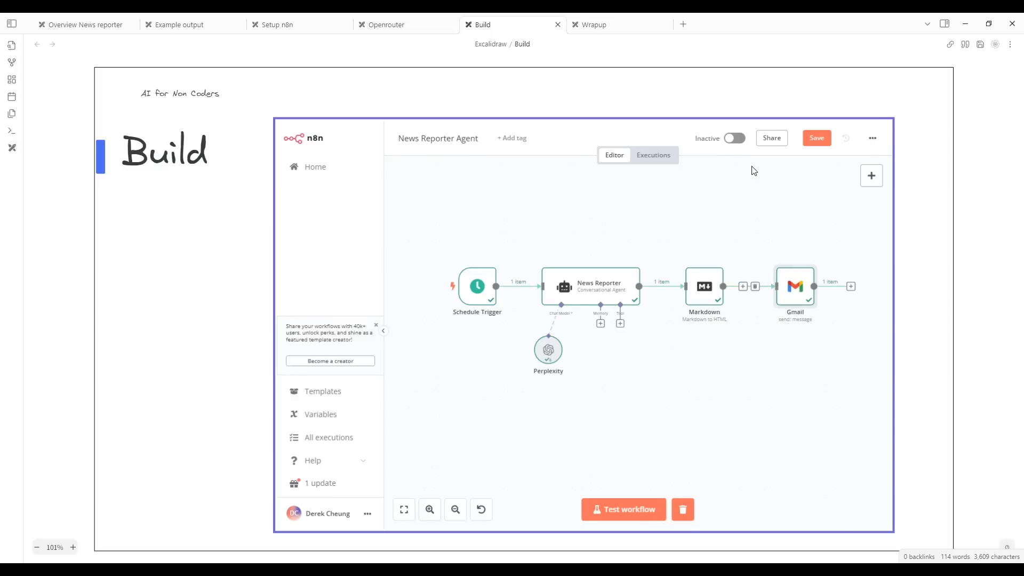
{"action": "left_click", "coordinate": [734, 138]}
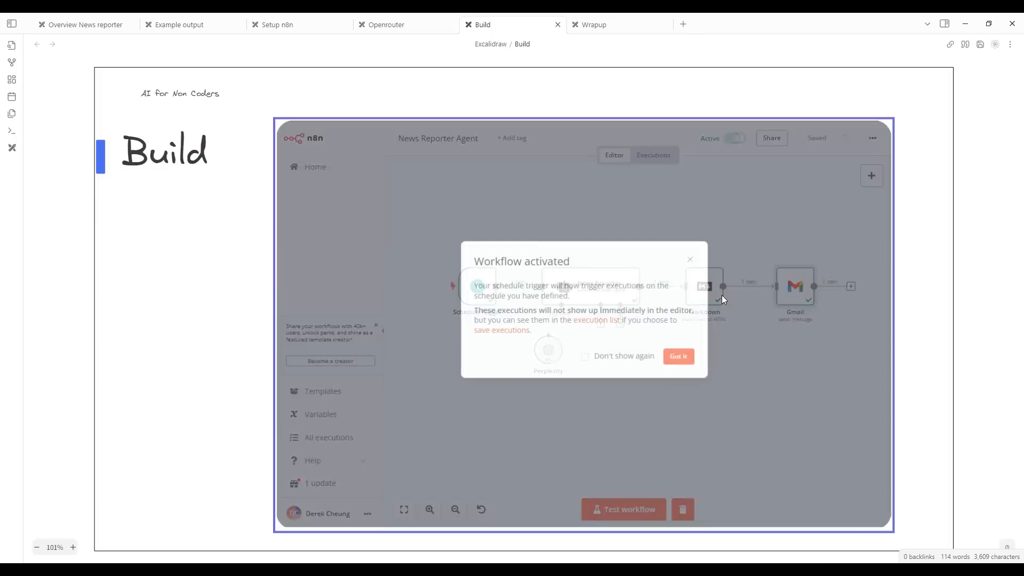
{"action": "left_click", "coordinate": [678, 356]}
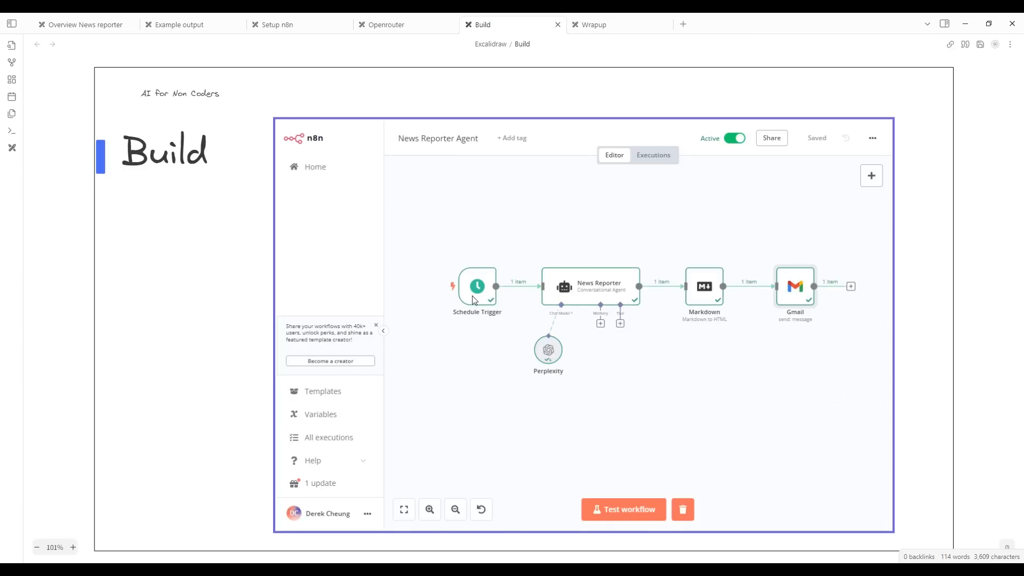
{"action": "mouse_move", "coordinate": [543, 321]}
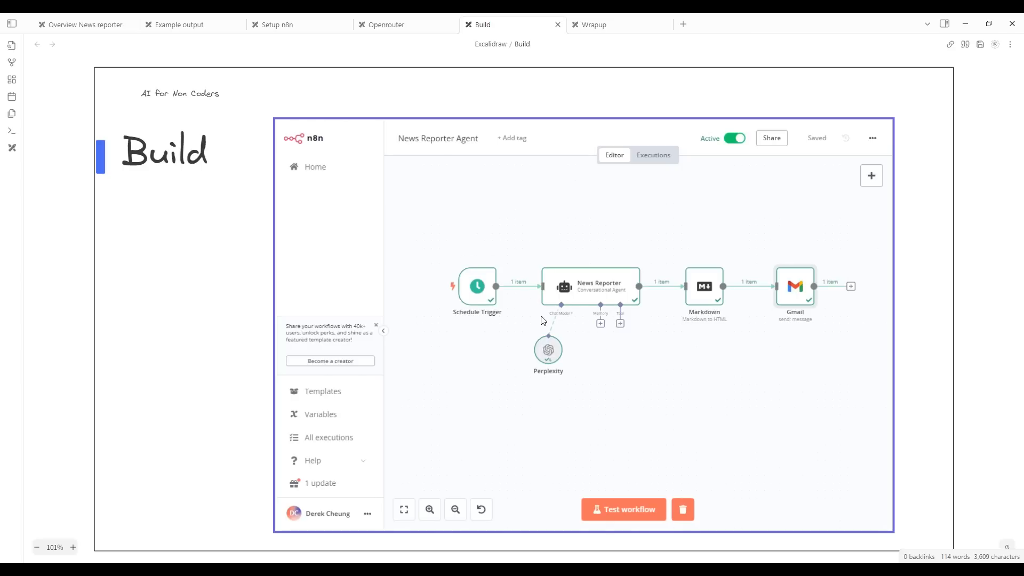
Switch to the Wrapup slide summarizing the agent's purpose, setup, build and deploy.
{"action": "left_click", "coordinate": [593, 24]}
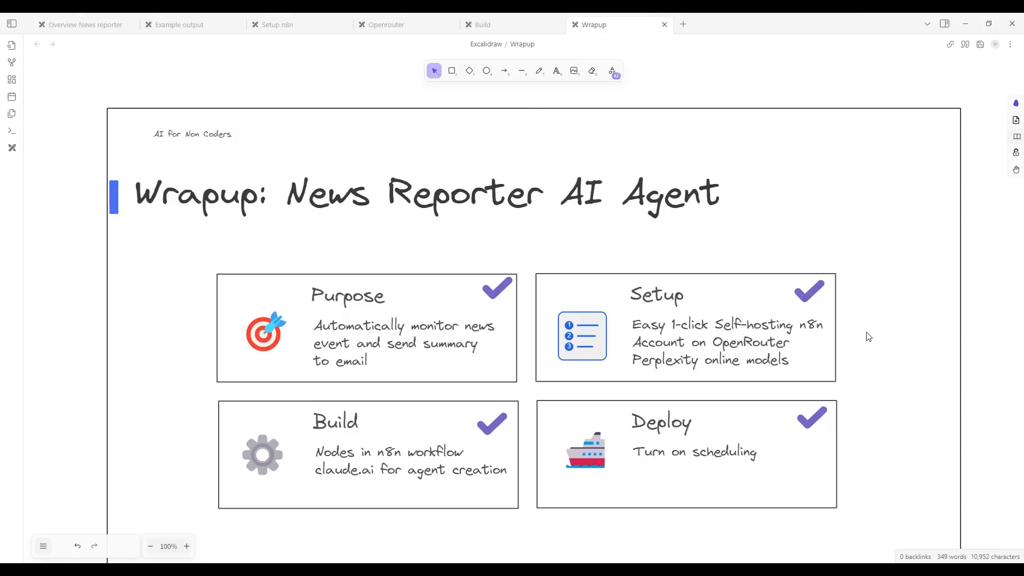
{"action": "mouse_move", "coordinate": [869, 328]}
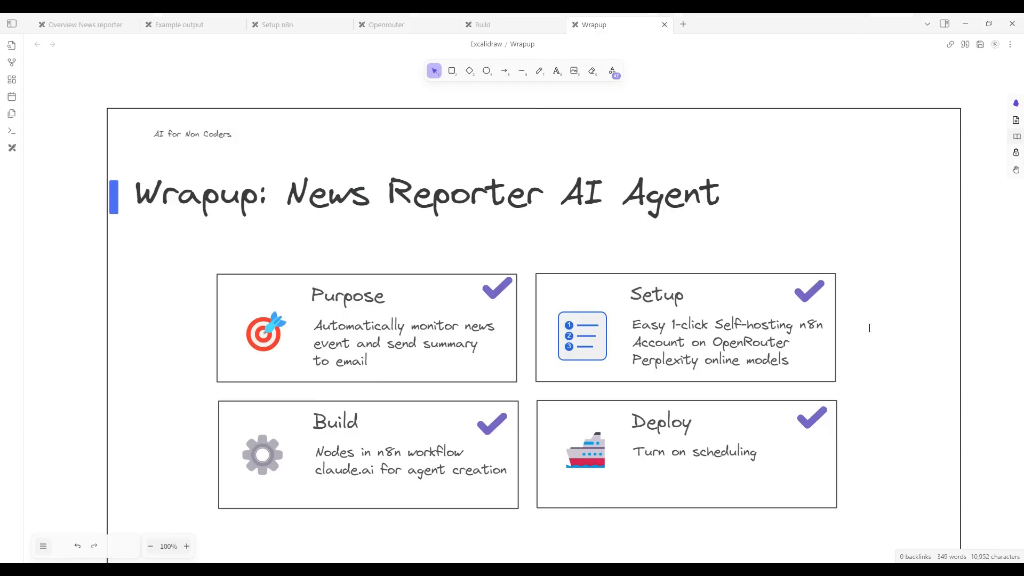